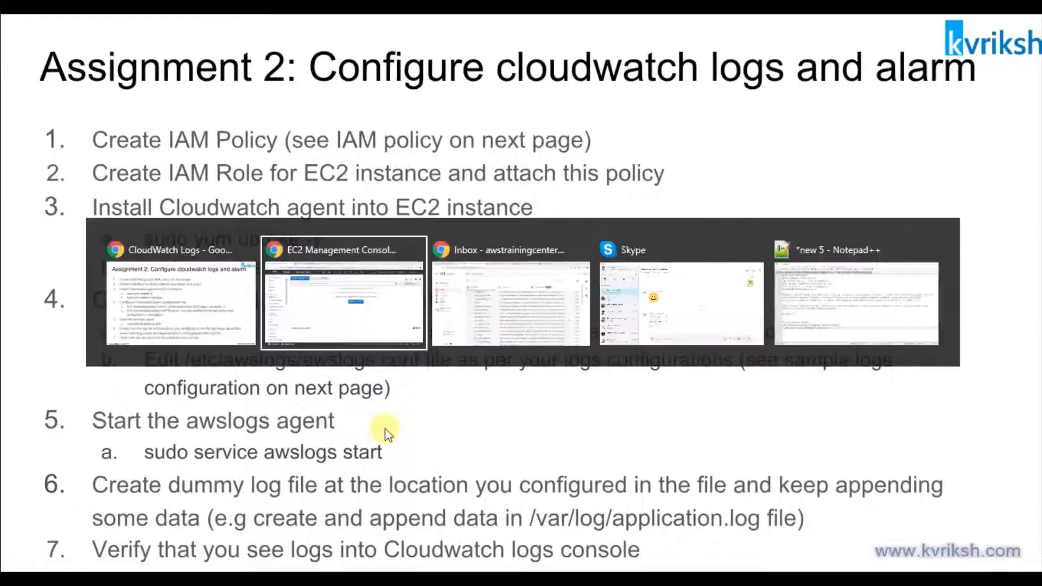
Confirm the EC2 Instances list is empty, then bring up slide 3 with the IAM policy and agent config.
click(510, 302)
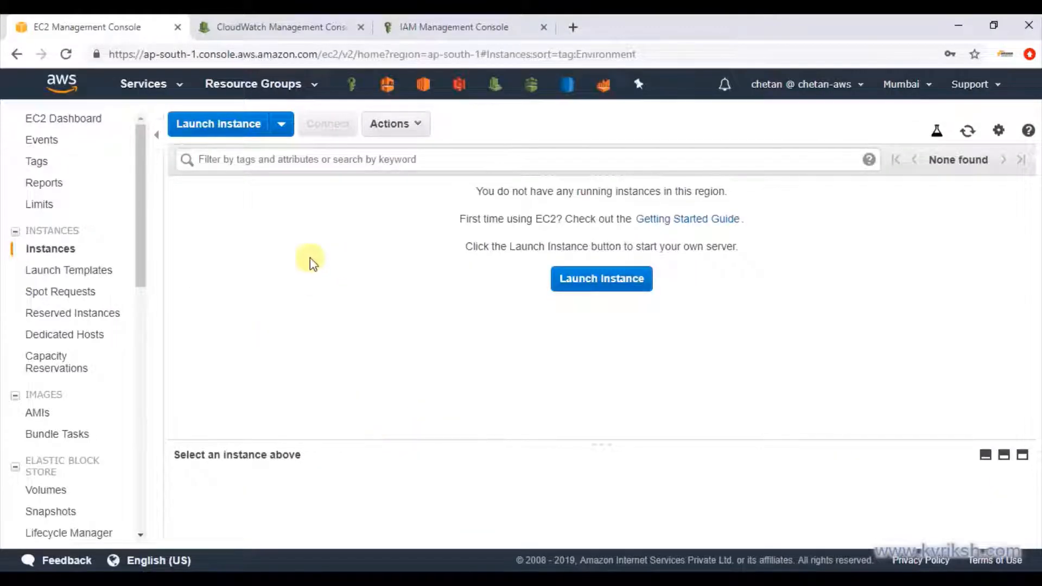
mouse_move(233, 124)
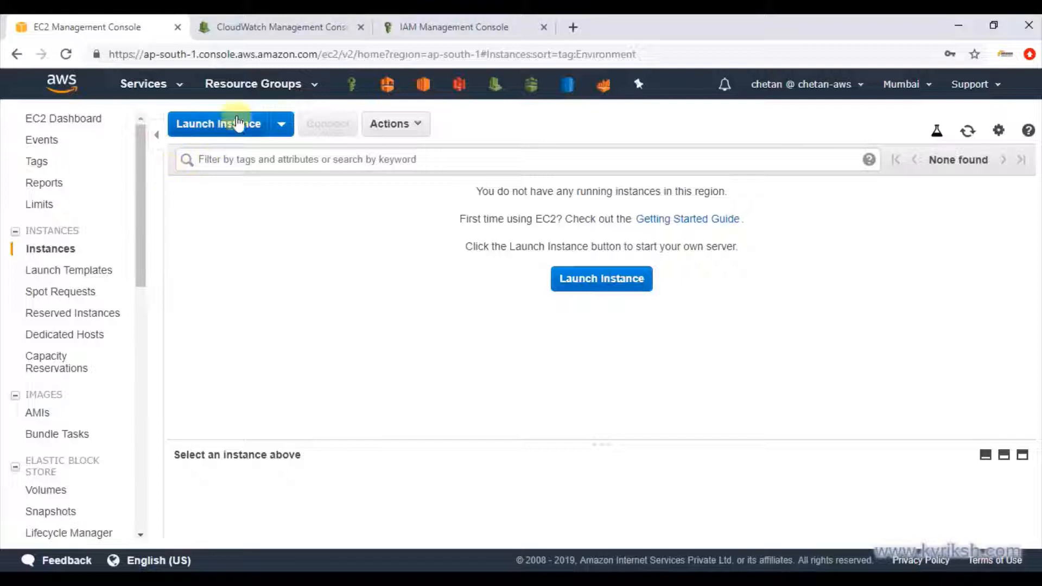
click(454, 27)
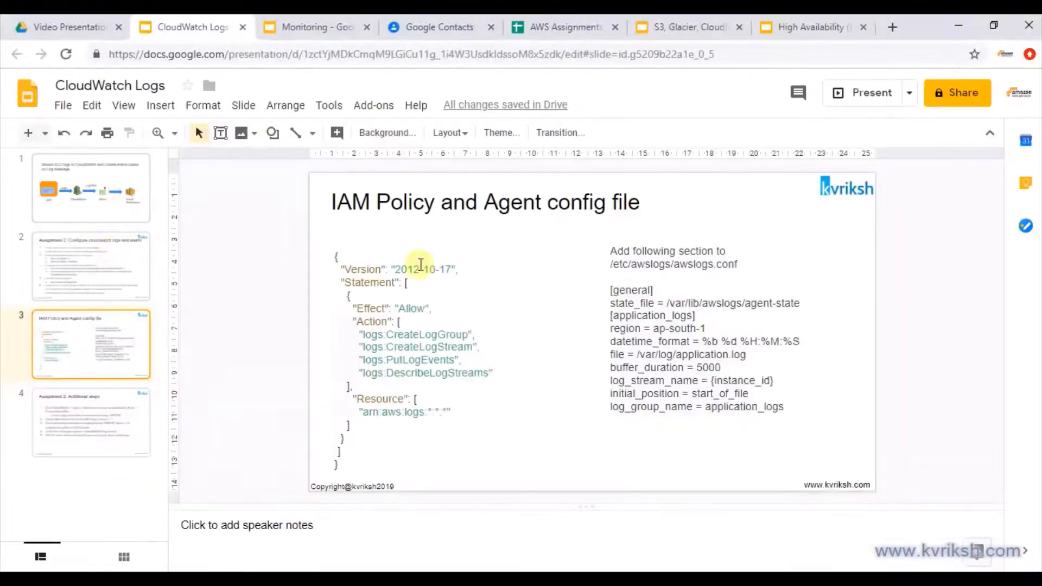
Copy the IAM policy JSON from slide 3 and switch to the IAM Management Console.
click(399, 279)
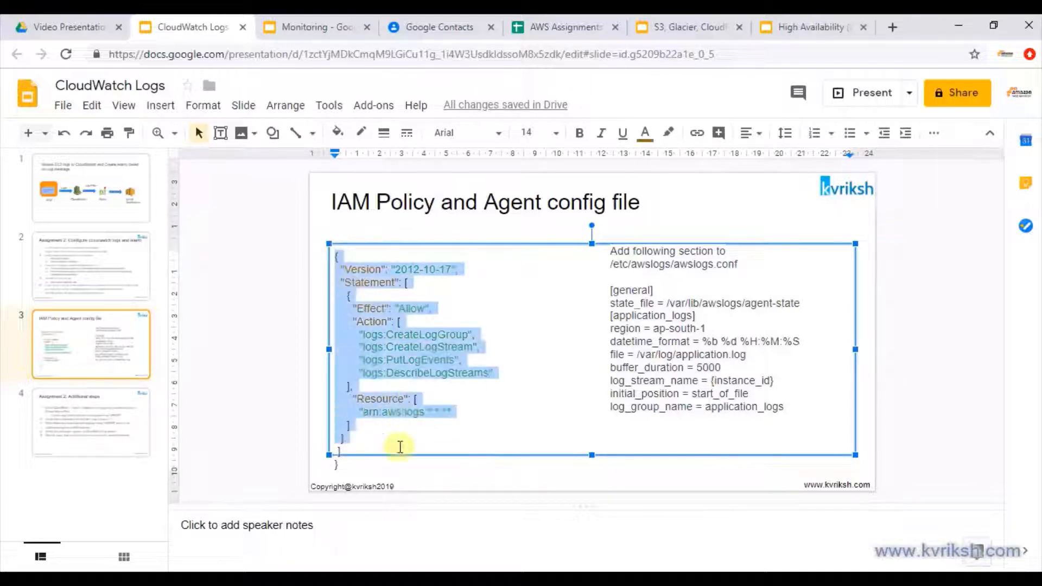
key(alt+tab)
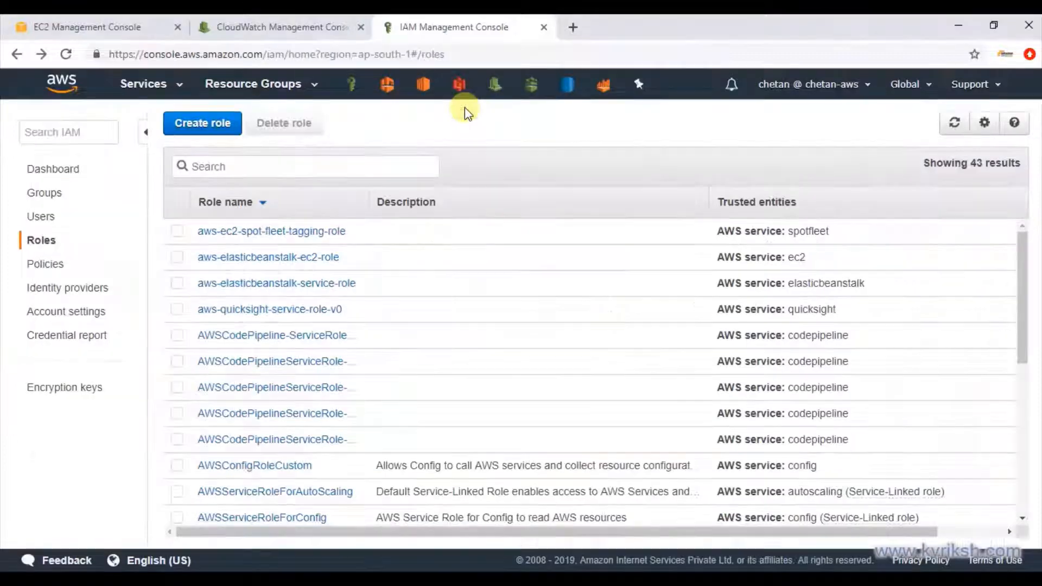
Paste the copied JSON into a new IAM policy, name it cloudwatch_logs, and create it.
click(46, 264)
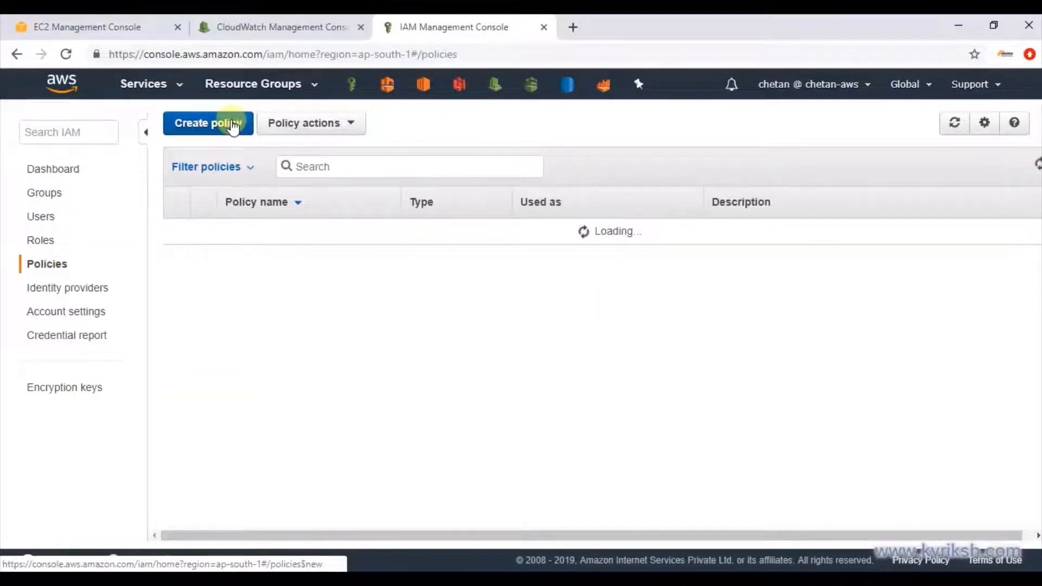
click(207, 123)
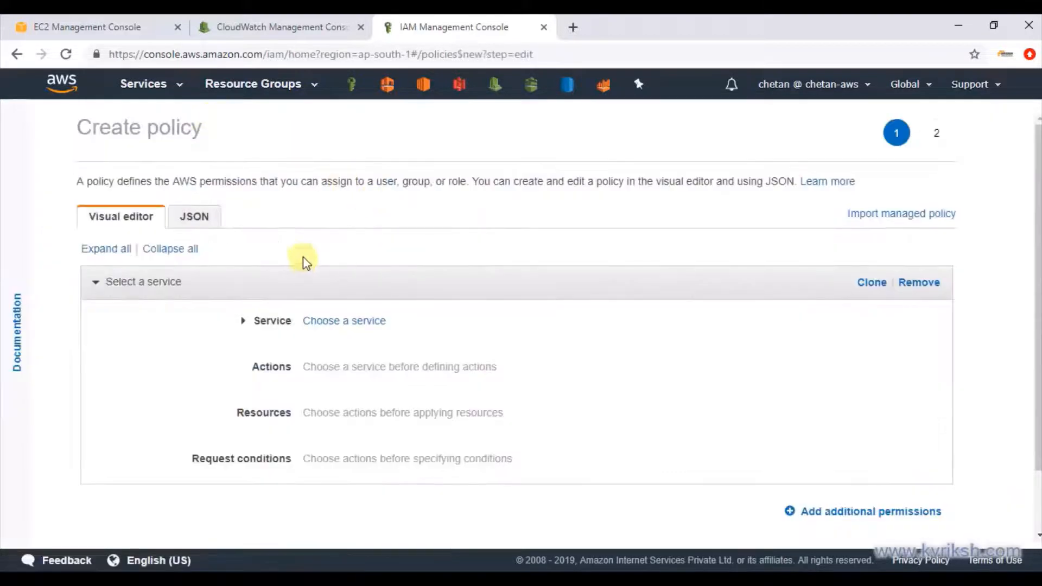
click(193, 216)
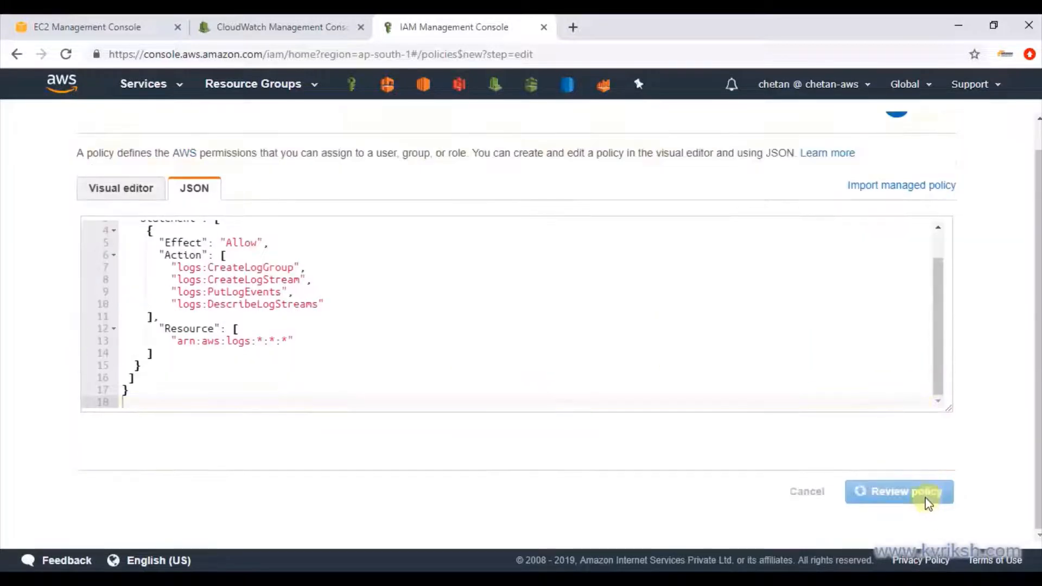
click(899, 492)
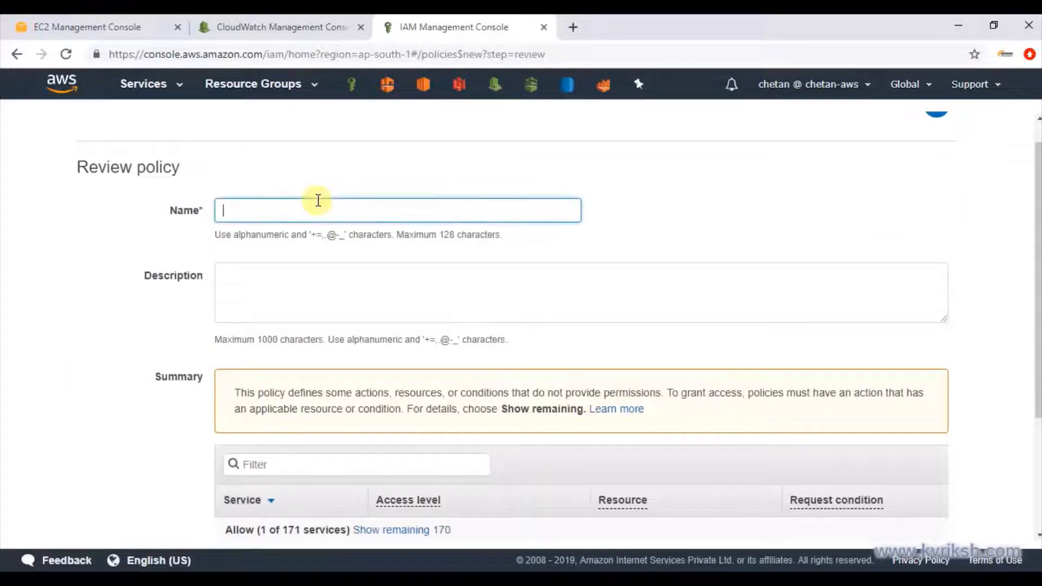
text(cloudwatch_logs)
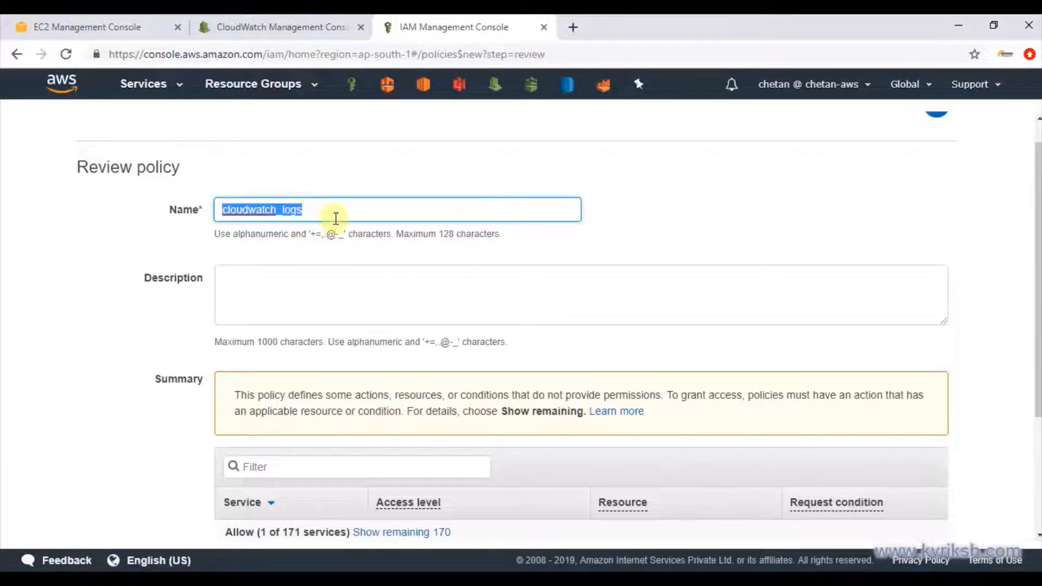
text(cloudwatch_logs)
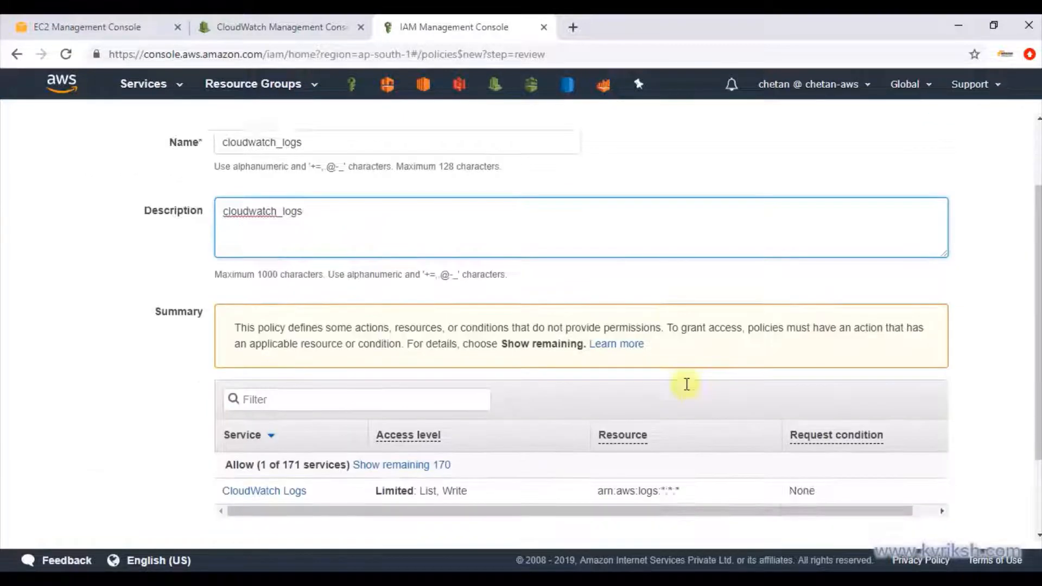
scroll(down, 3)
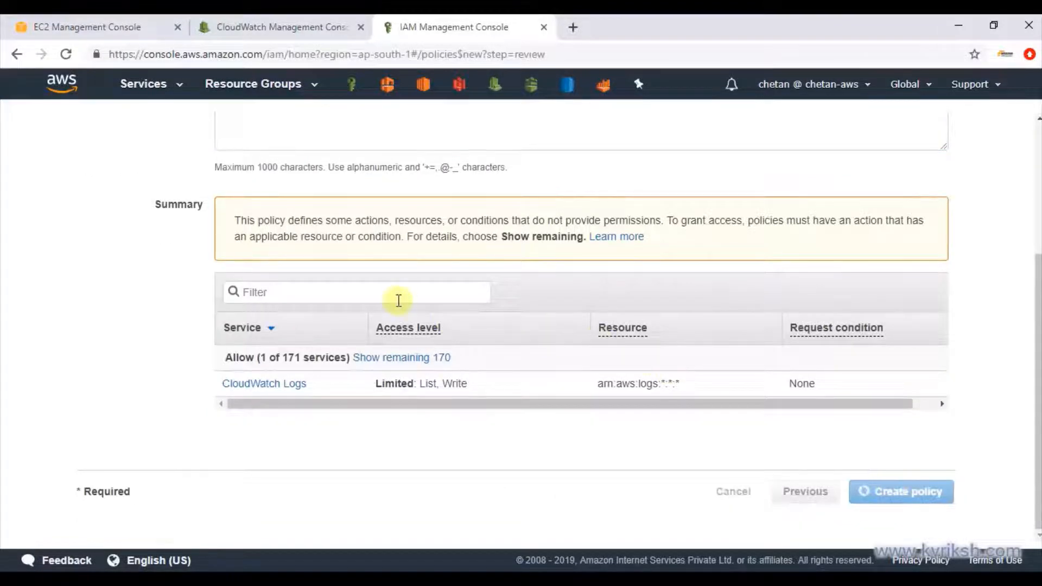
click(900, 491)
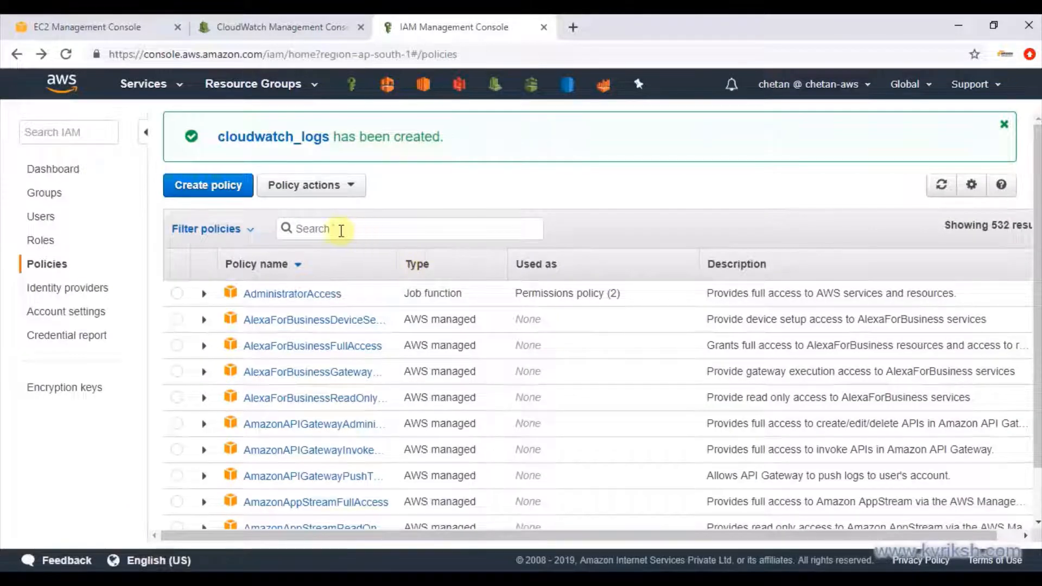
Create an EC2-trusted role named cloudwatch_logs_role that carries the cloudwatch_logs policy.
click(41, 240)
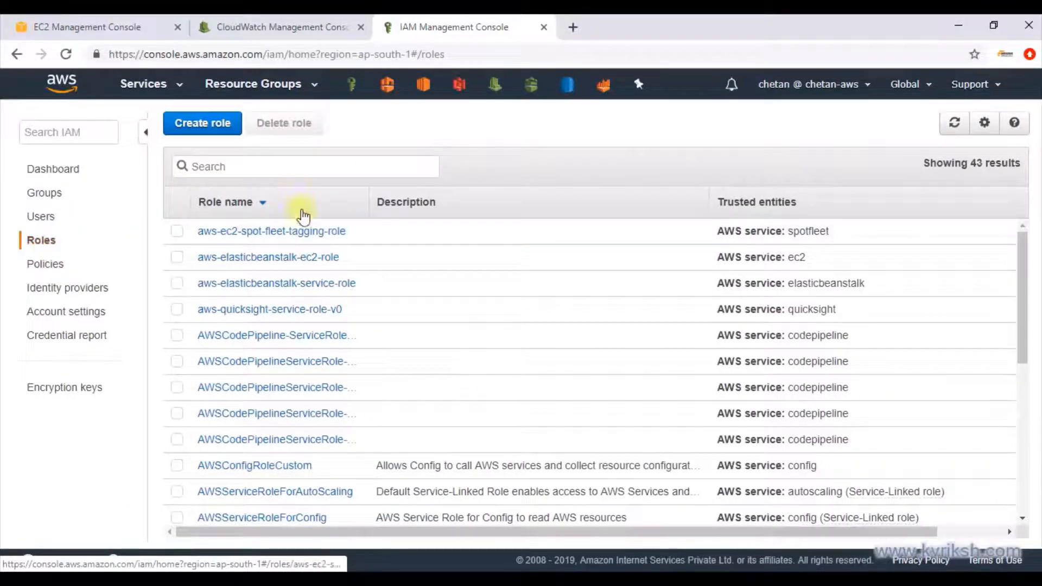
click(202, 124)
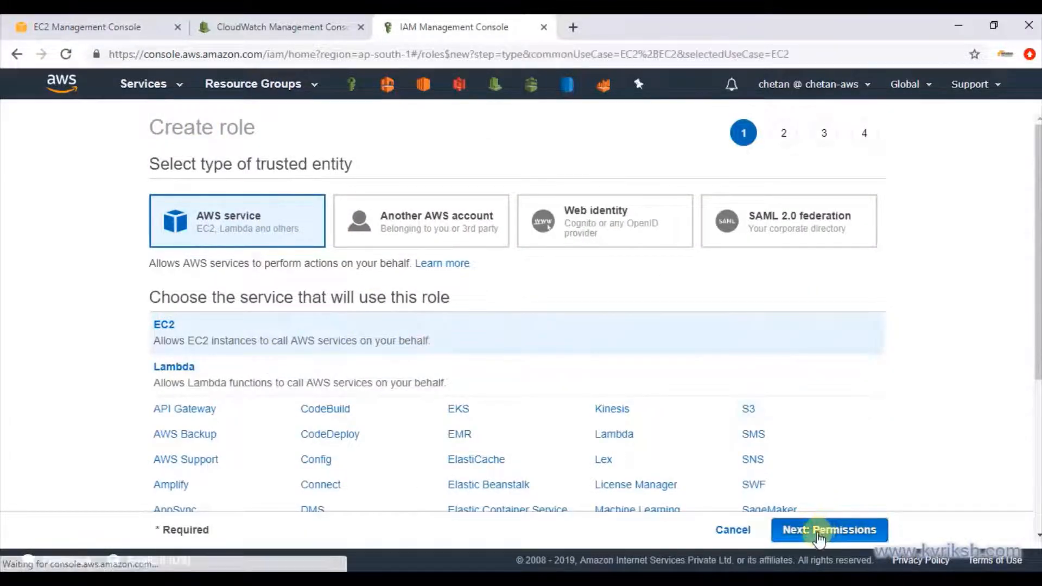
click(829, 529)
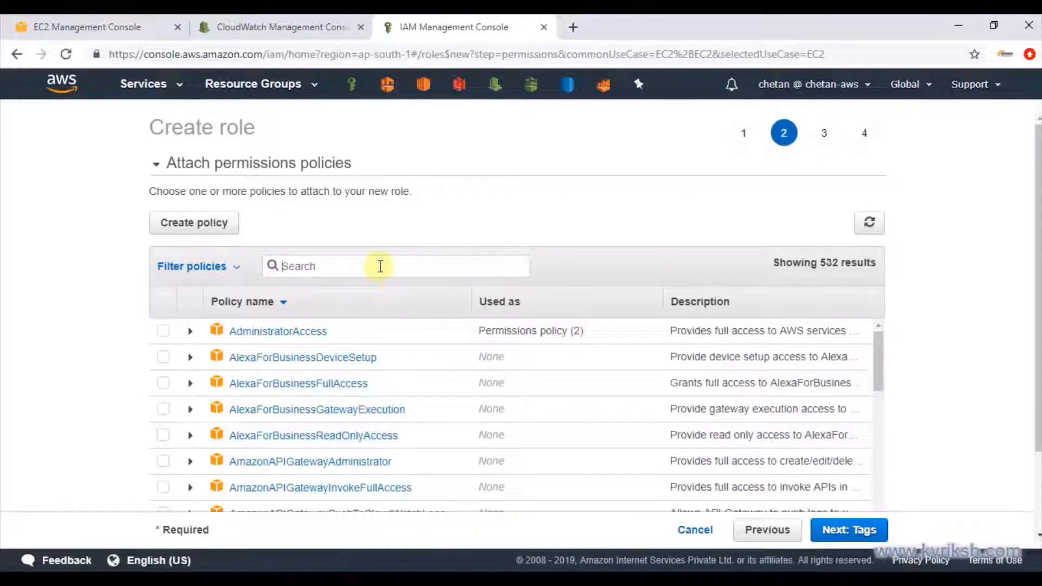
text(cloudwatch_logs)
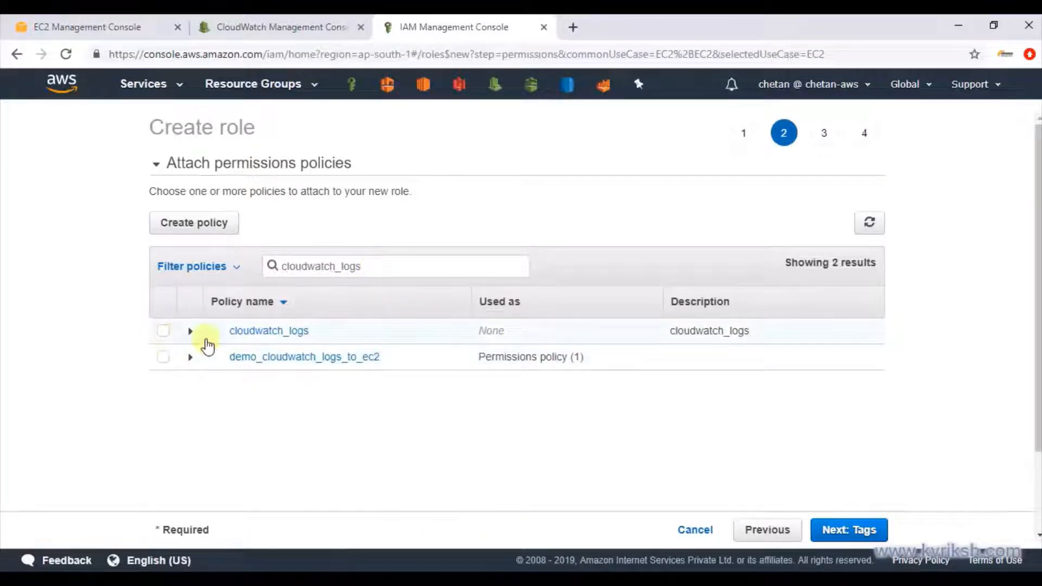
click(163, 331)
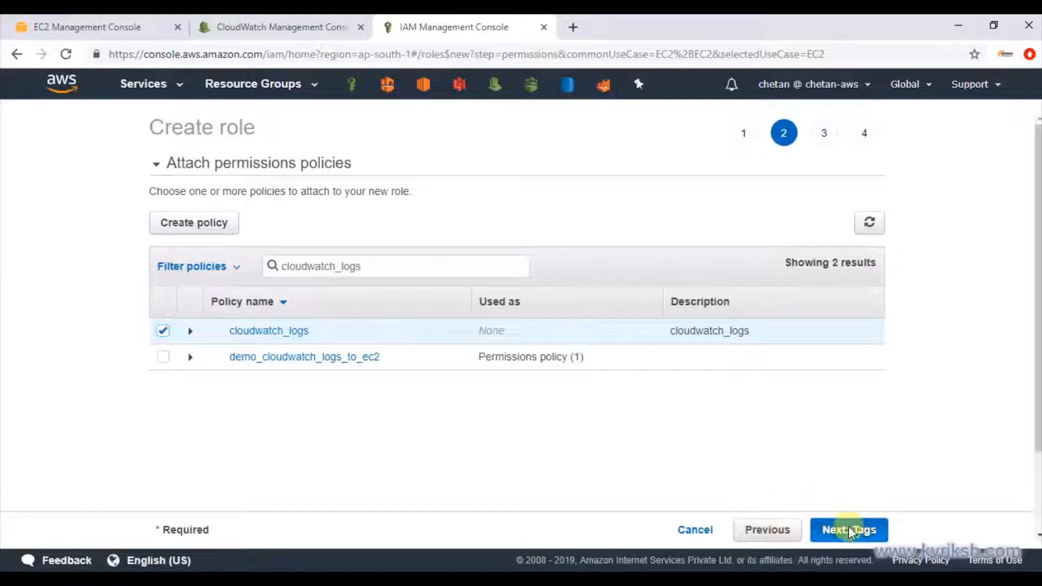
click(849, 530)
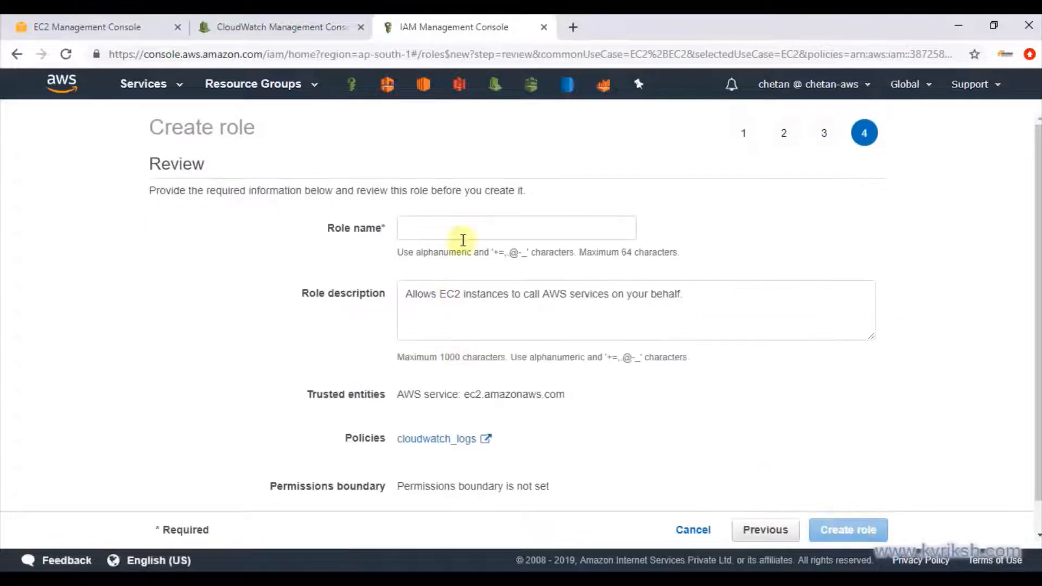
text(cloudwatch_logs)
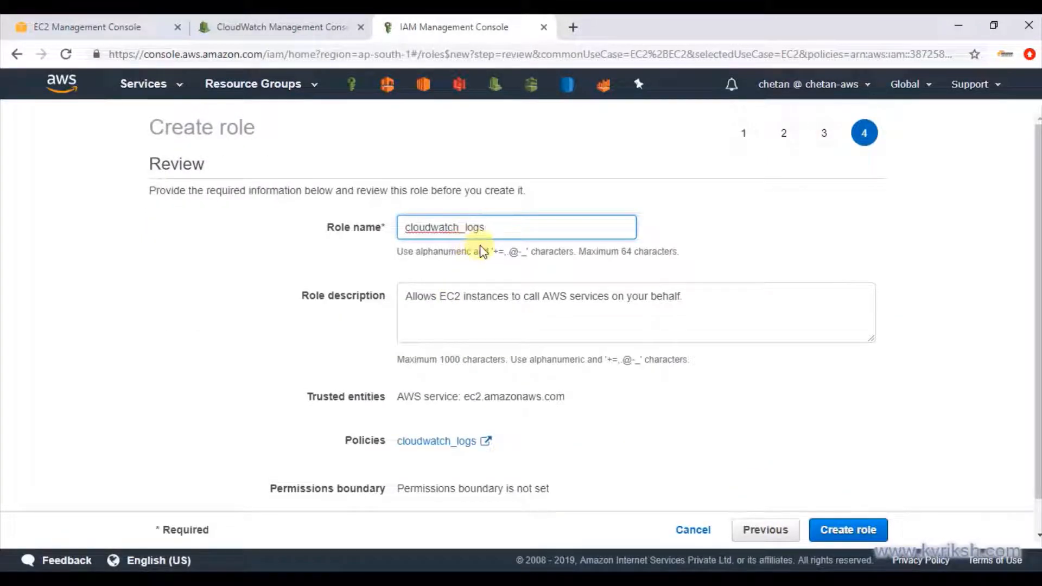
text(_role)
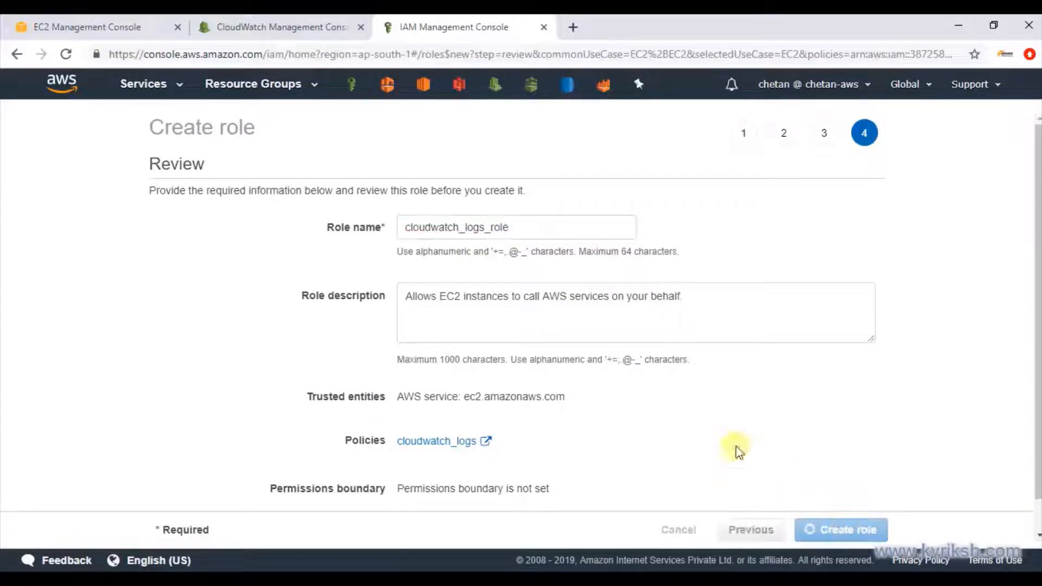
click(840, 530)
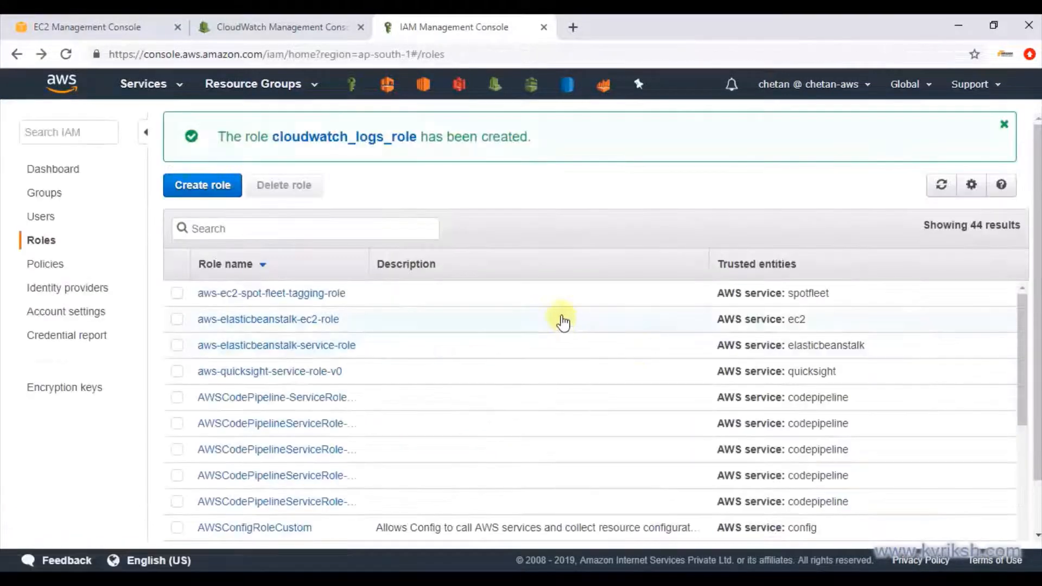
mouse_move(425, 204)
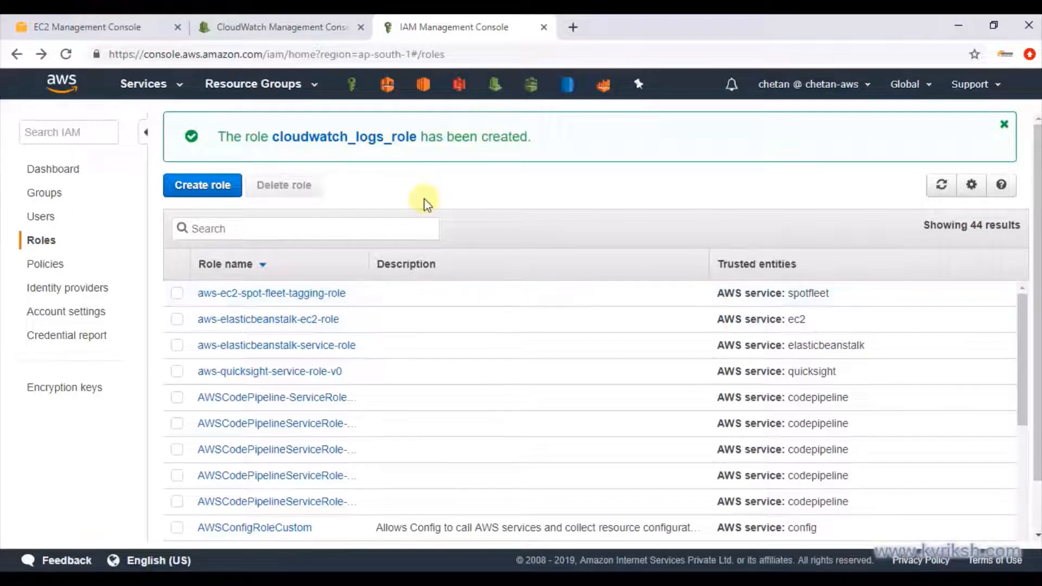
Start a new EC2 launch with the Amazon Linux 2 image and default storage.
click(85, 26)
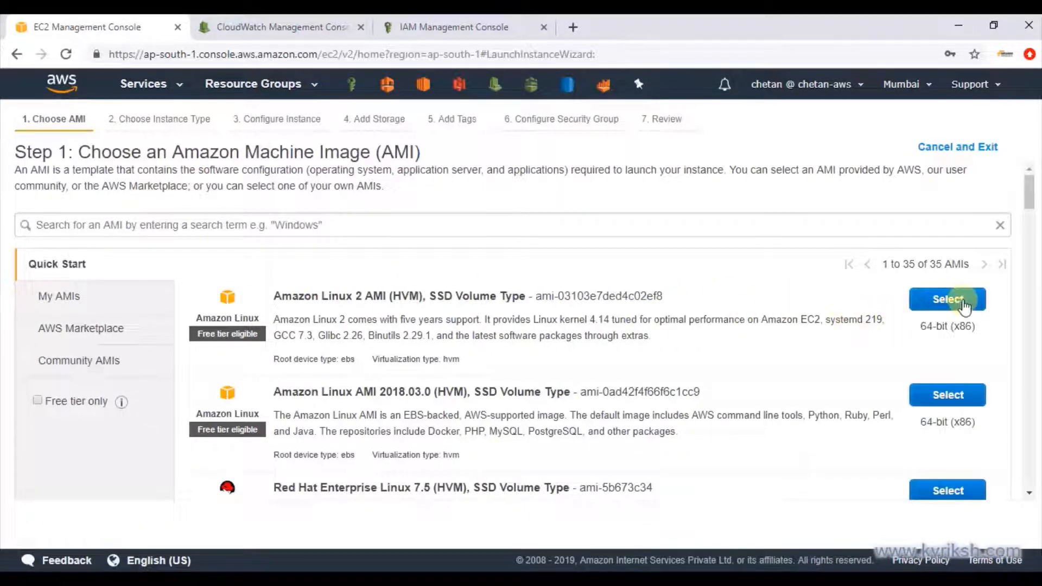
click(947, 299)
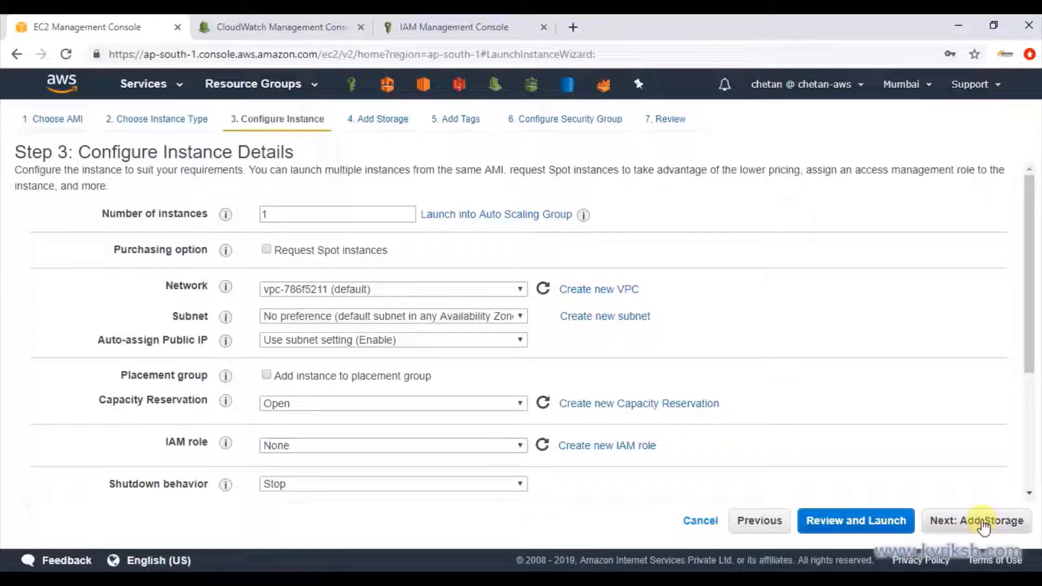
click(975, 521)
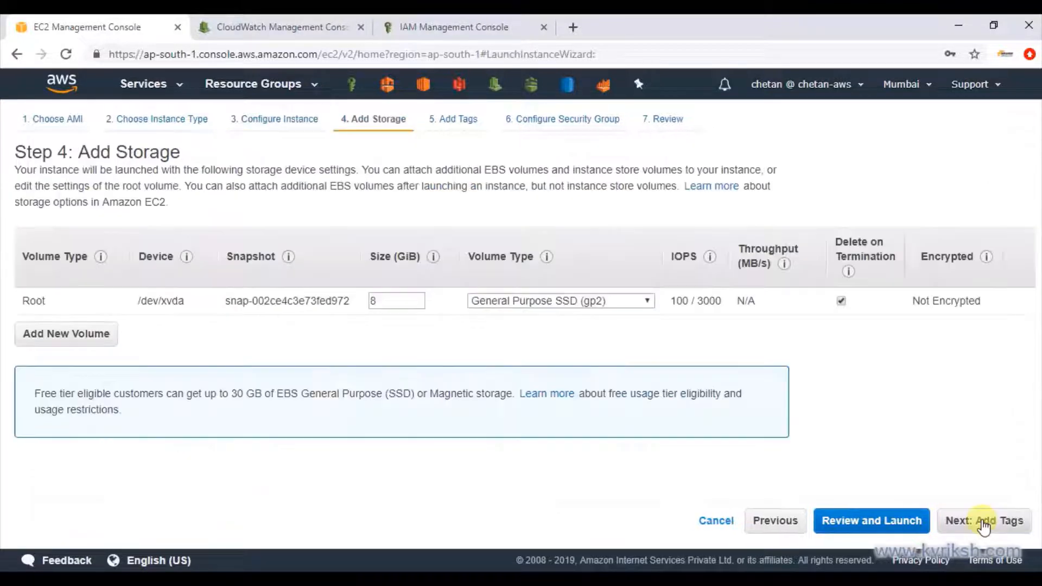
click(984, 521)
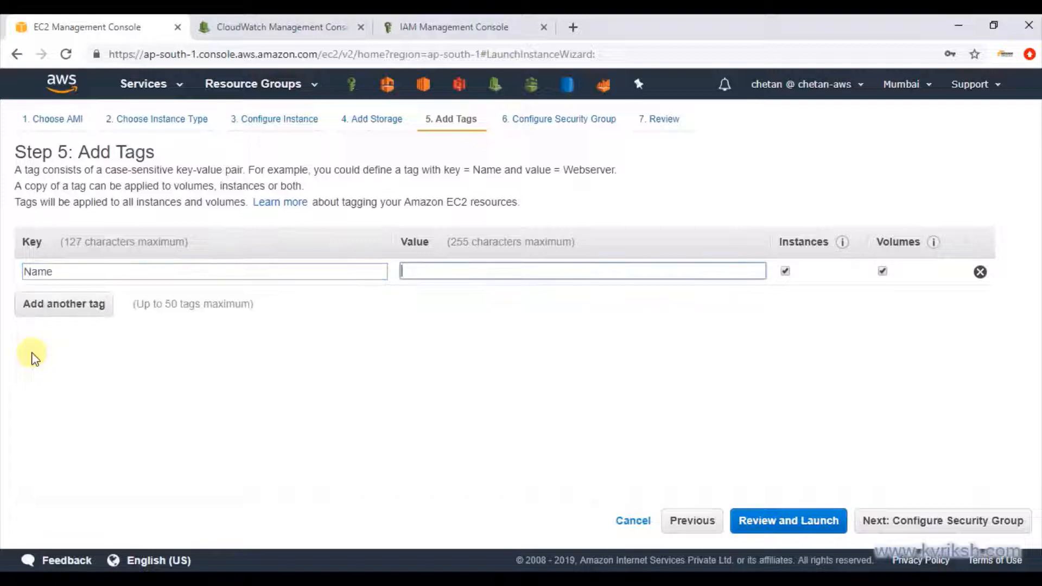
Tag the instance EC2-CloudWatch-Demo, limit SSH to My IP, and launch with the existing key pair.
text(EC2-Cloud)
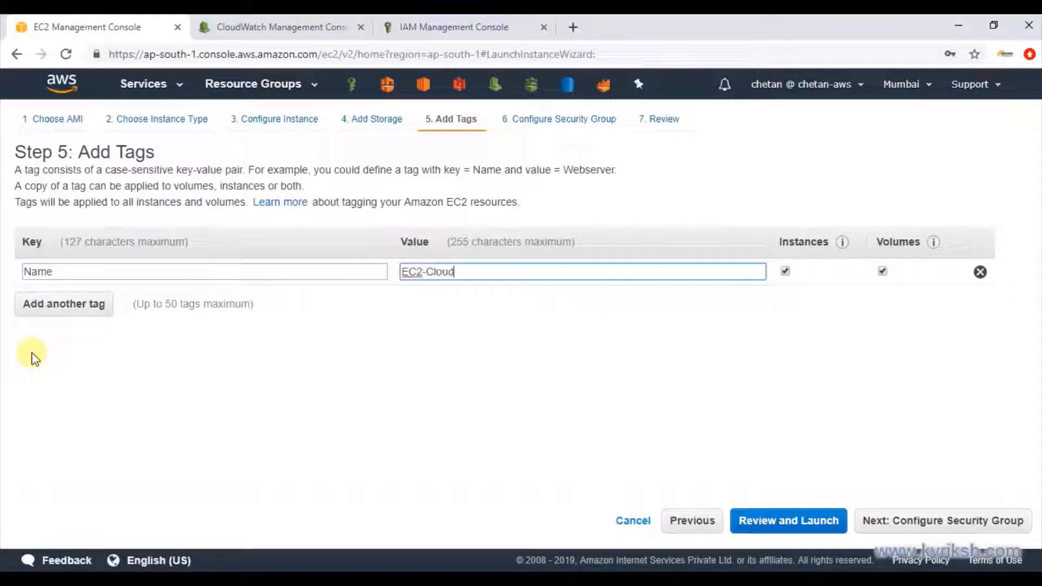
text(Watch-D)
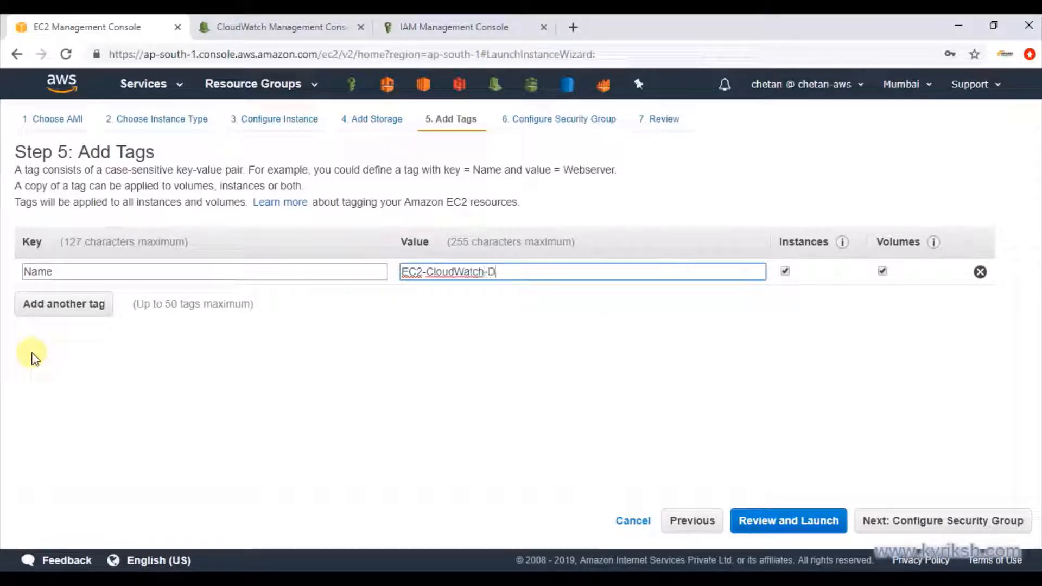
text(emo)
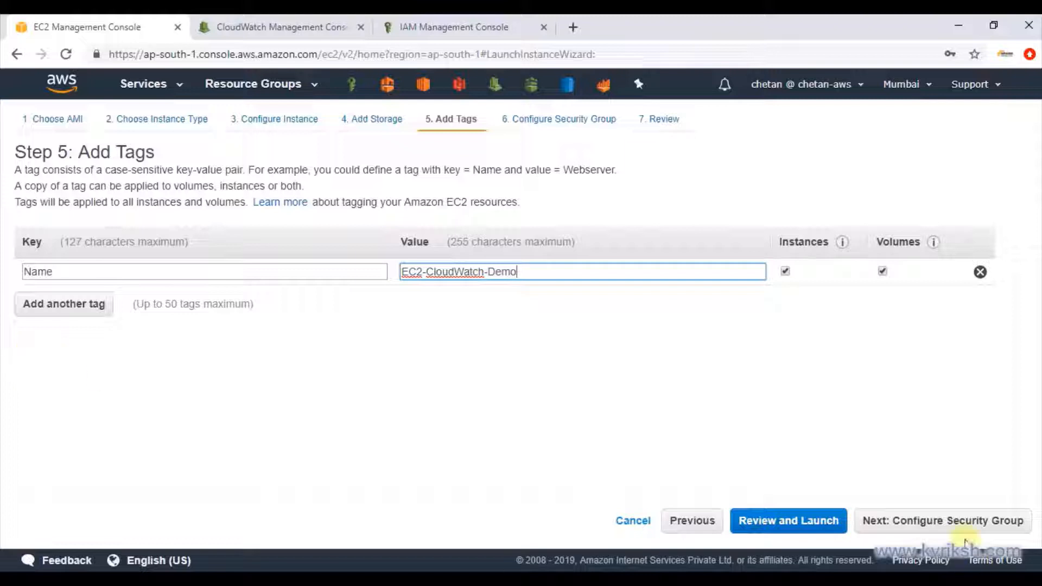
click(941, 520)
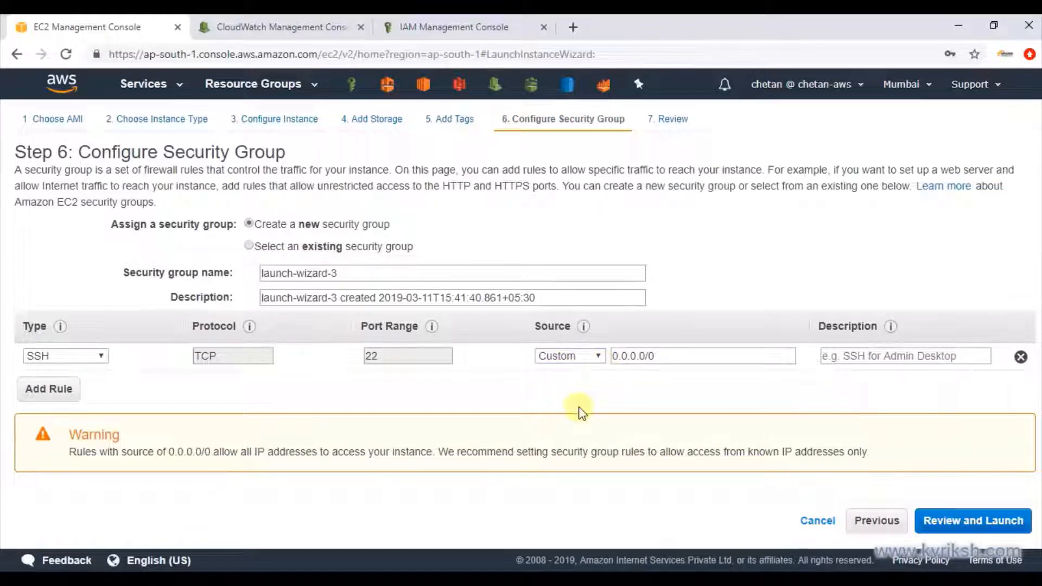
click(568, 355)
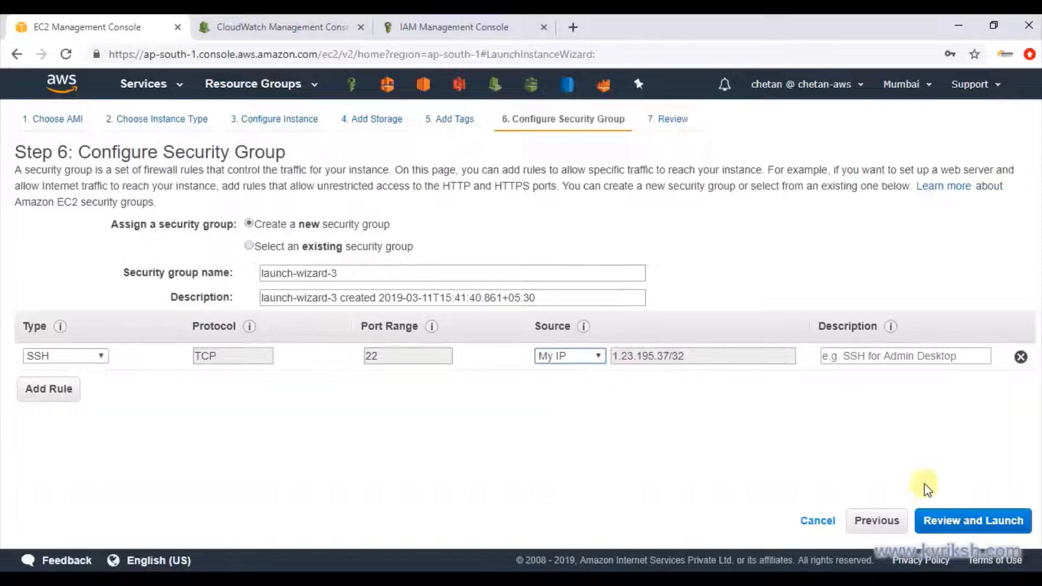
click(971, 520)
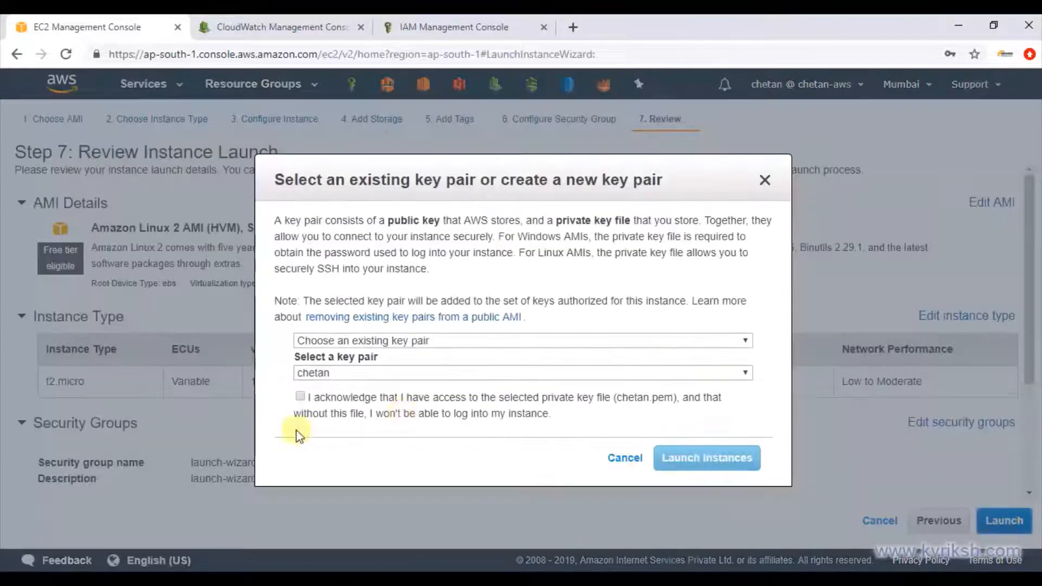
click(707, 457)
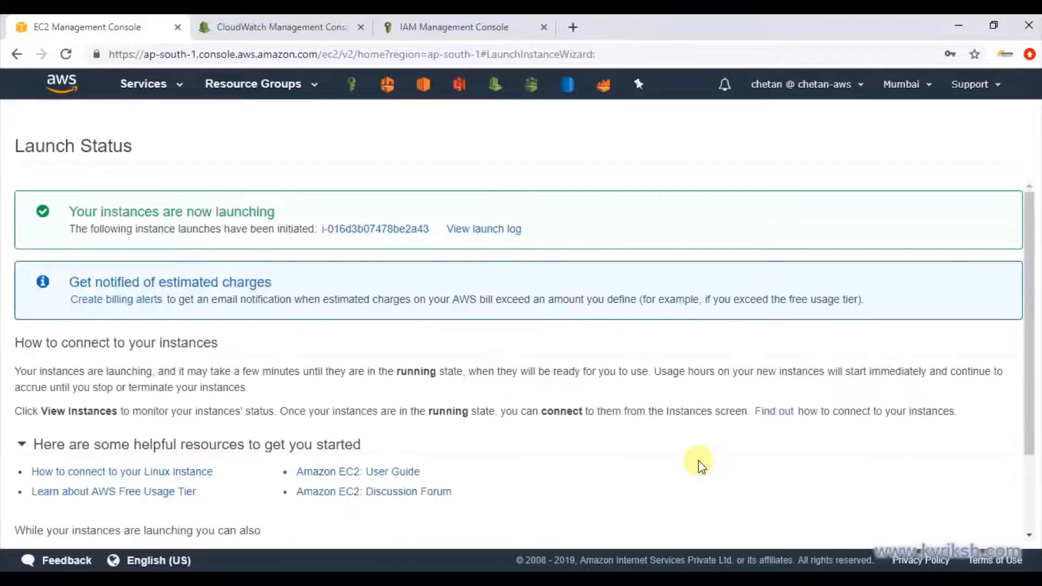
scroll(down, 3)
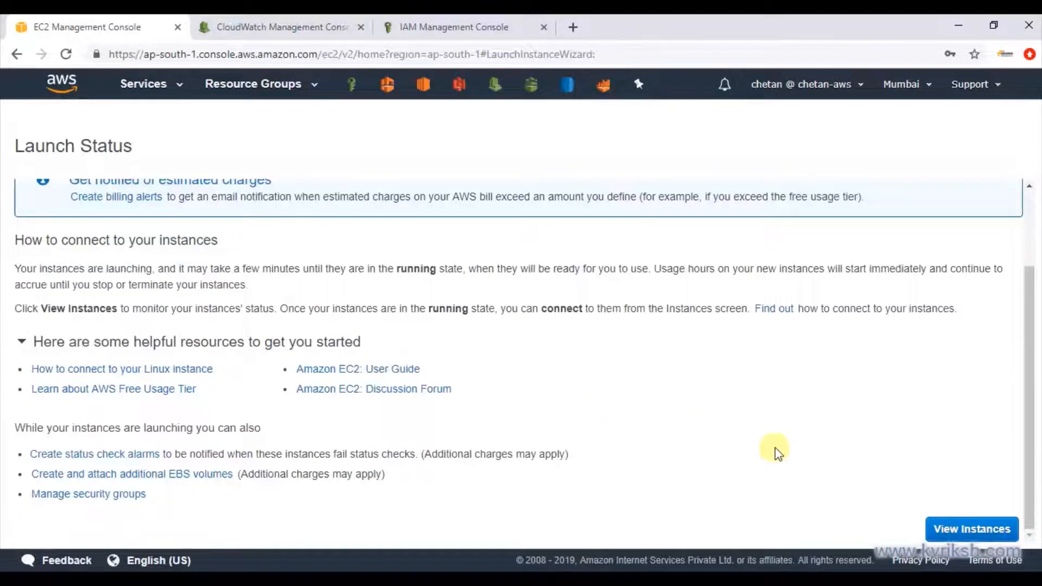
Attach the cloudwatch_logs_role IAM role to the EC2-CloudWatch-Demo instance via Attach/Replace IAM Role.
click(970, 529)
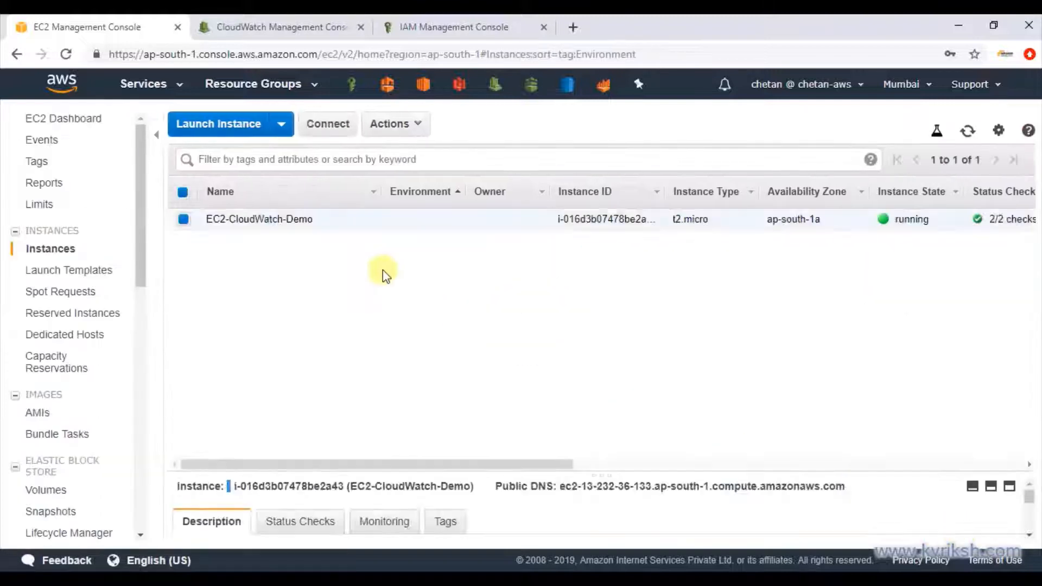
click(258, 219)
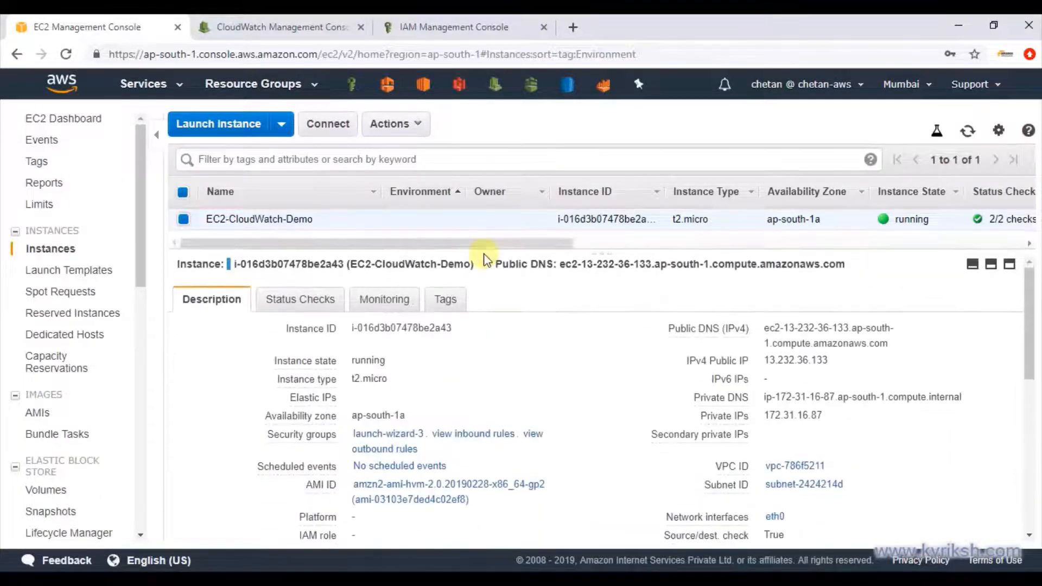
mouse_move(583, 291)
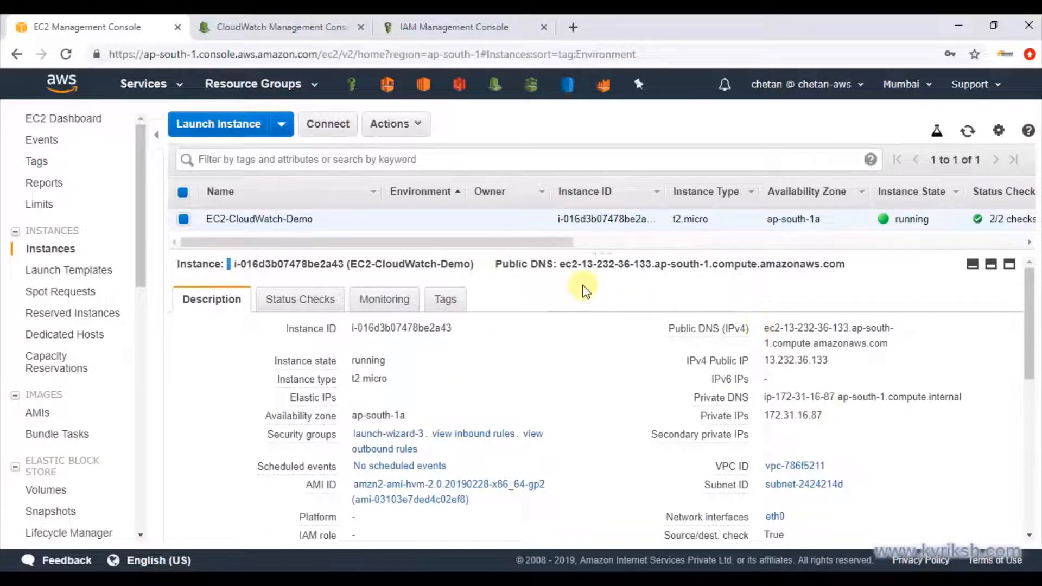
mouse_move(332, 260)
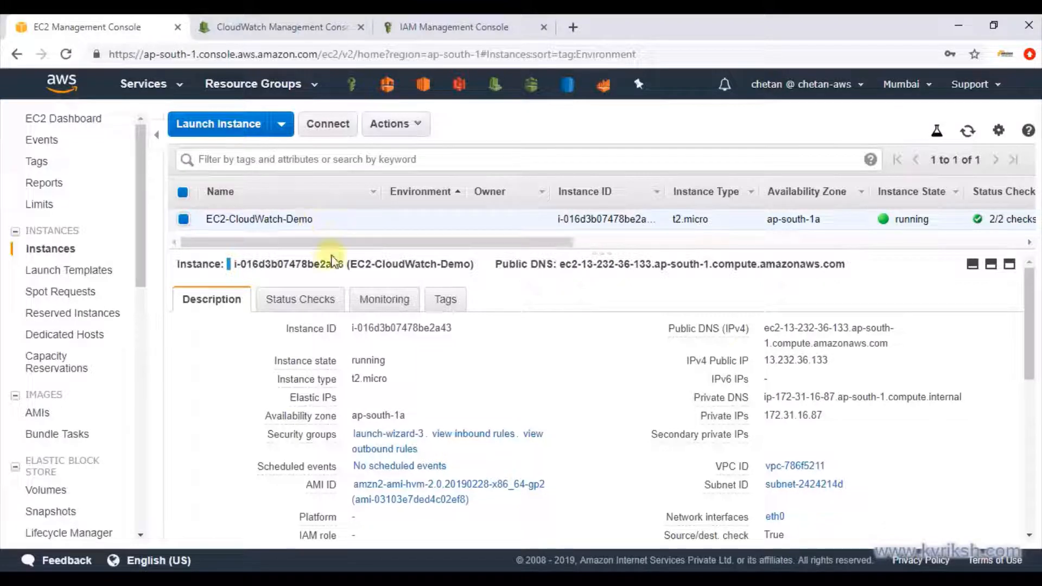
click(390, 124)
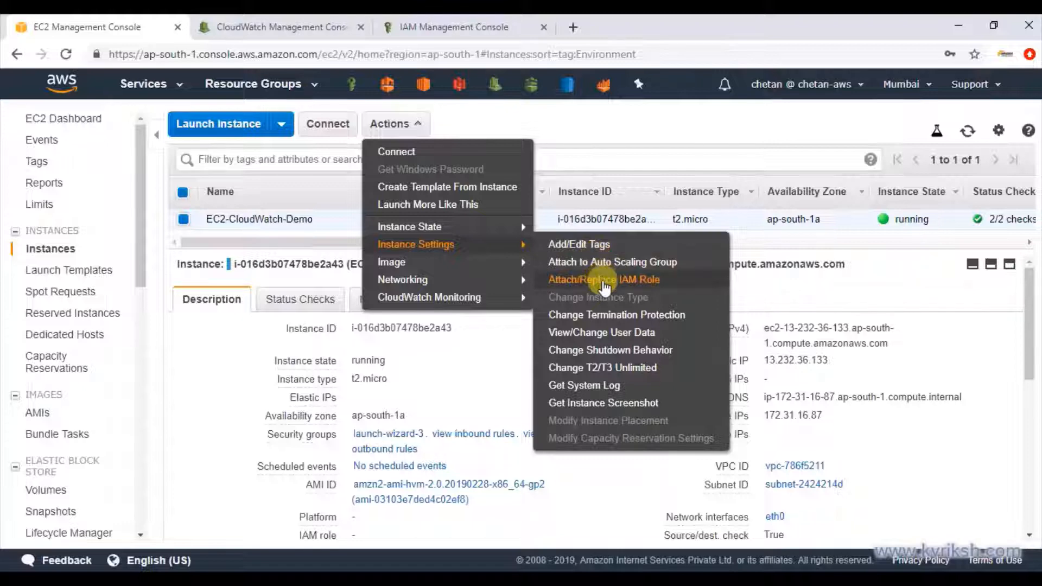
click(603, 279)
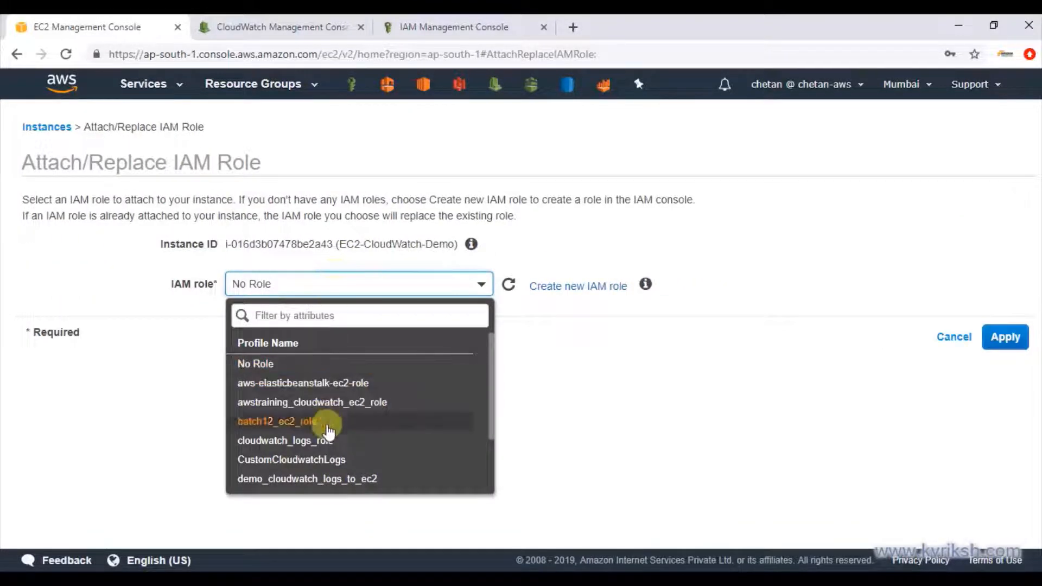
mouse_move(325, 445)
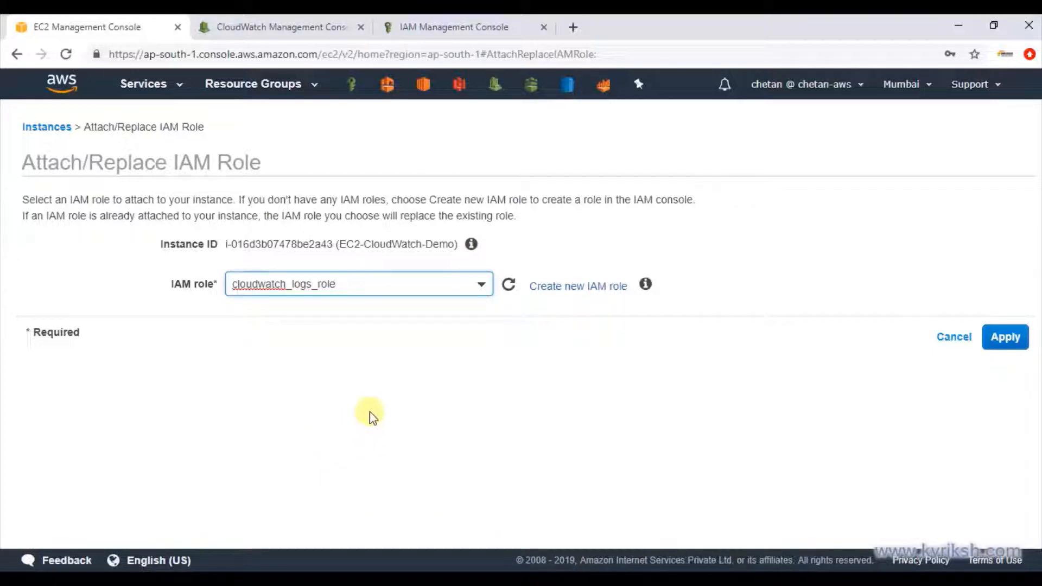
click(1005, 337)
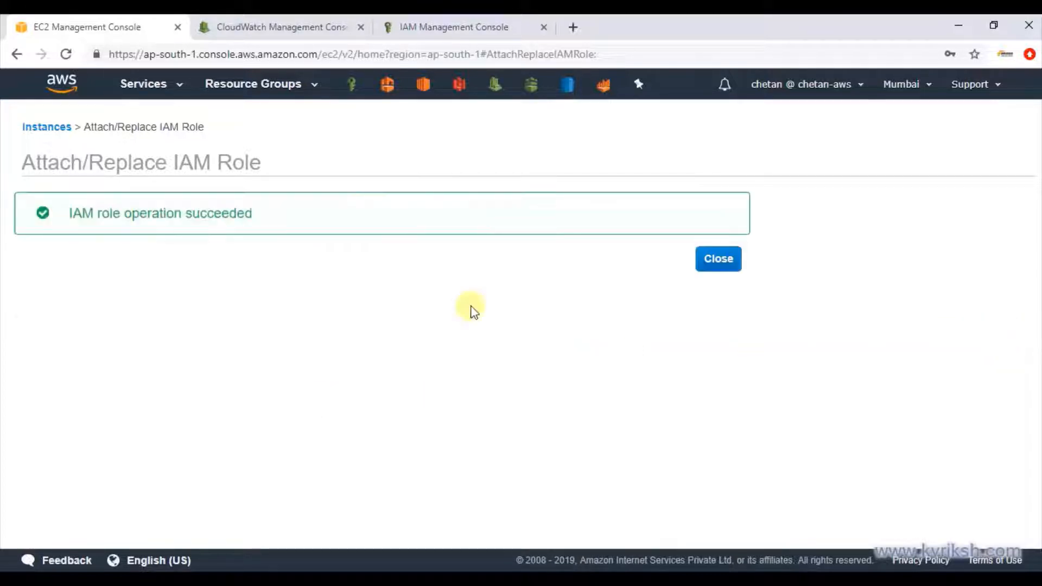
click(718, 258)
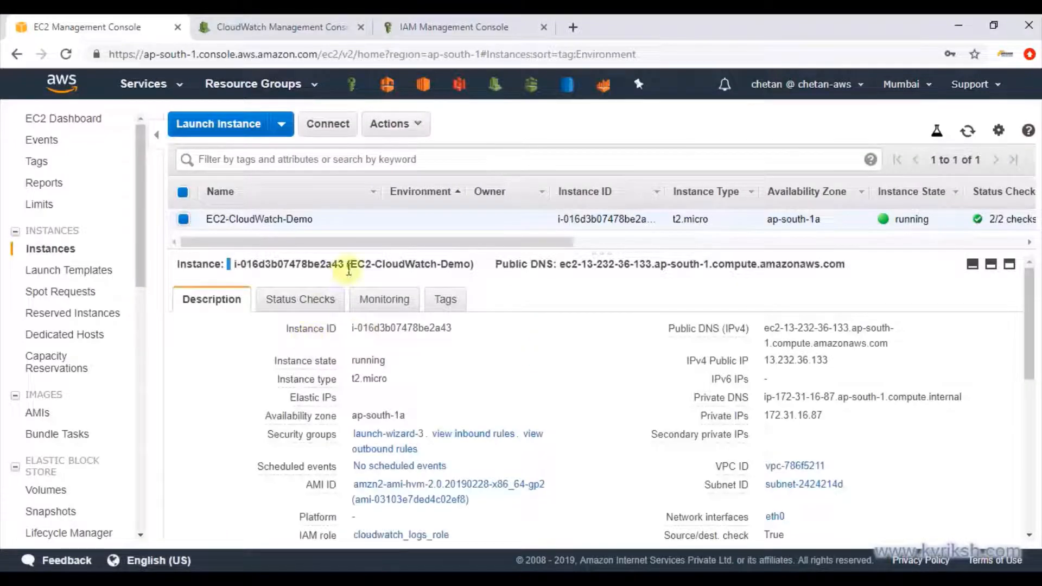
Connect PuTTY to 13.232.36.133 with the .ppk private key and log in as ec2-user.
click(840, 360)
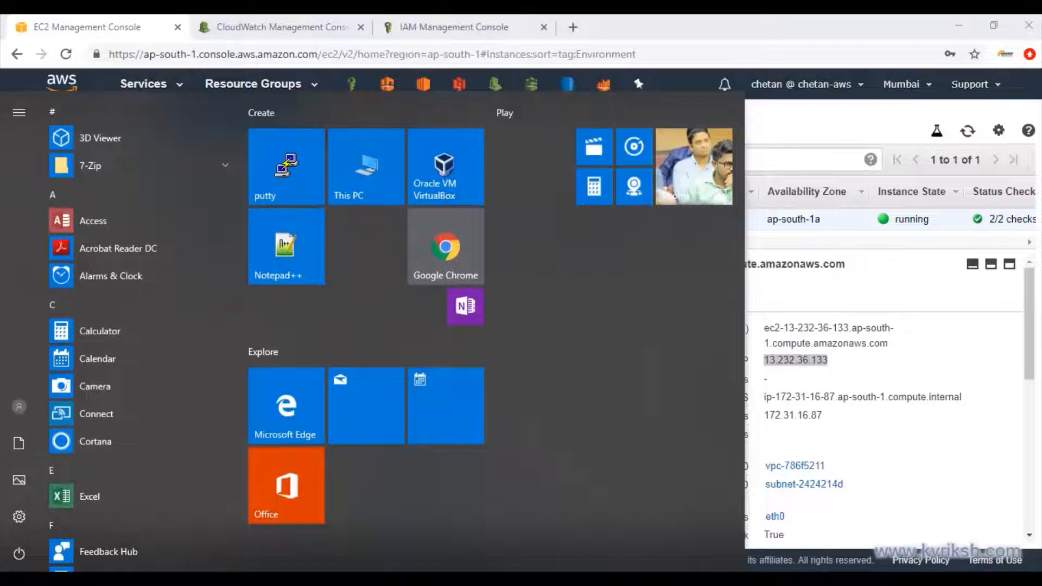
click(284, 166)
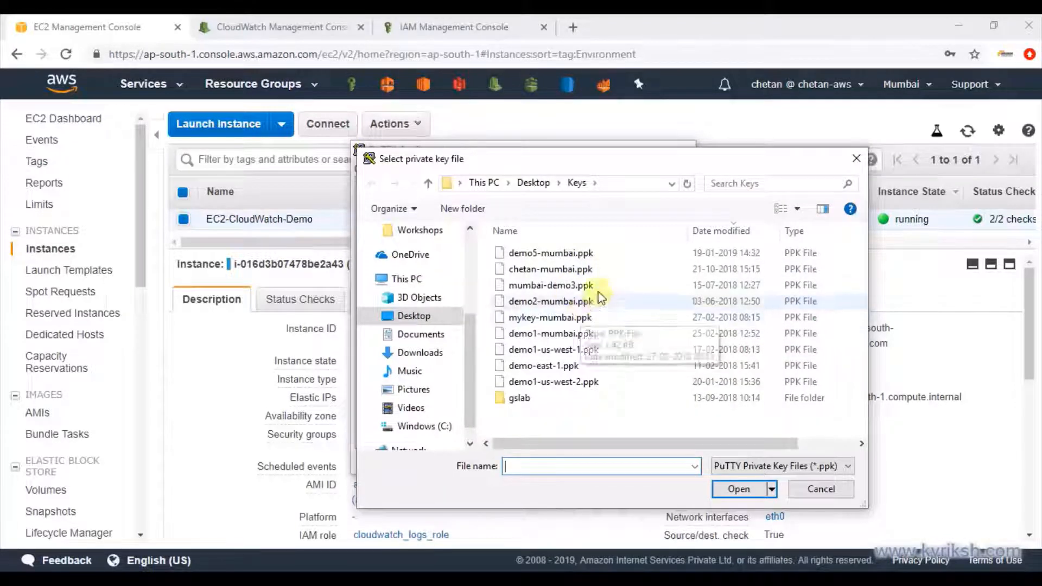
click(738, 488)
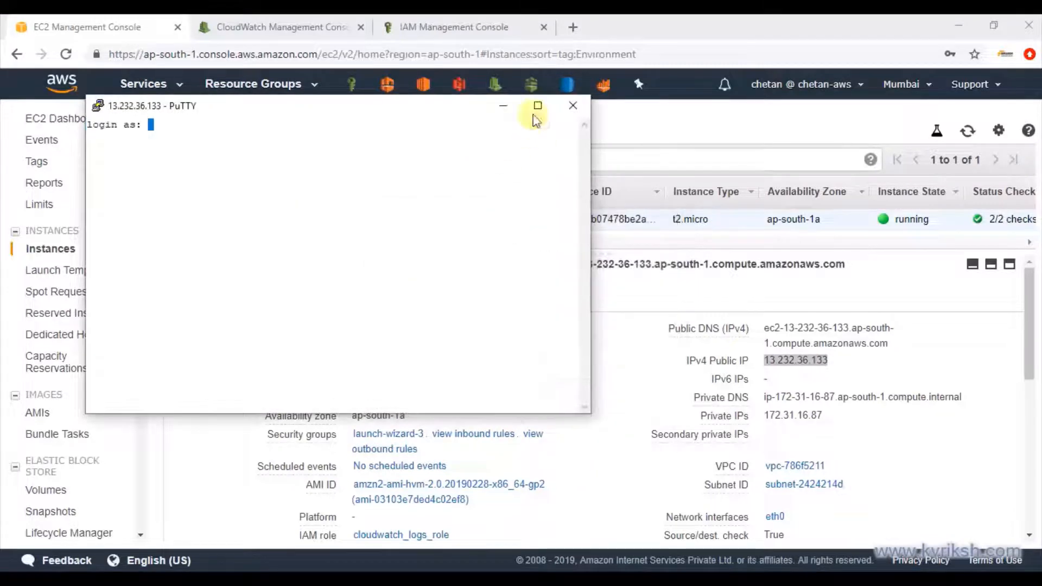
click(536, 104)
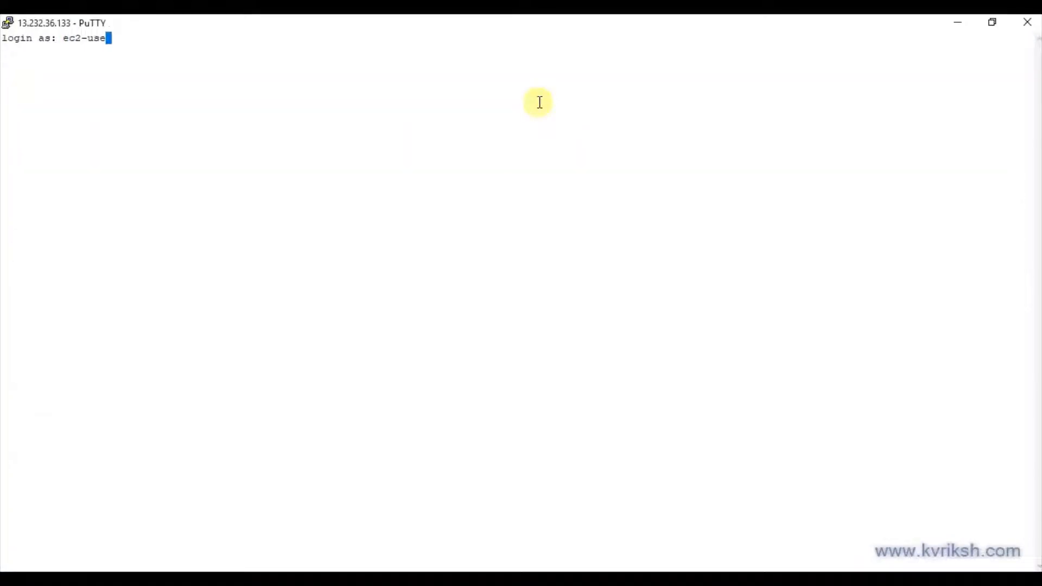
key(Return)
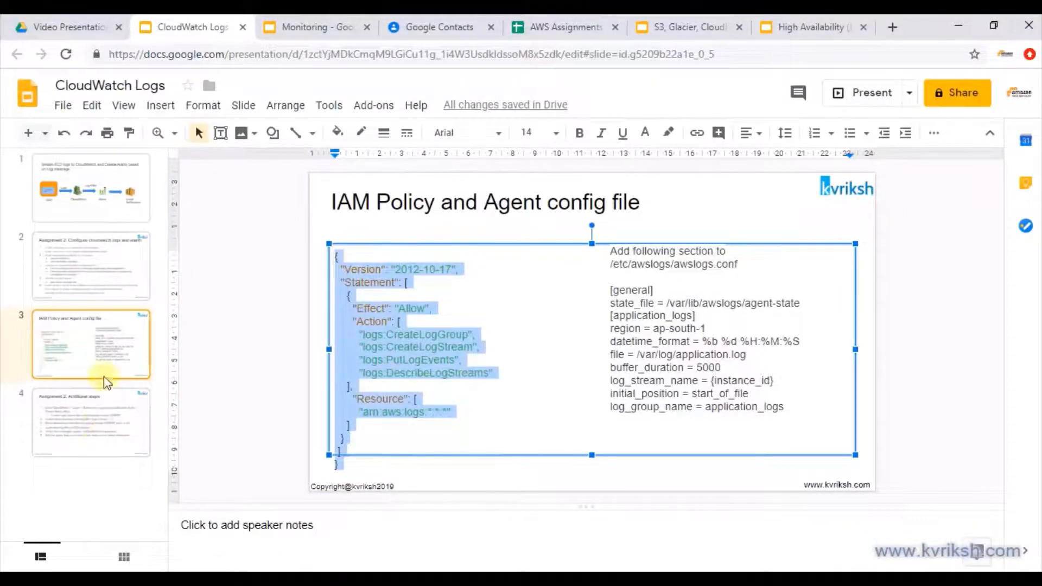
Copy the awslogs install command from the slide and enter 'sudo yum install -y awslogs'.
click(92, 266)
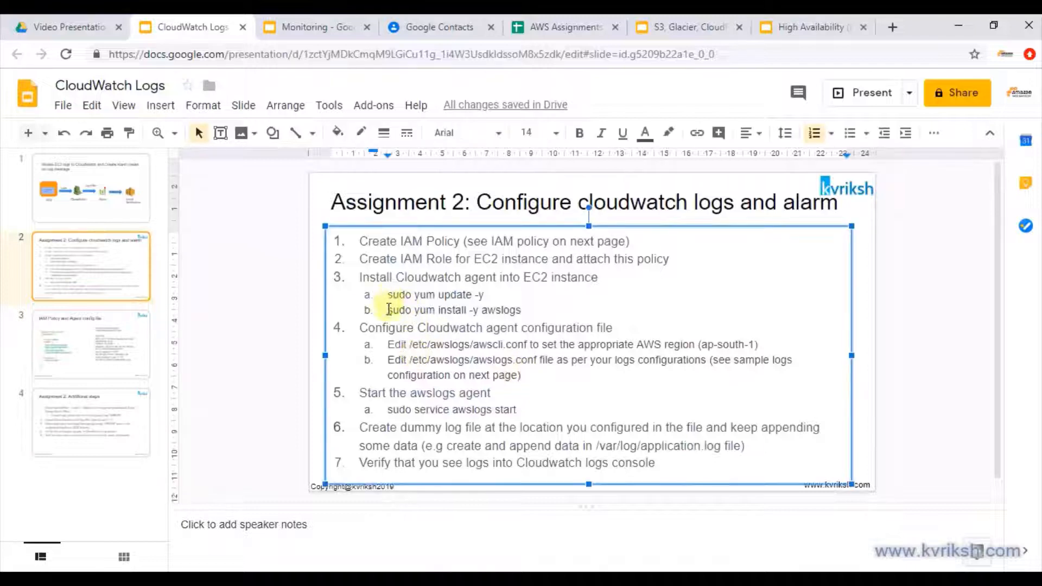
double_click(454, 310)
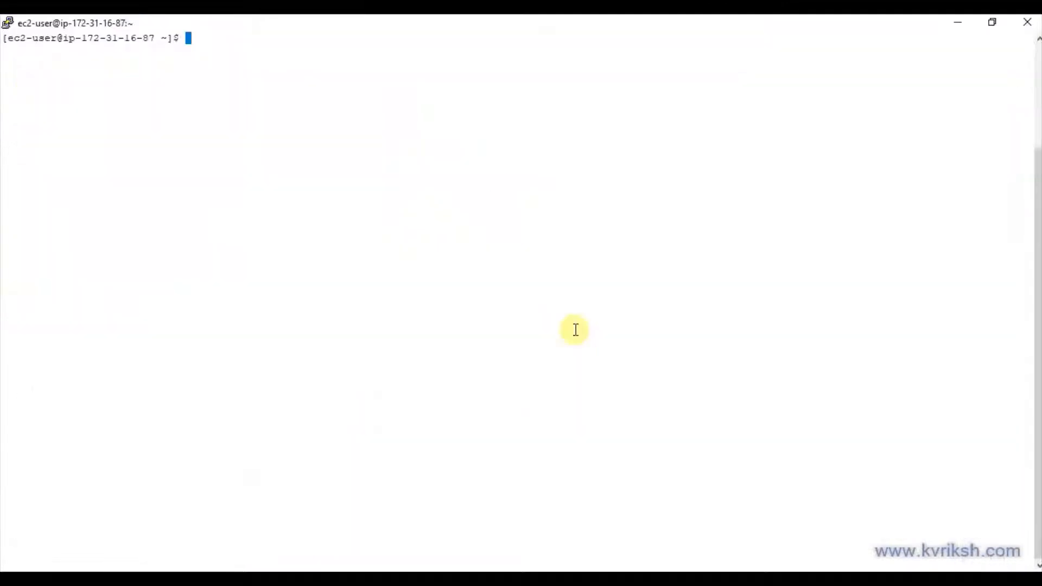
text(sudo yum install -y awslogs)
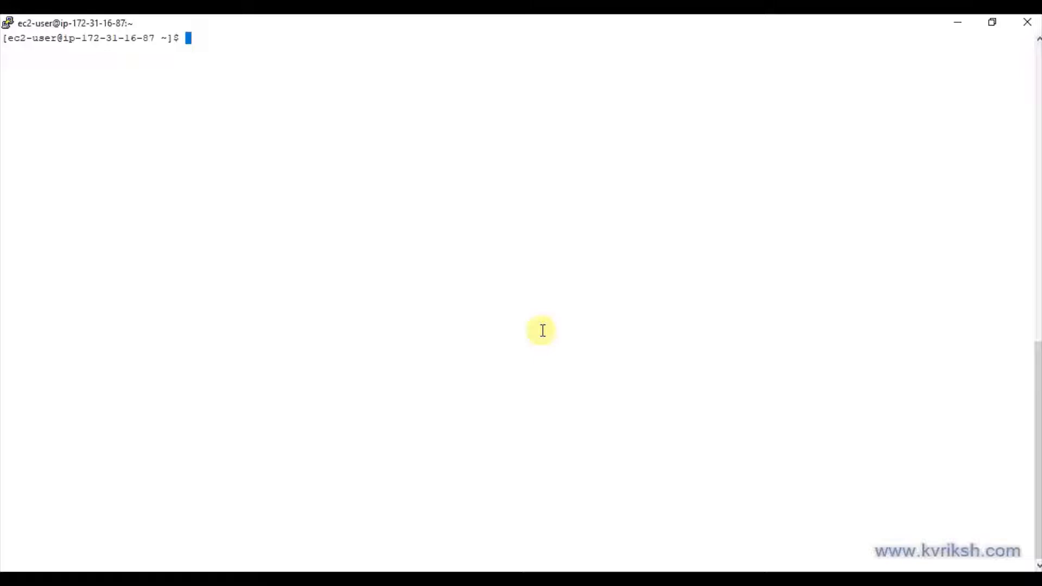
mouse_move(464, 316)
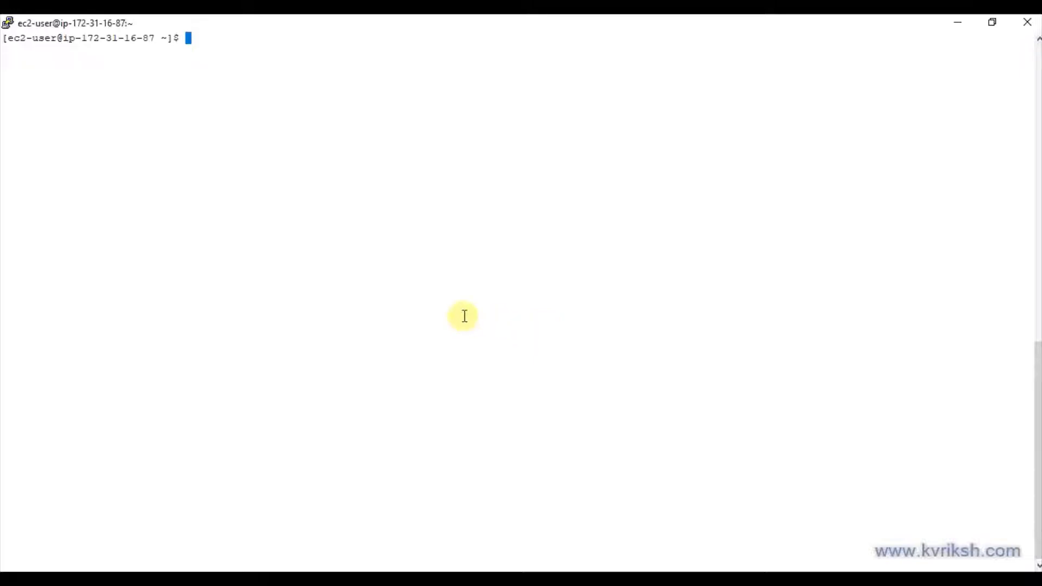
mouse_move(437, 368)
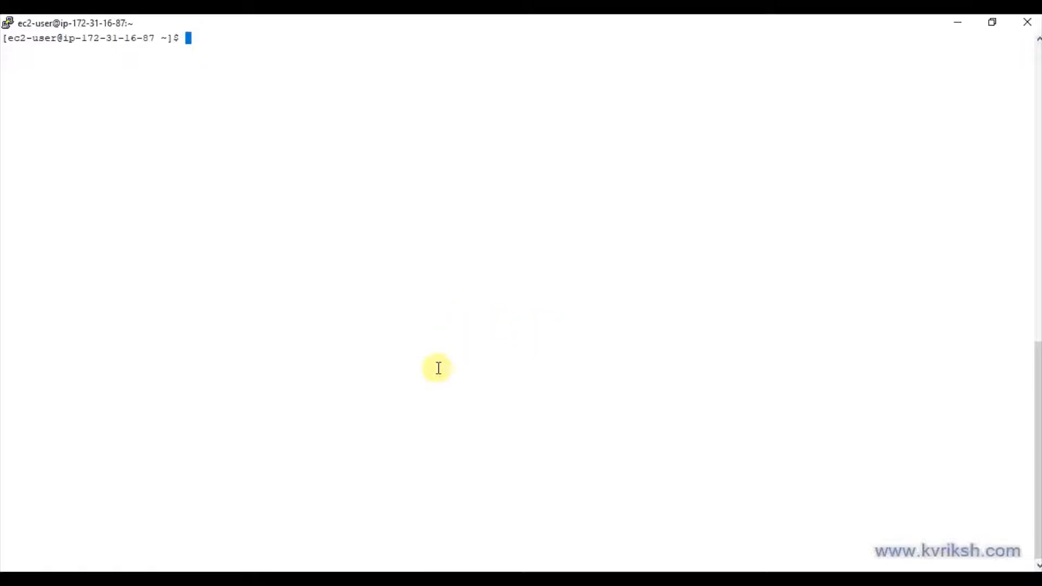
mouse_move(354, 450)
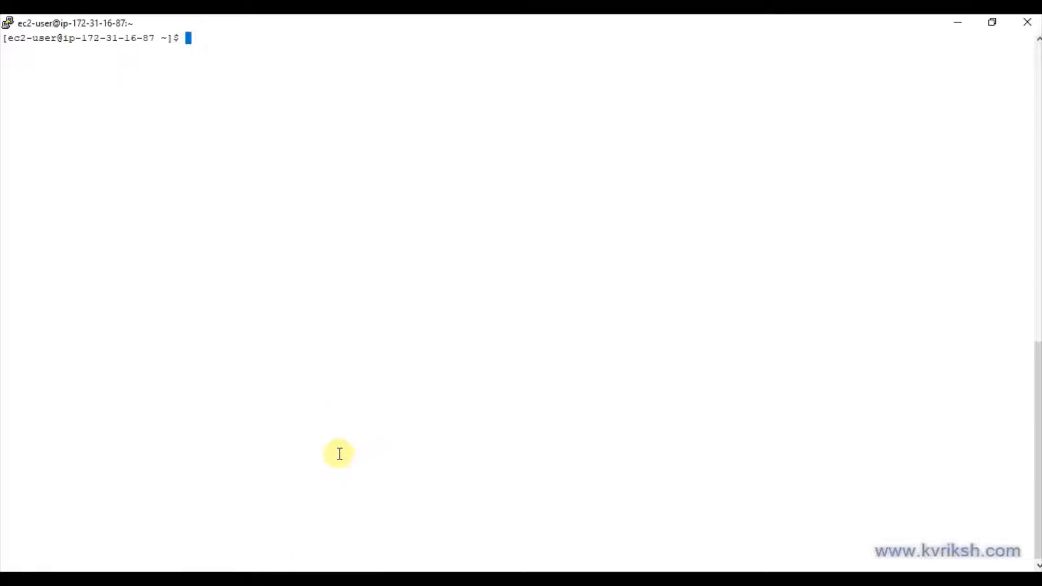
mouse_move(317, 475)
text(sudo v)
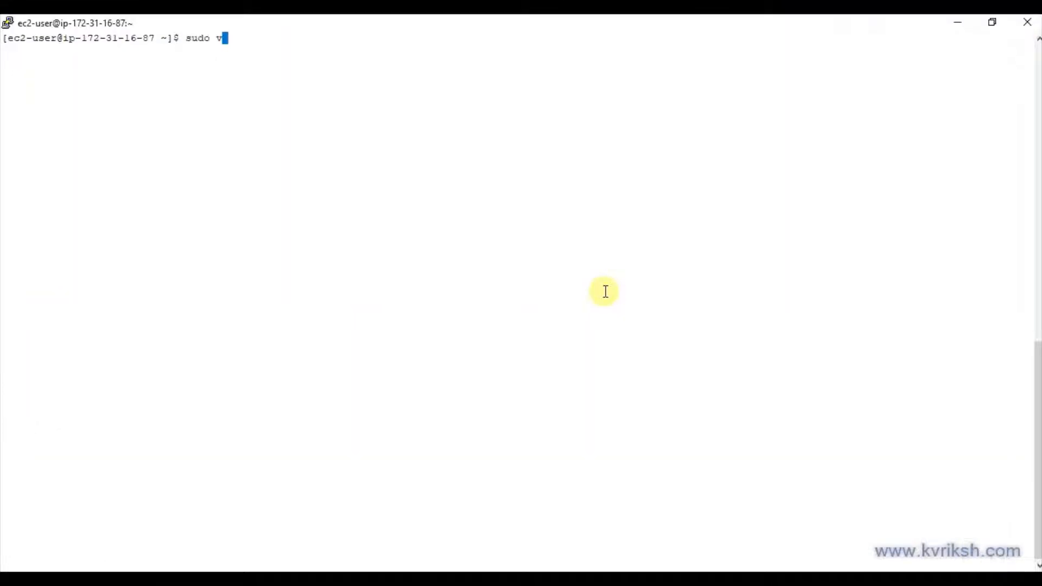
Set region to ap-south-1 in /etc/awslogs/awscli.conf and save the file.
text(im /etc/awslogs/awscli.conf)
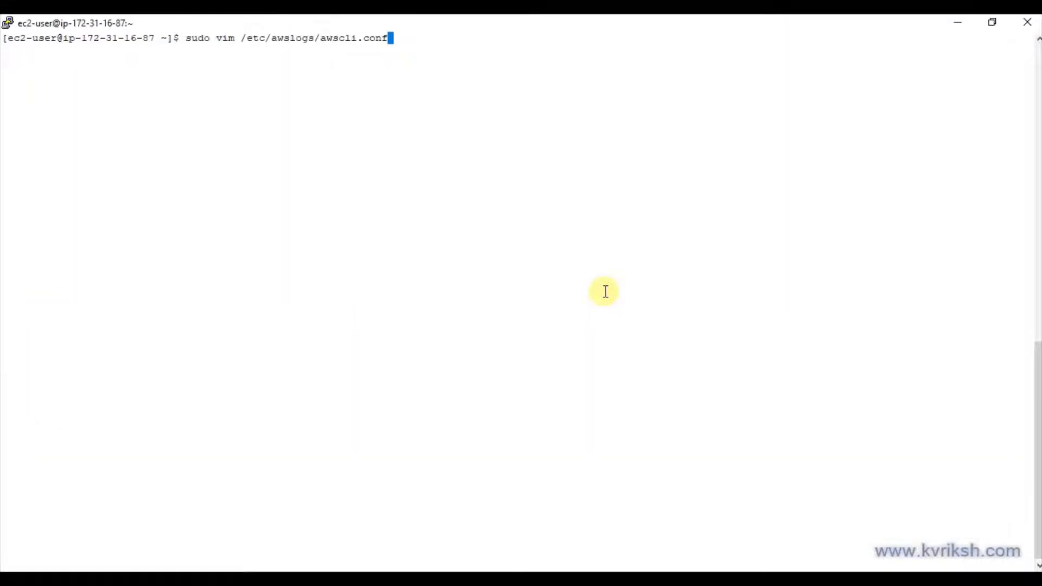
key(Return)
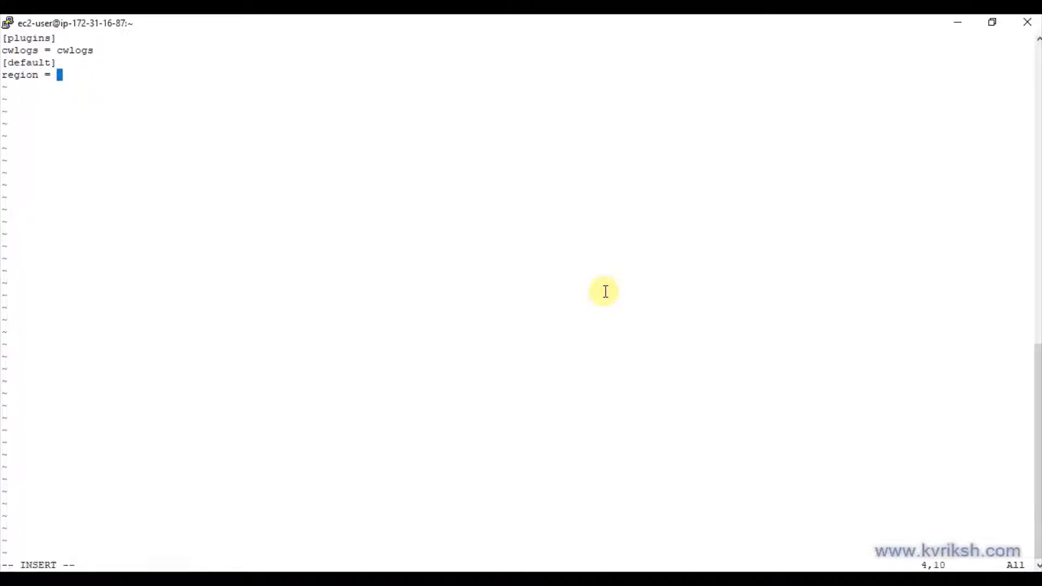
text(ap-south)
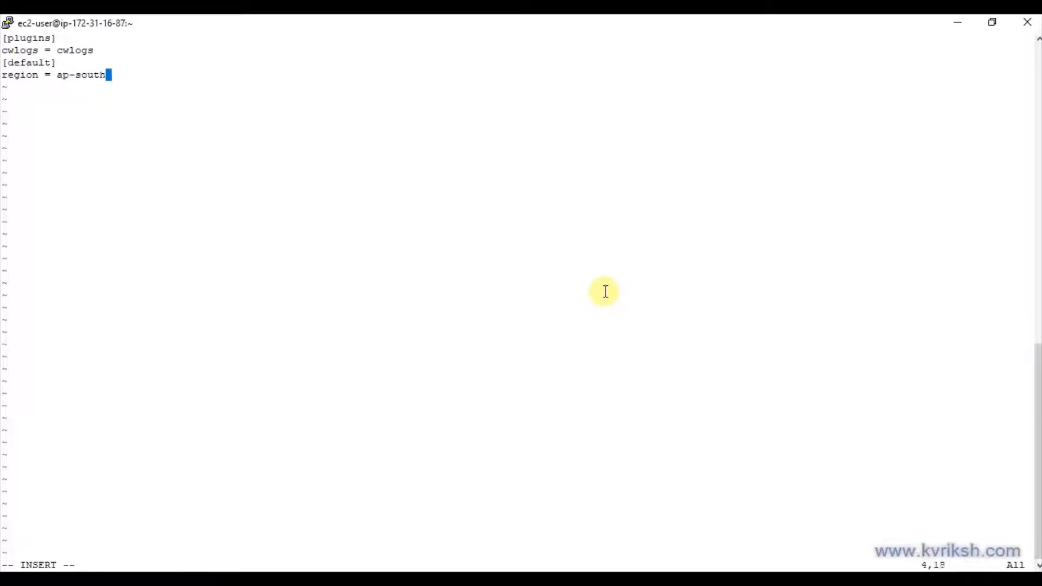
text(-1)
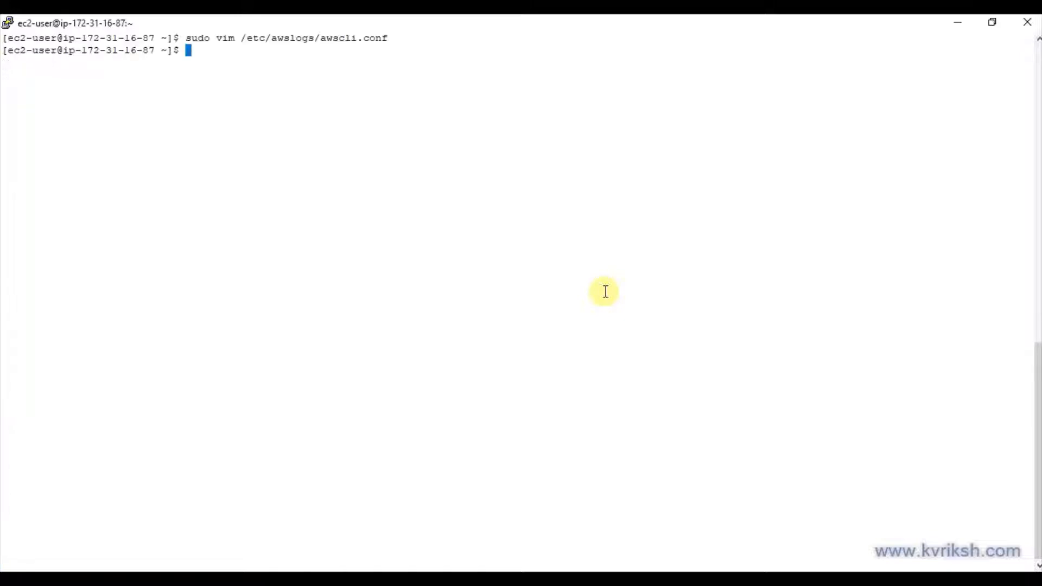
click(189, 27)
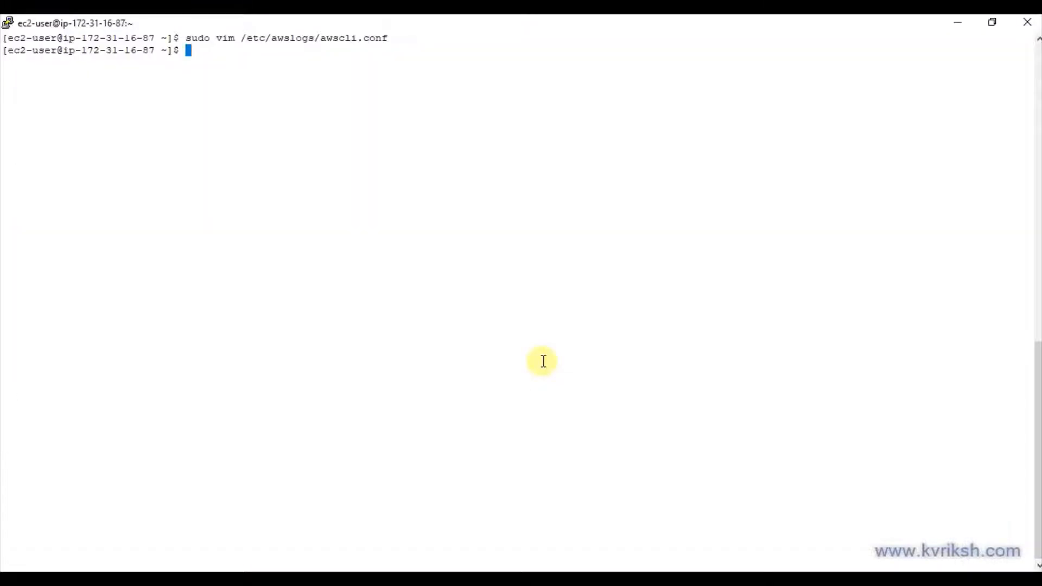
Open /etc/awslogs/awslogs.conf in vim and copy the application_logs config section from the agent config slide.
text(sudo vim)
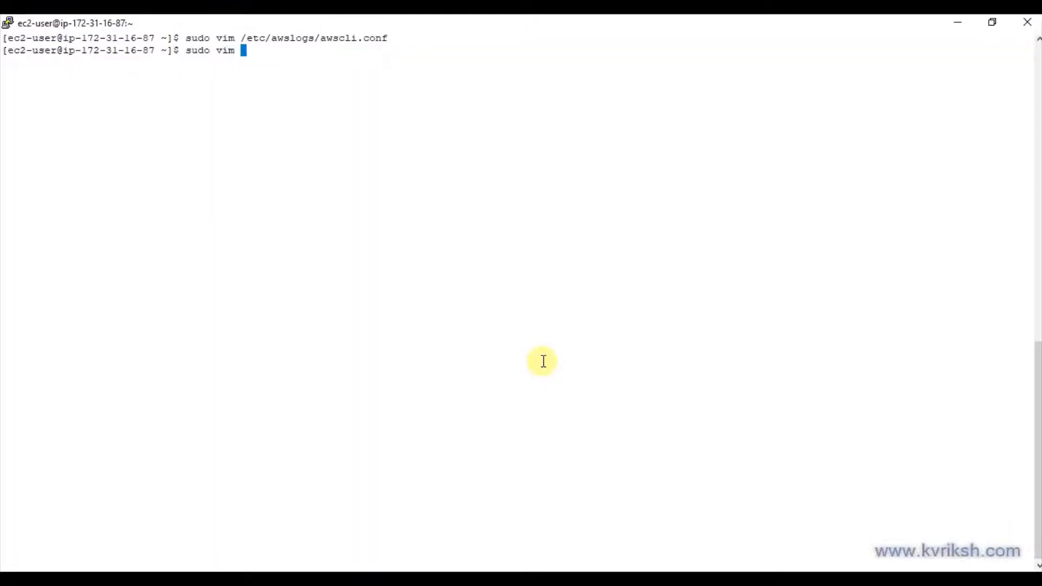
key(Return)
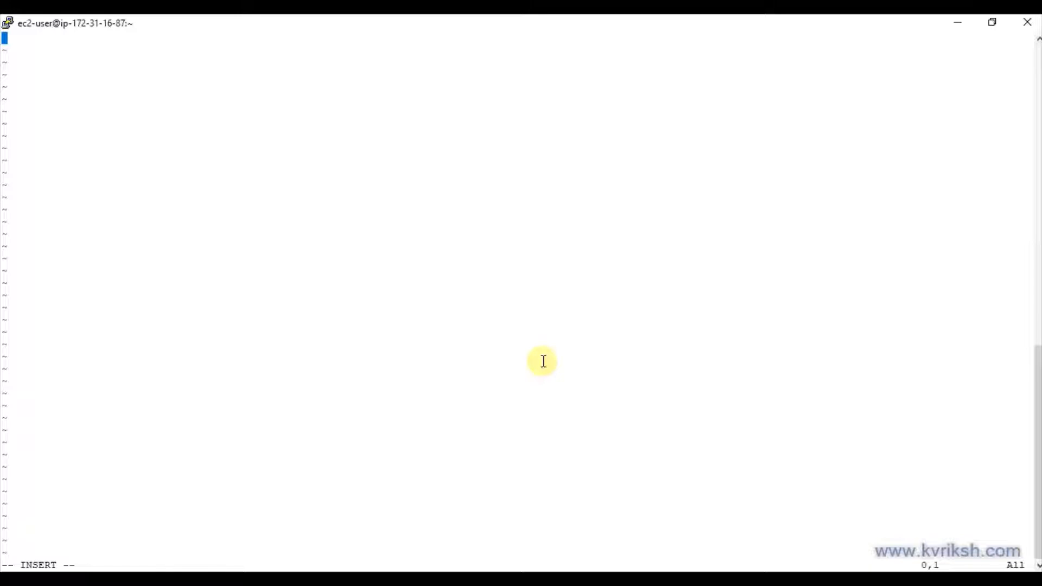
click(191, 27)
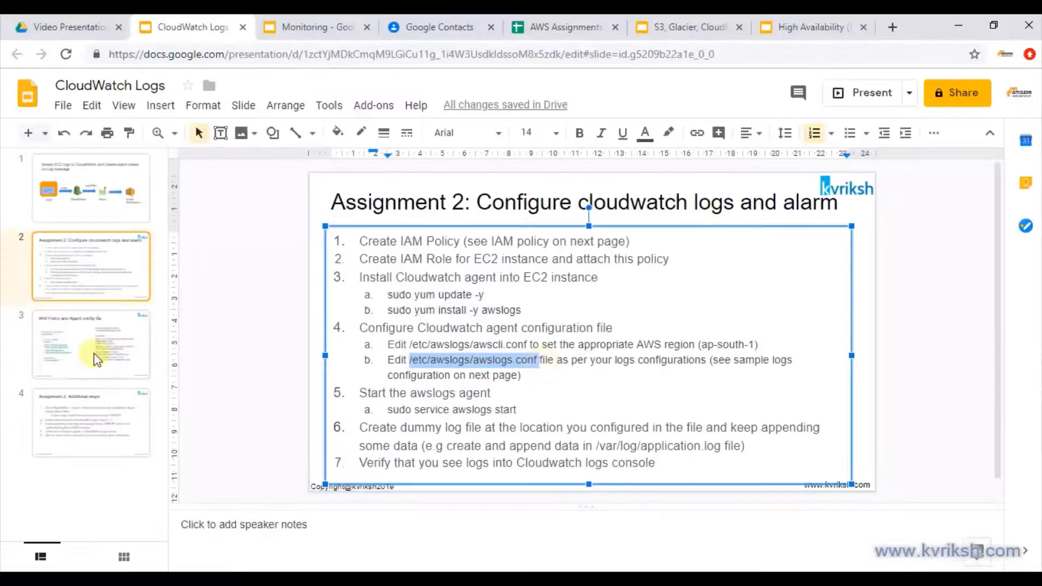
click(91, 344)
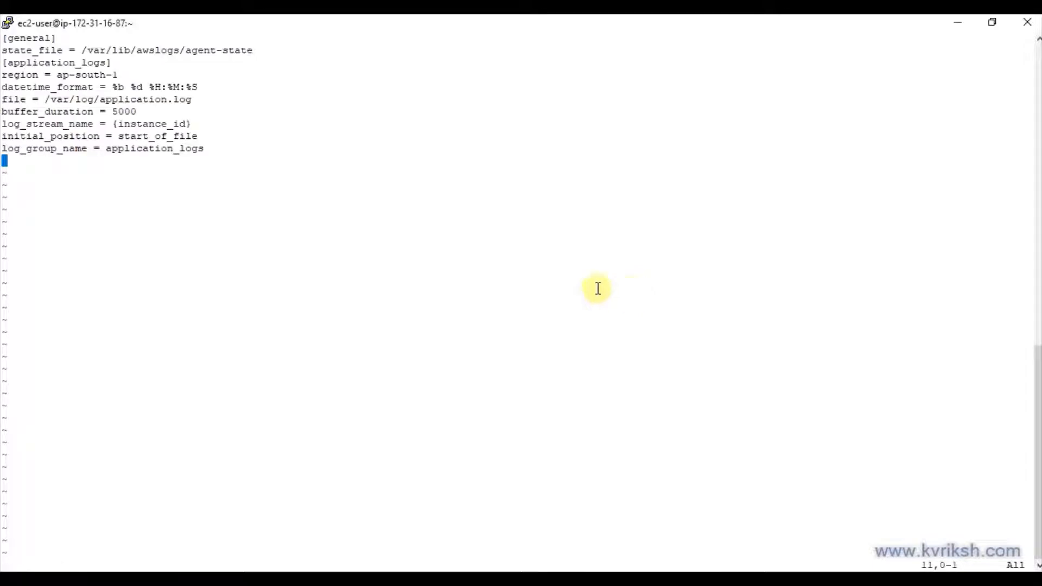
double_click(57, 63)
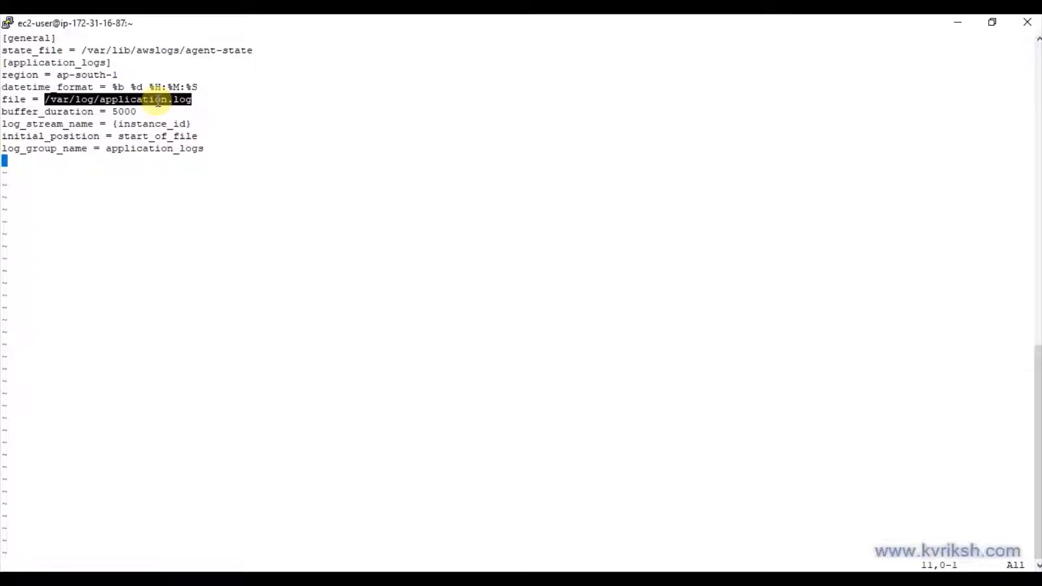
click(153, 99)
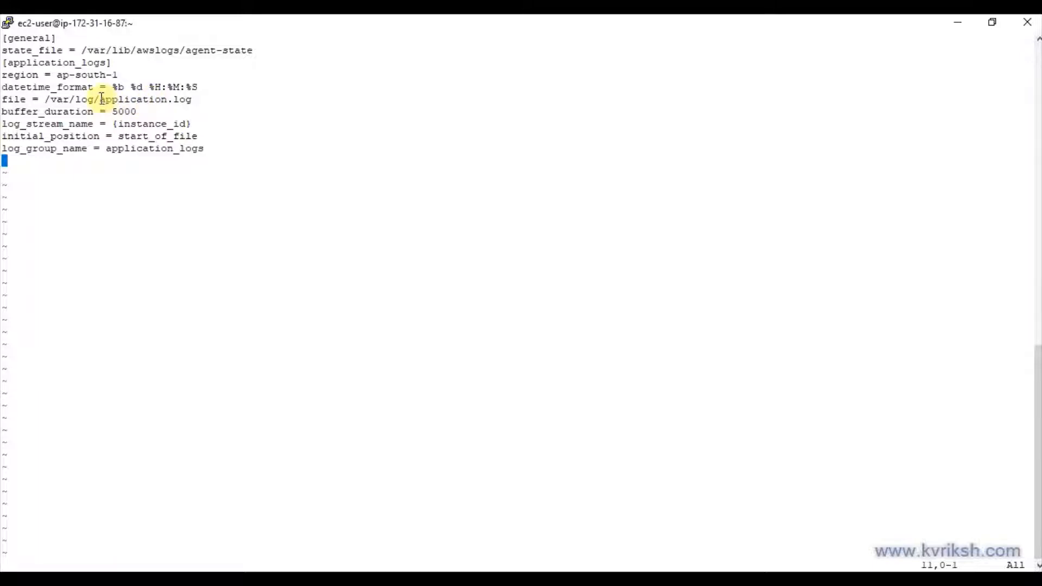
mouse_move(126, 169)
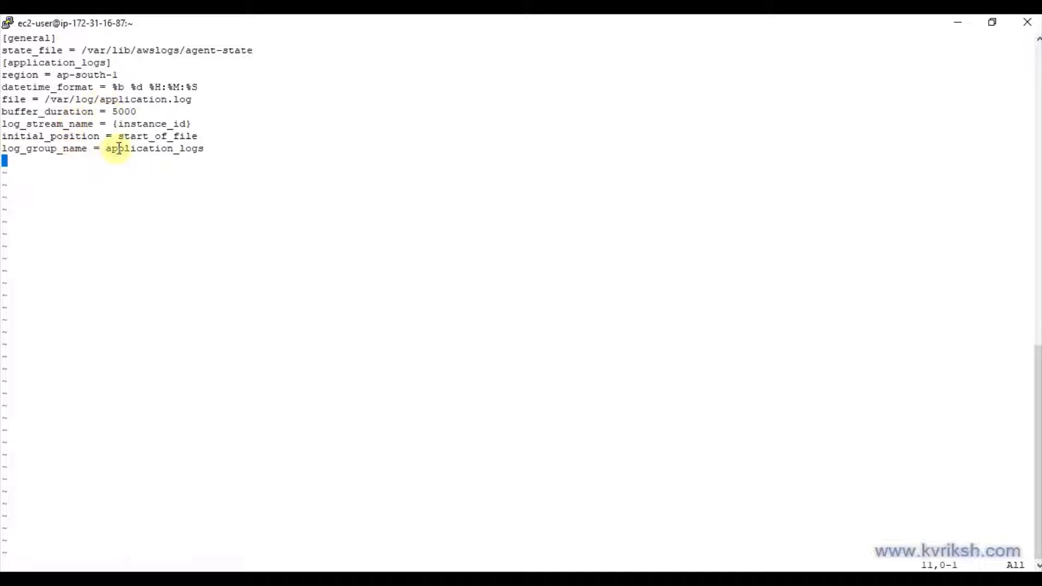
double_click(153, 148)
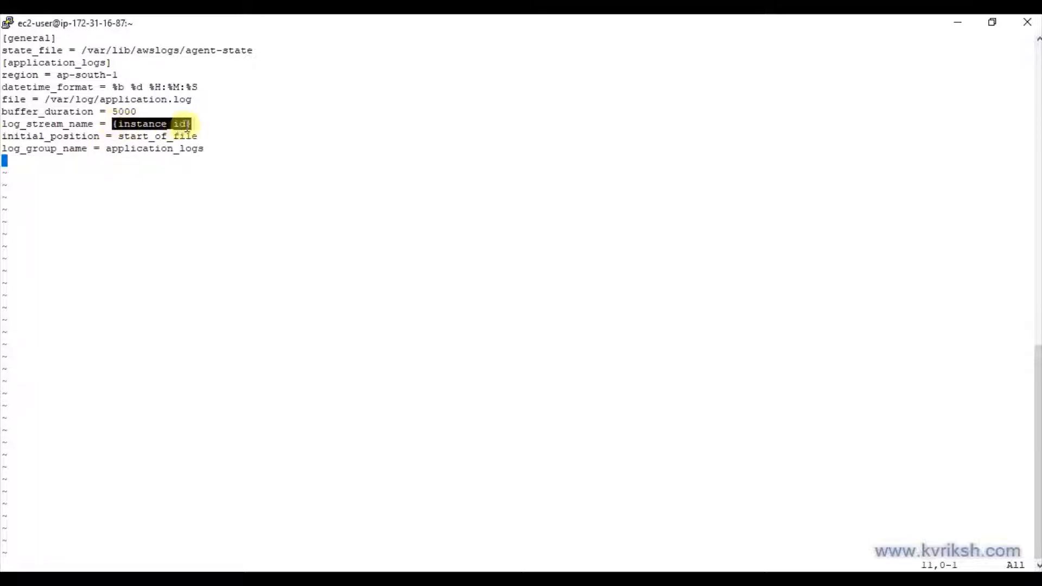
mouse_move(189, 182)
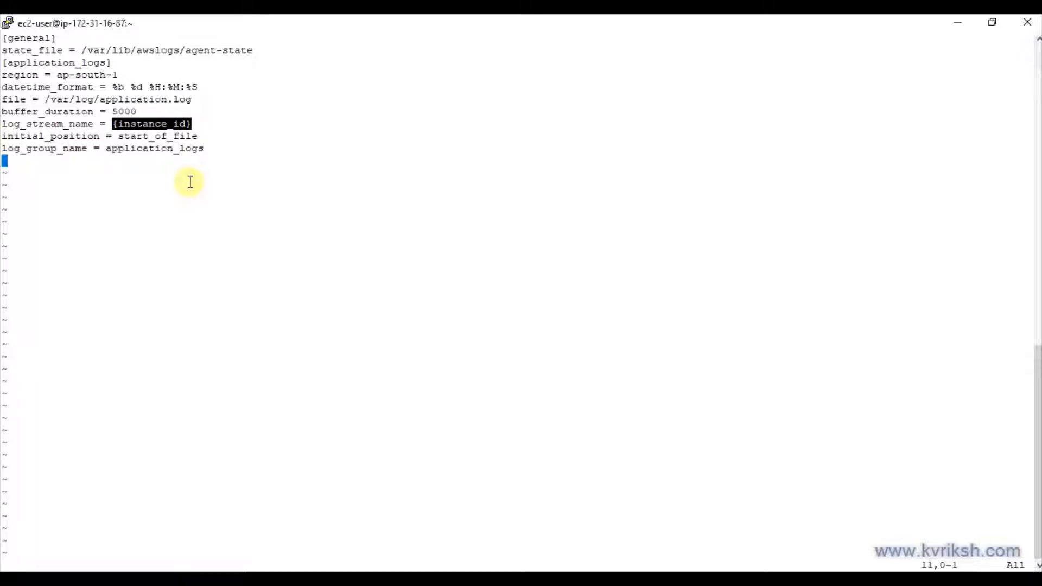
mouse_move(142, 182)
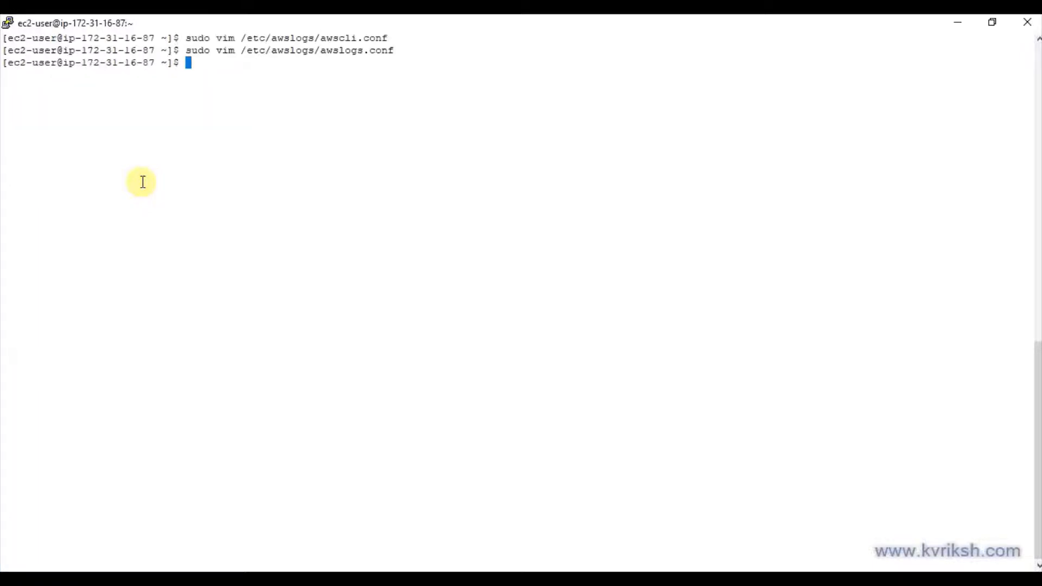
Check the agent config slides, then start the agent with sudo service awslogsd start.
click(190, 28)
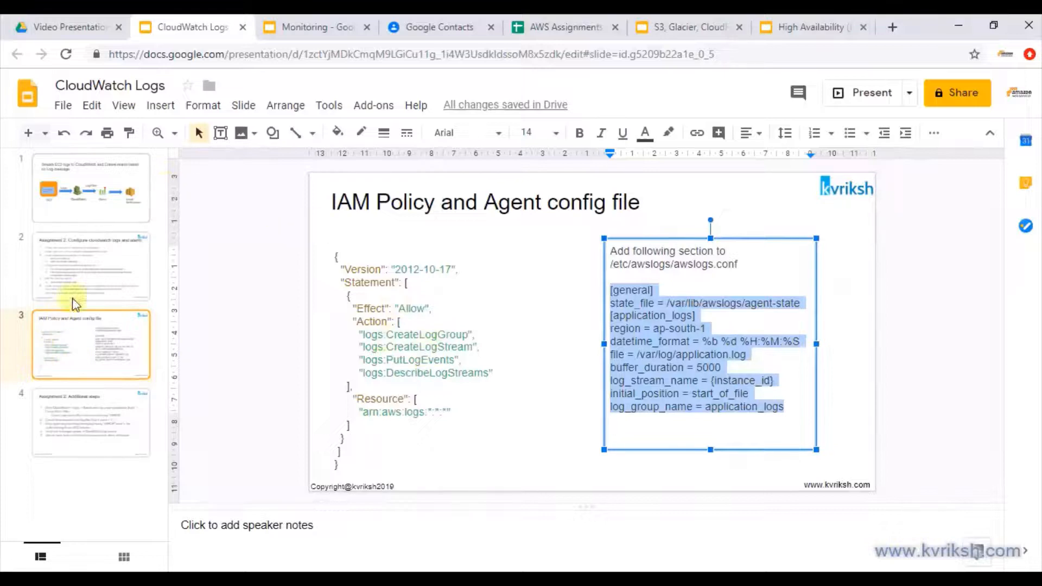
click(91, 266)
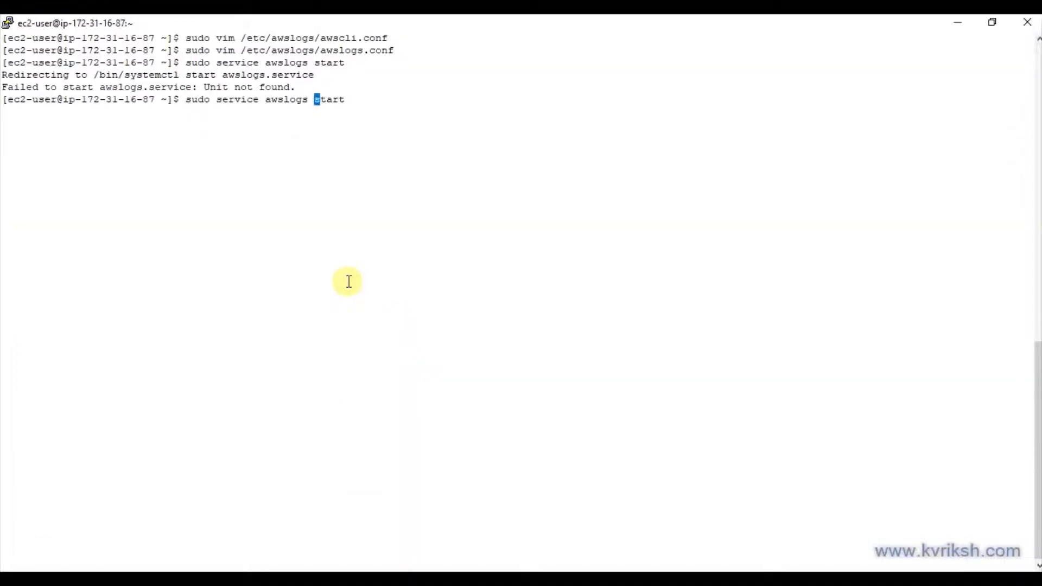
text(d)
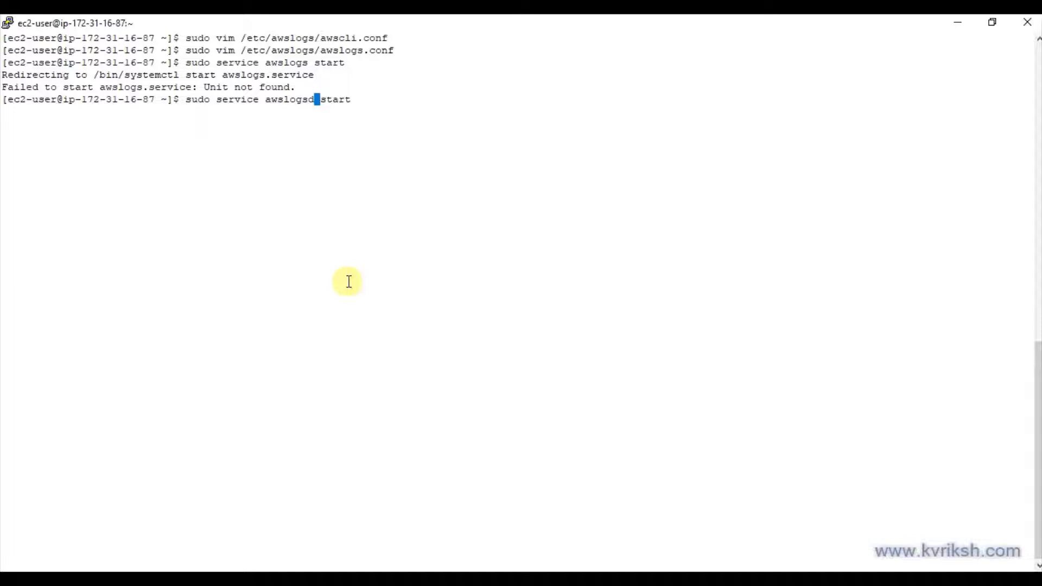
key(Return)
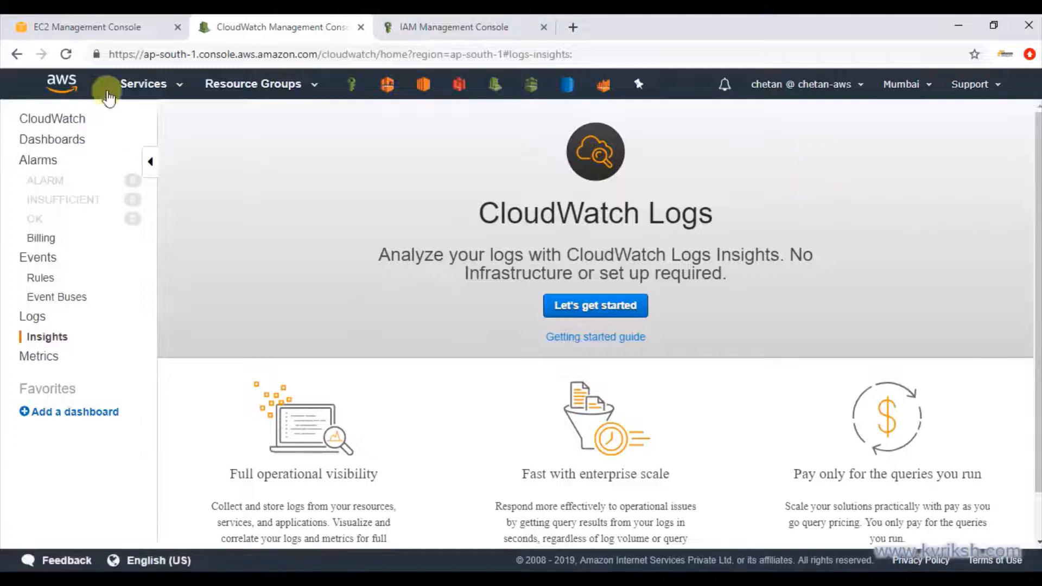
mouse_move(393, 423)
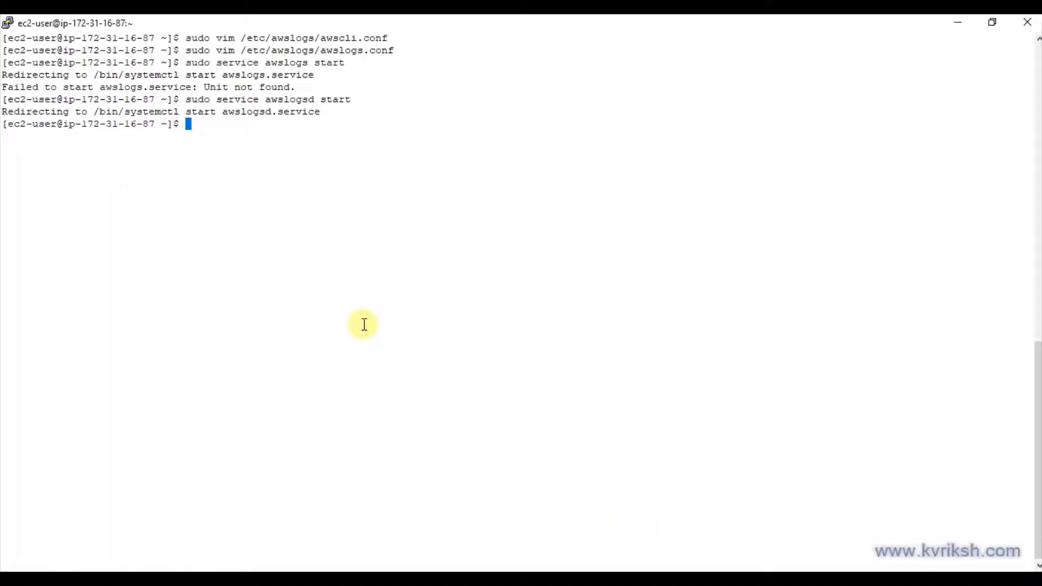
Change into /var/log and switch to a root shell with sudo su.
text(cd /var/)
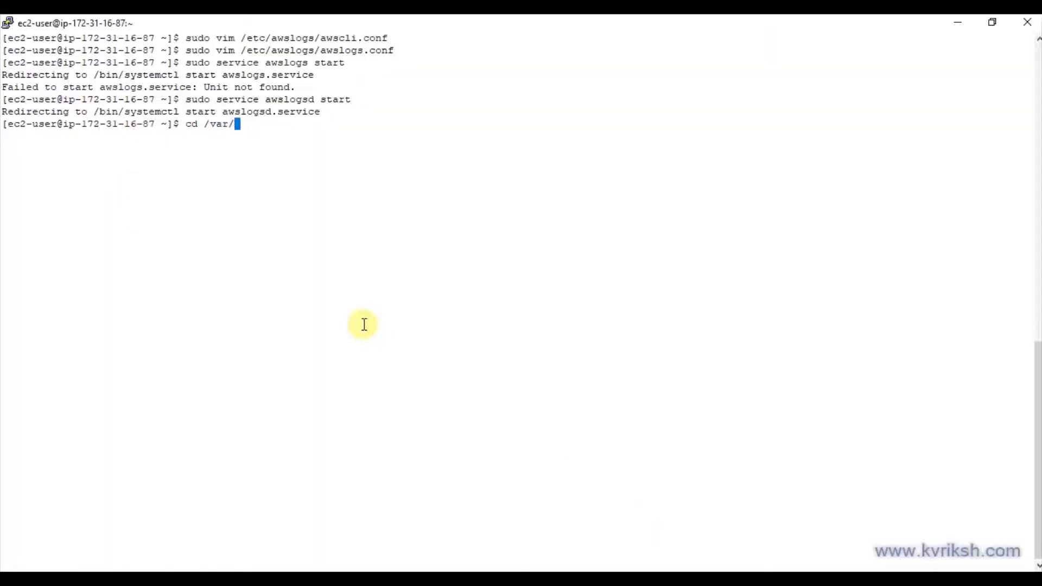
key(Return)
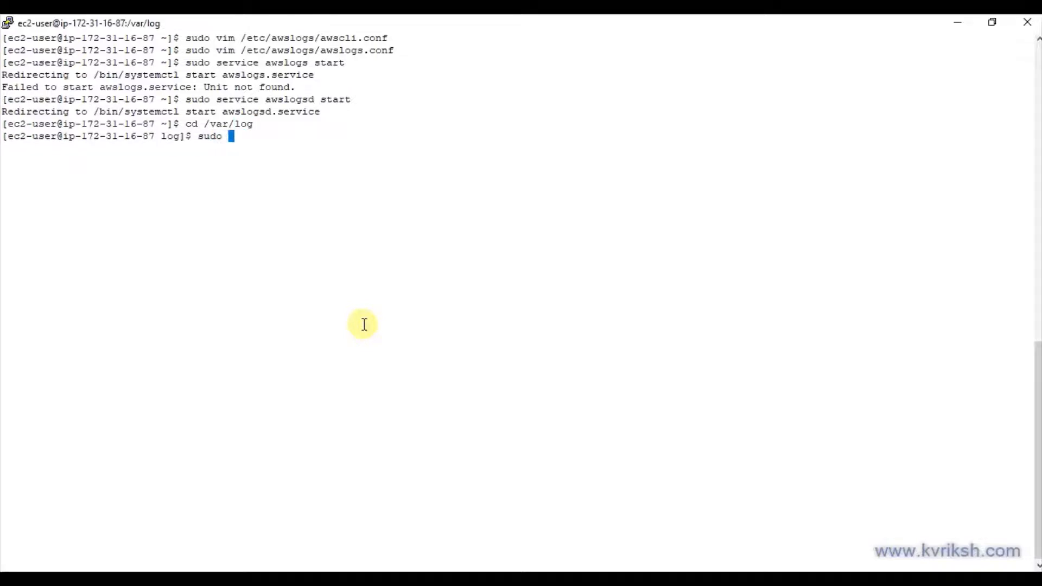
text(su)
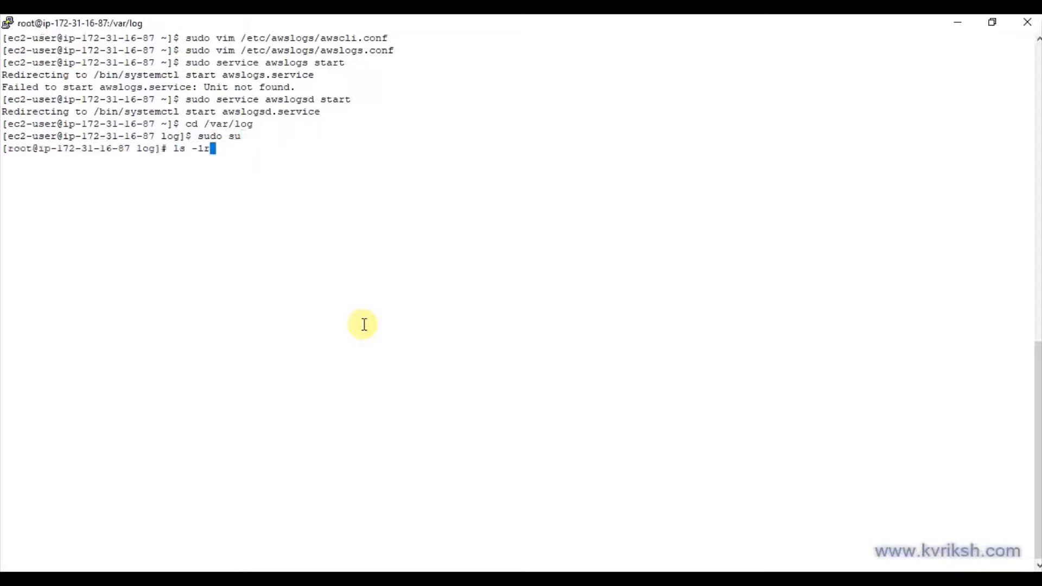
key(Return)
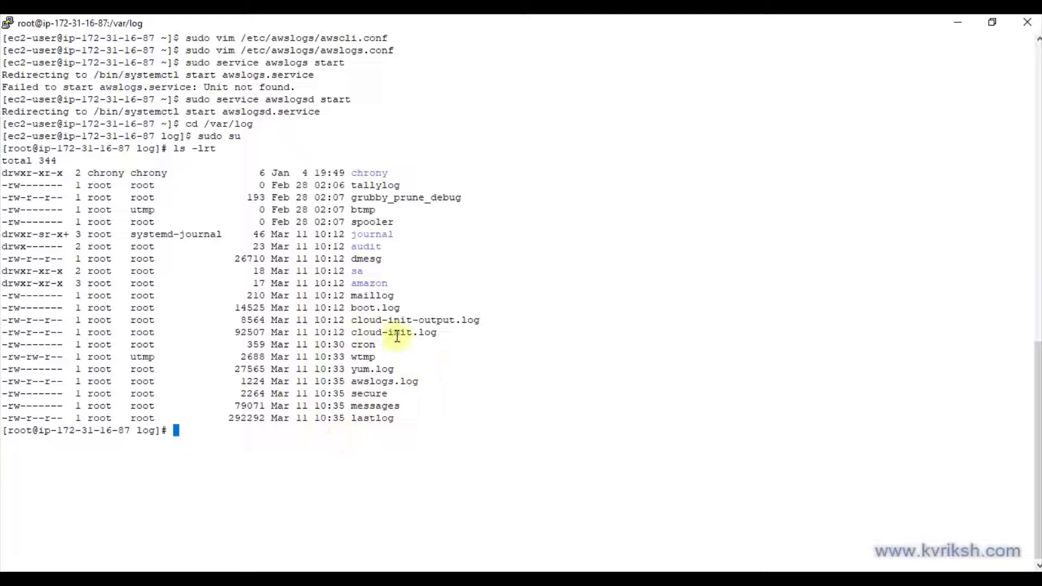
mouse_move(398, 308)
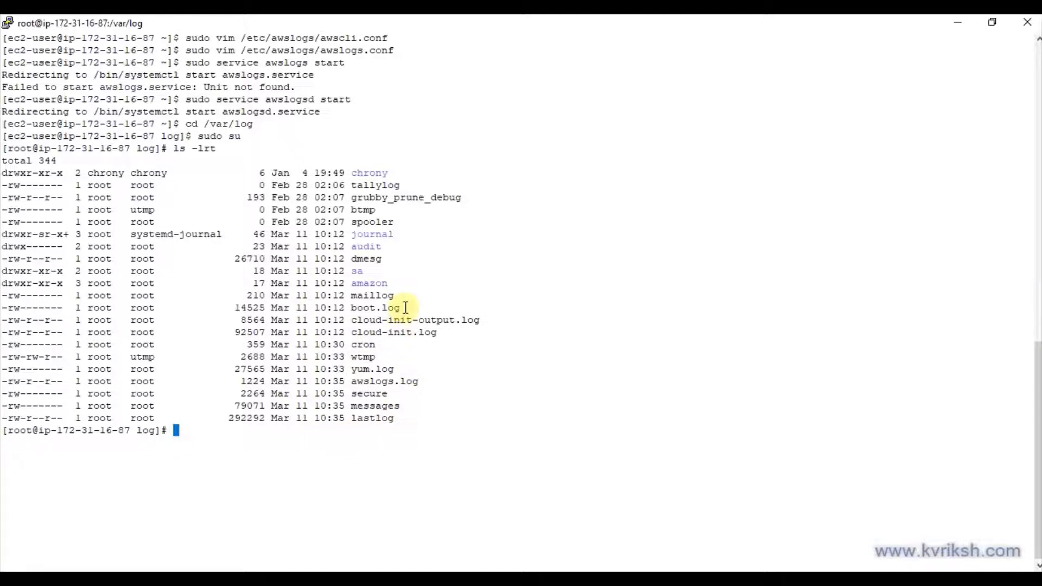
Write 'Hi, this is dummy log data' into application.log and list the new file.
text(echo ")
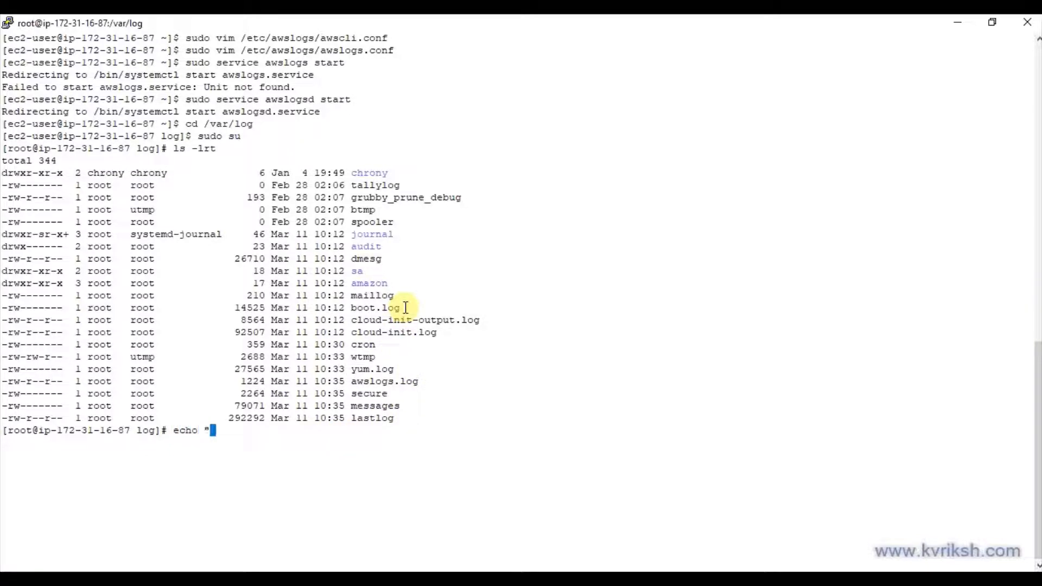
text(Hi, this is)
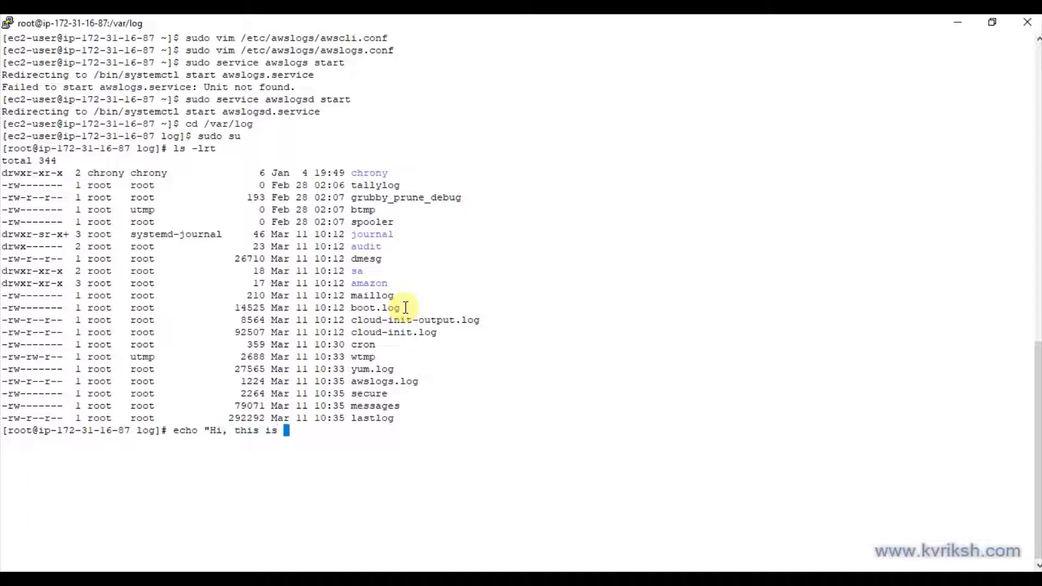
text(dummy log)
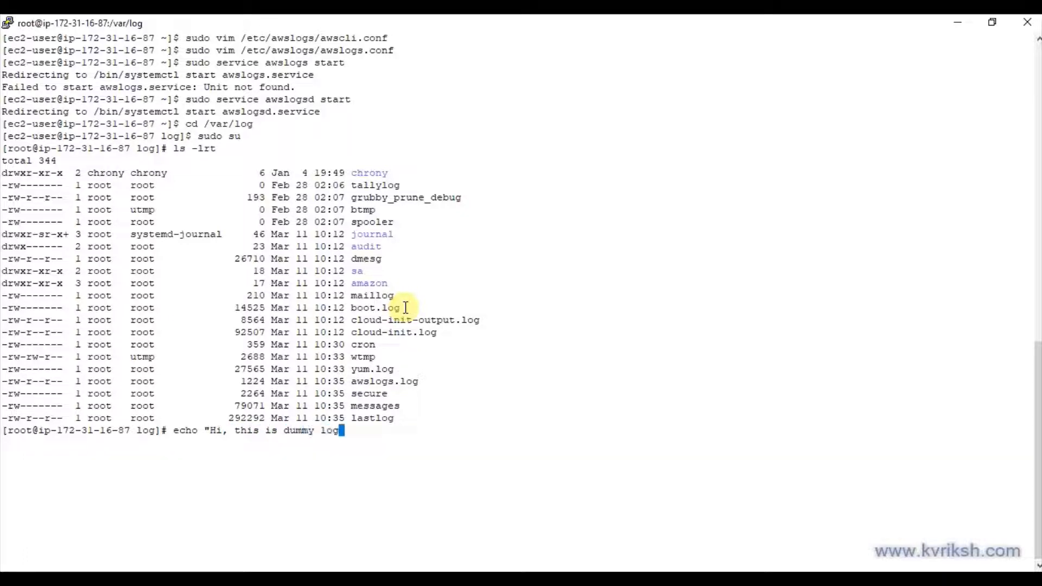
text(data" >)
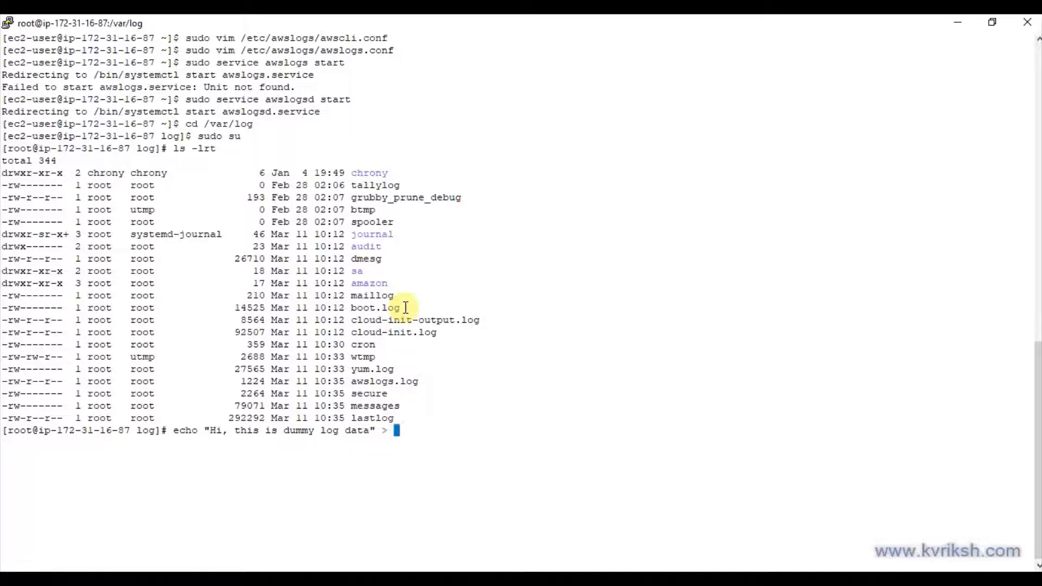
text(application.l)
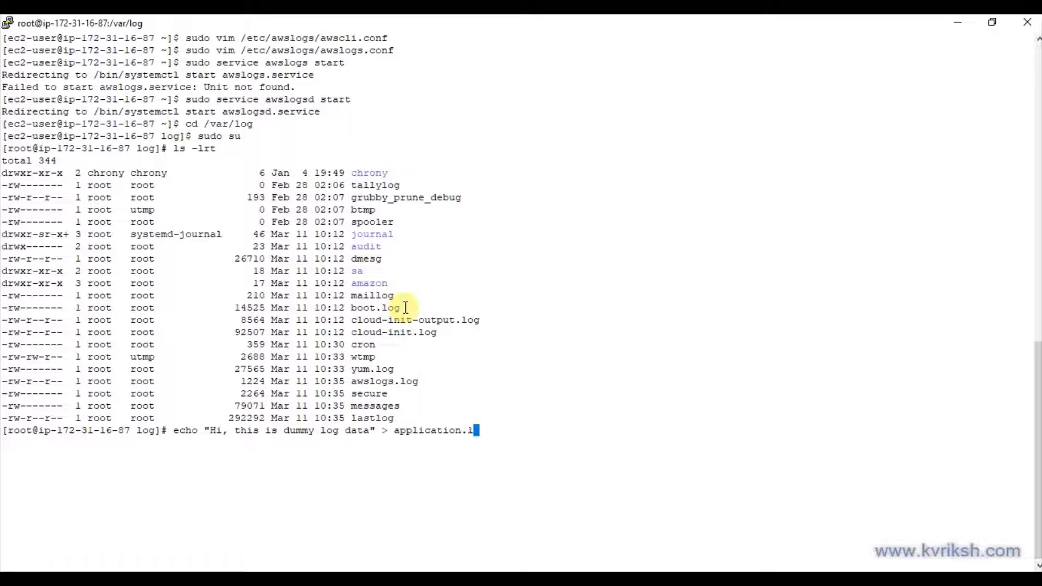
text(og)
text(ls -l)
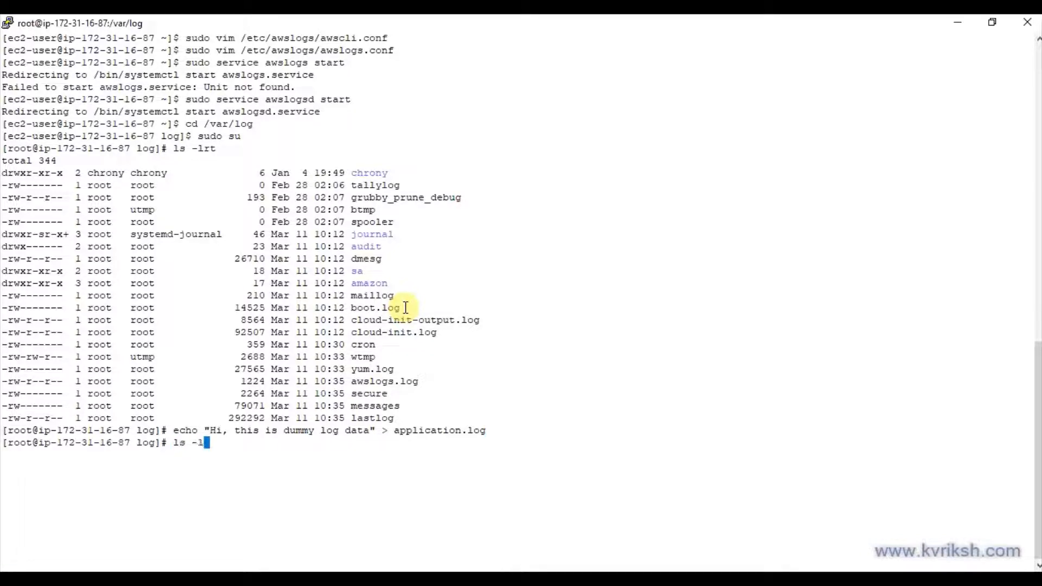
text(application.log)
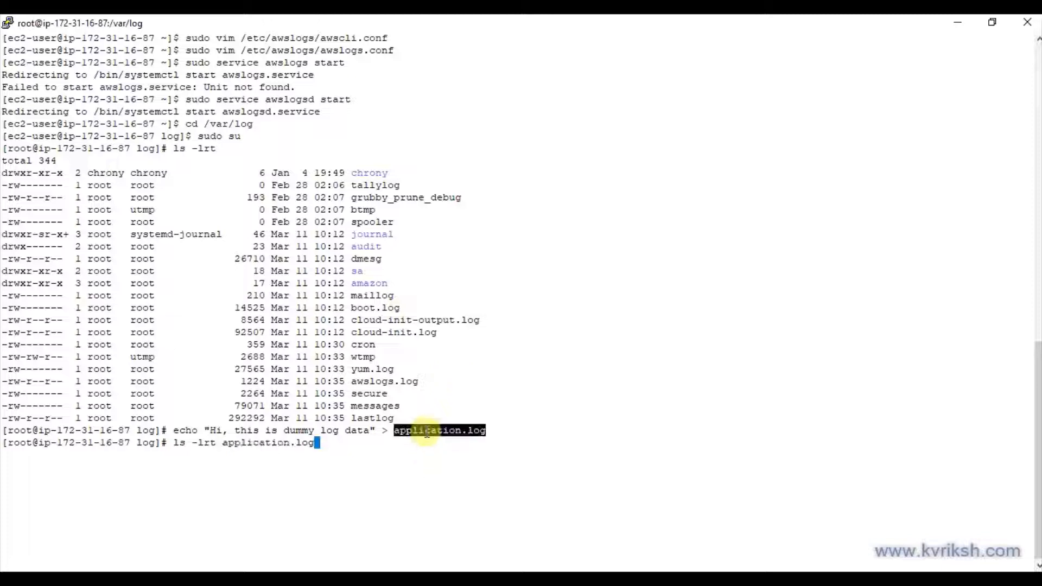
key(Return)
text(cat application.log)
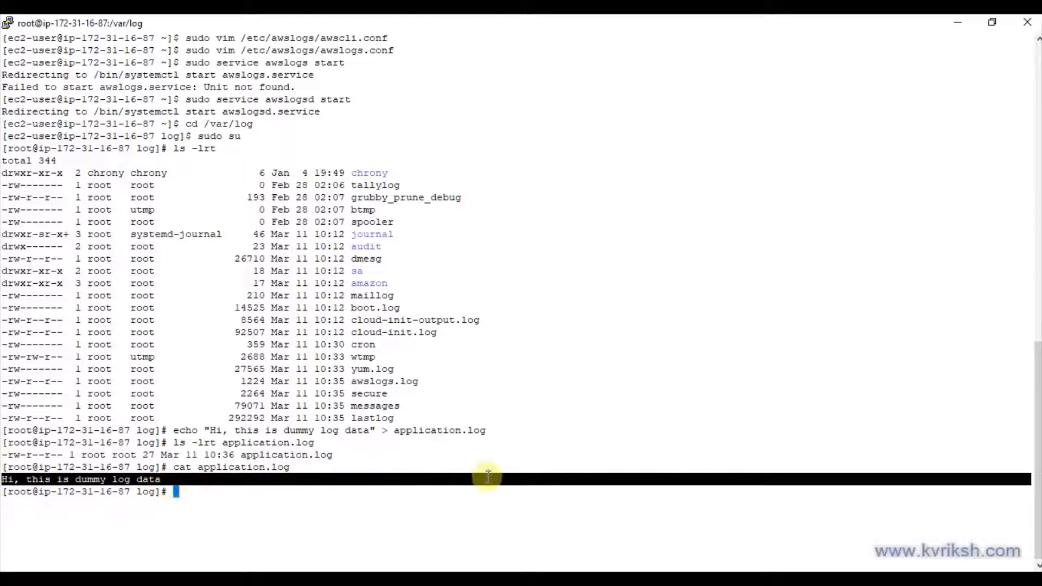
mouse_move(583, 532)
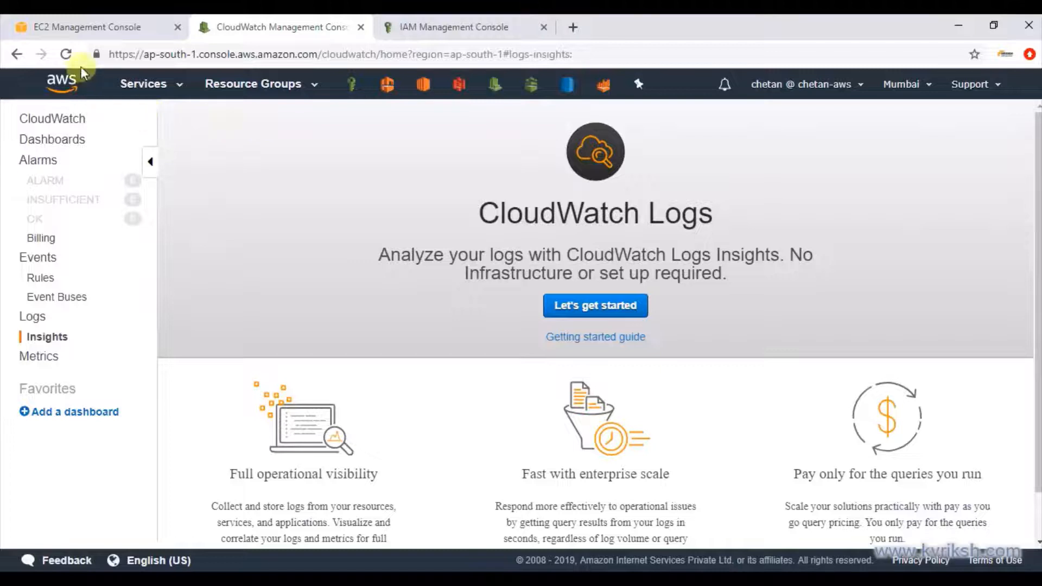
Open application_logs' instance stream and expand the 'Hi, this is dummy log data' event.
click(594, 305)
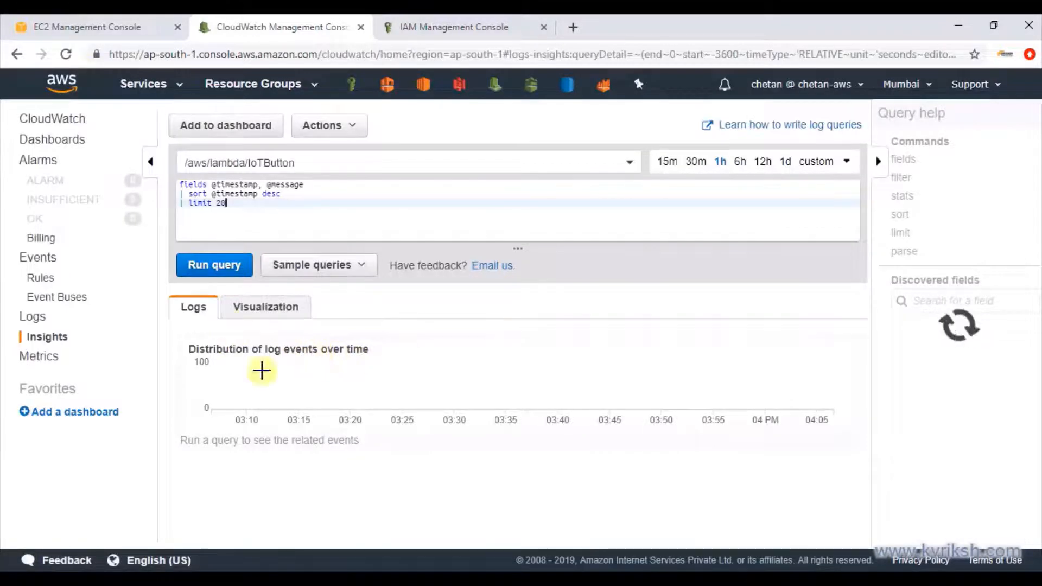
click(32, 316)
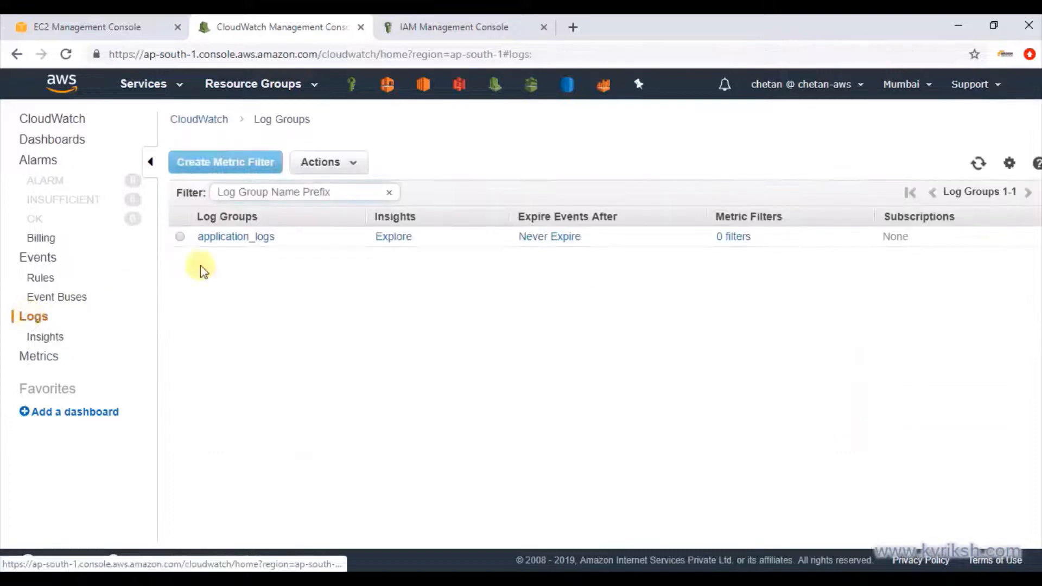
click(235, 237)
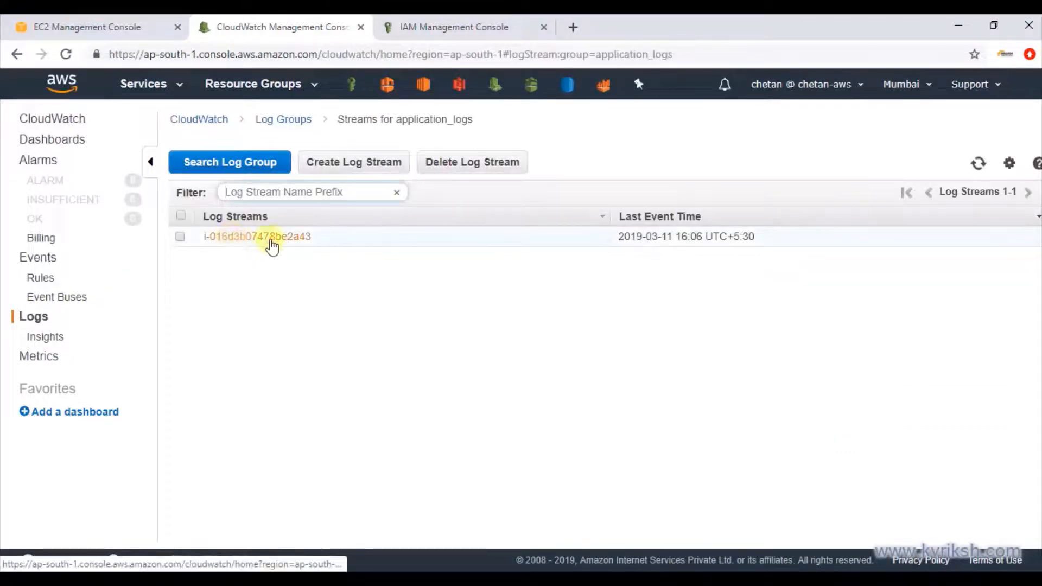
click(256, 236)
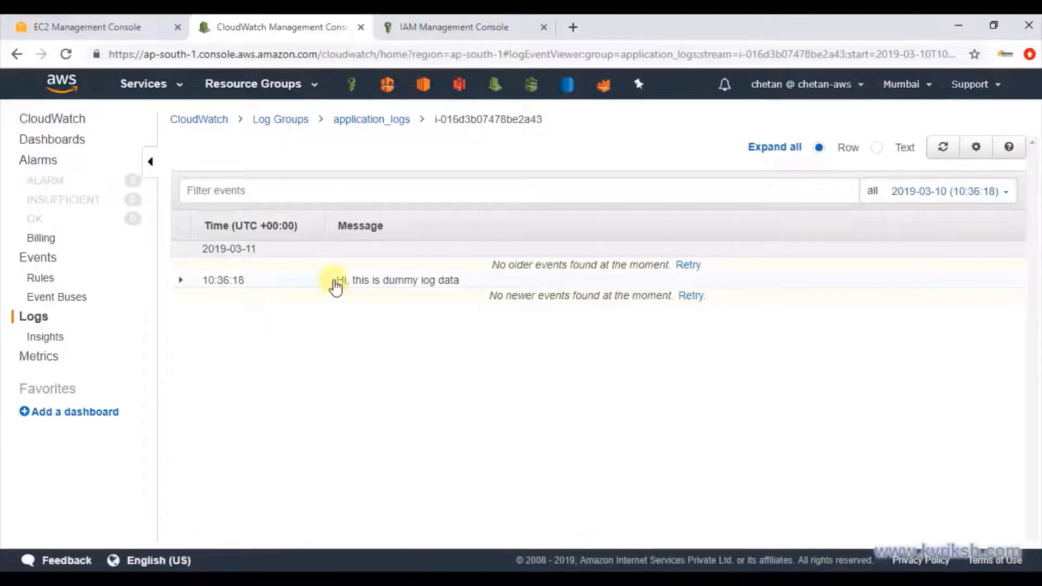
click(181, 280)
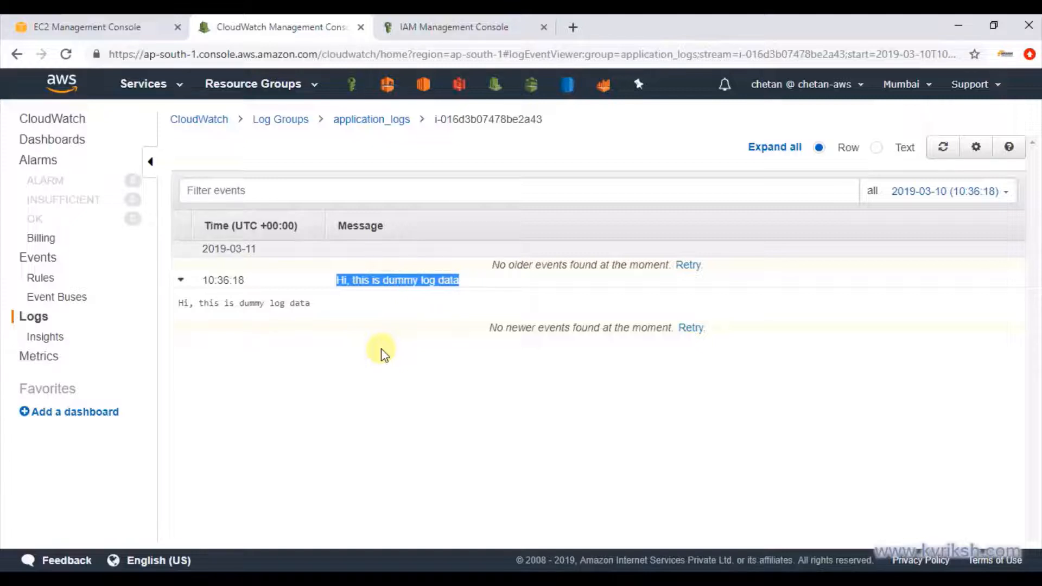
mouse_move(380, 350)
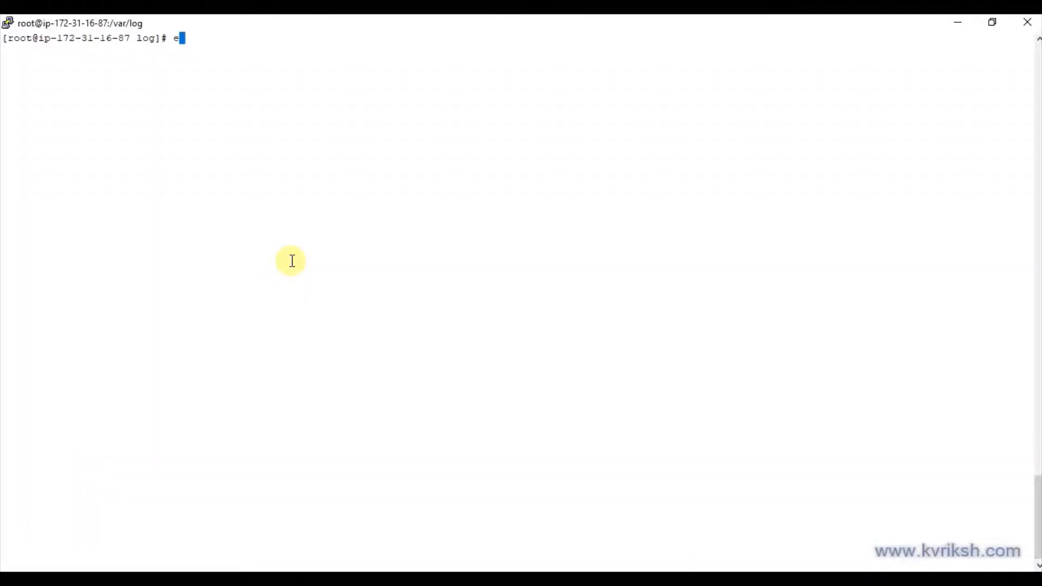
Append Message2 and Message3 to application.log, then cat the file.
text(cho Me)
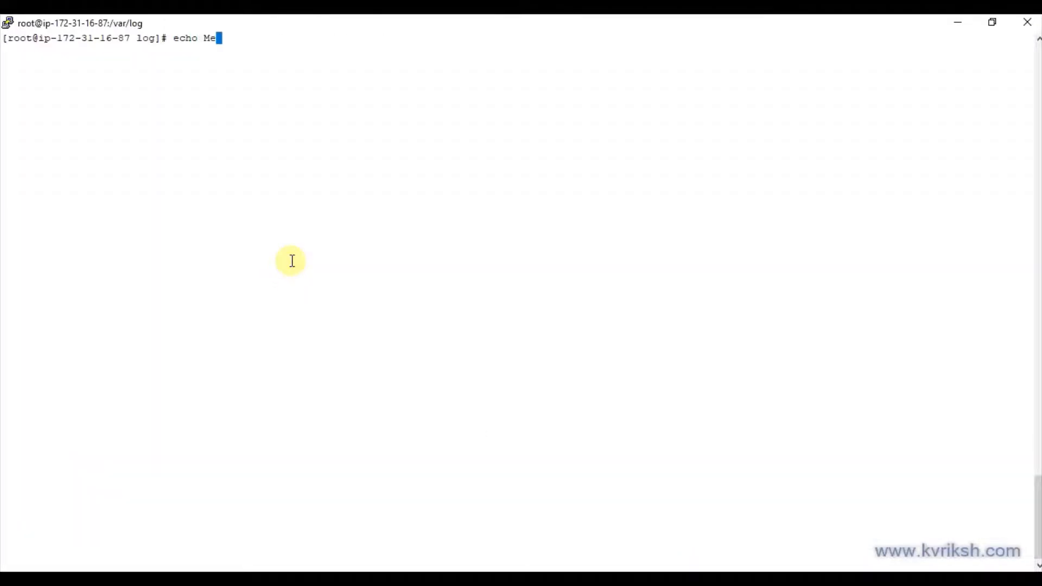
text(ssage2)
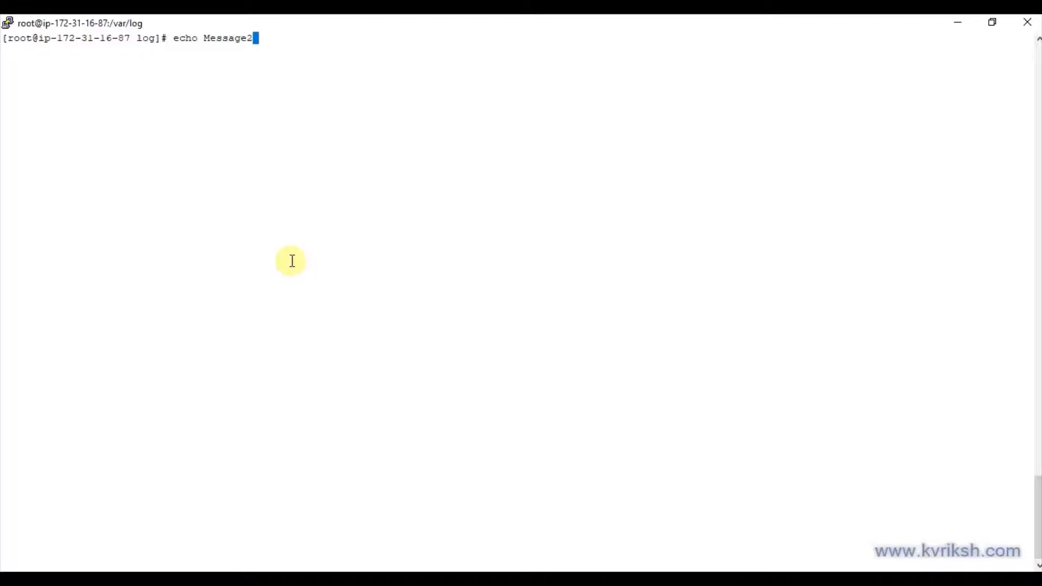
text(>> applic)
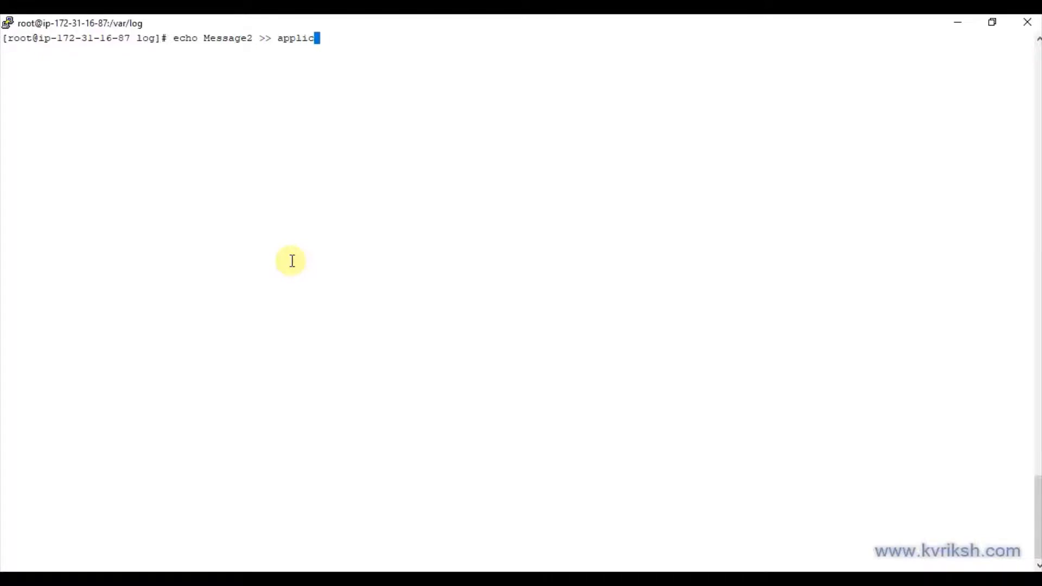
key(Return)
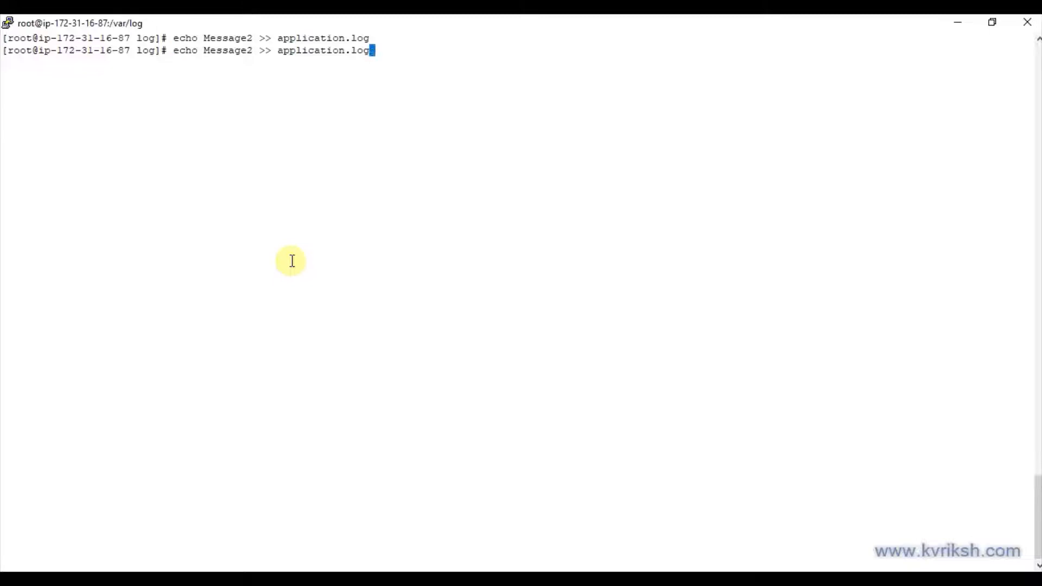
click(256, 50)
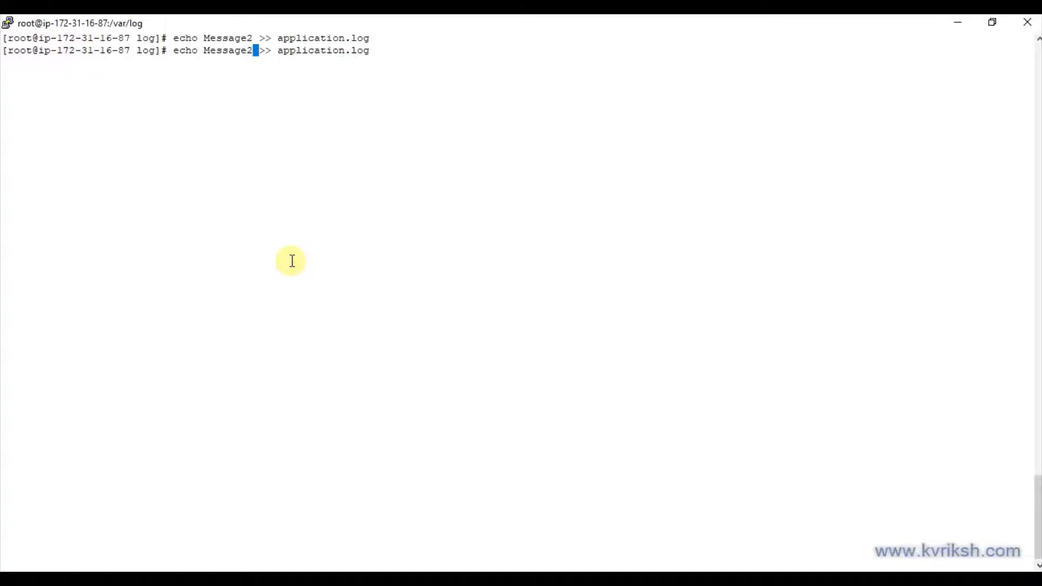
key(Return)
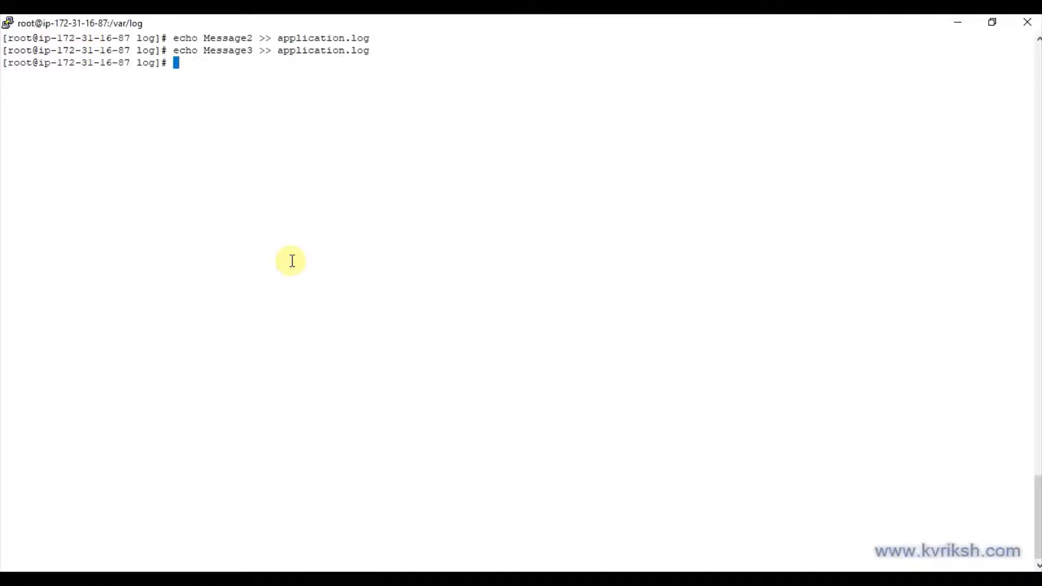
text(cat)
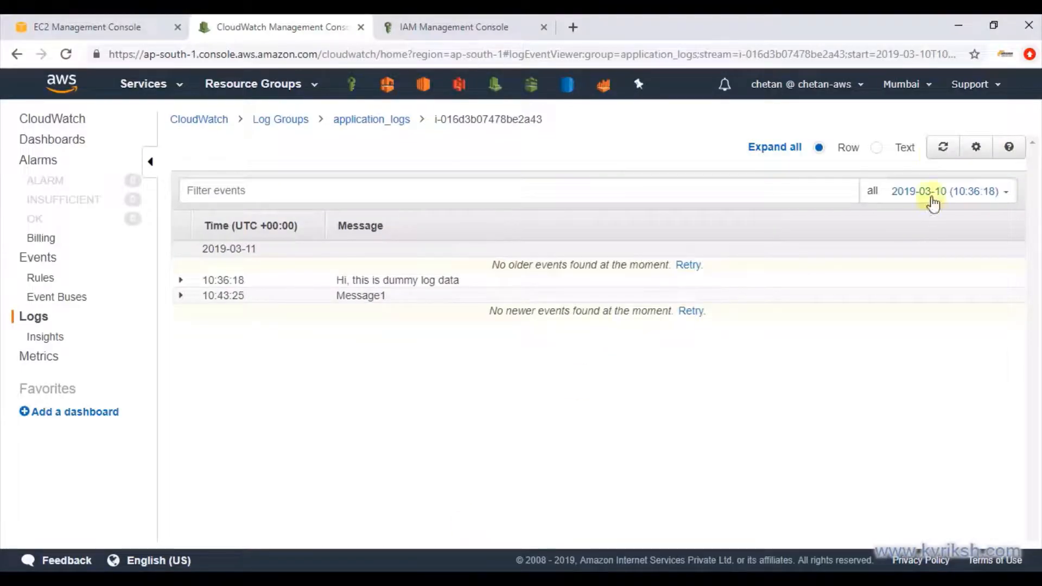
Reload the stream to show Message2 and Message3, then return to the log groups list.
click(942, 147)
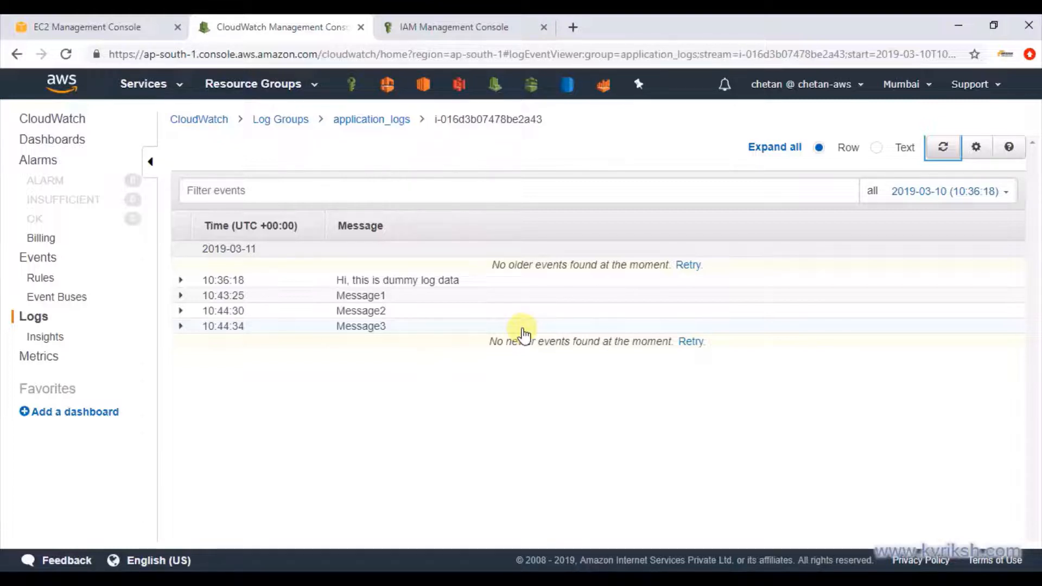
mouse_move(654, 379)
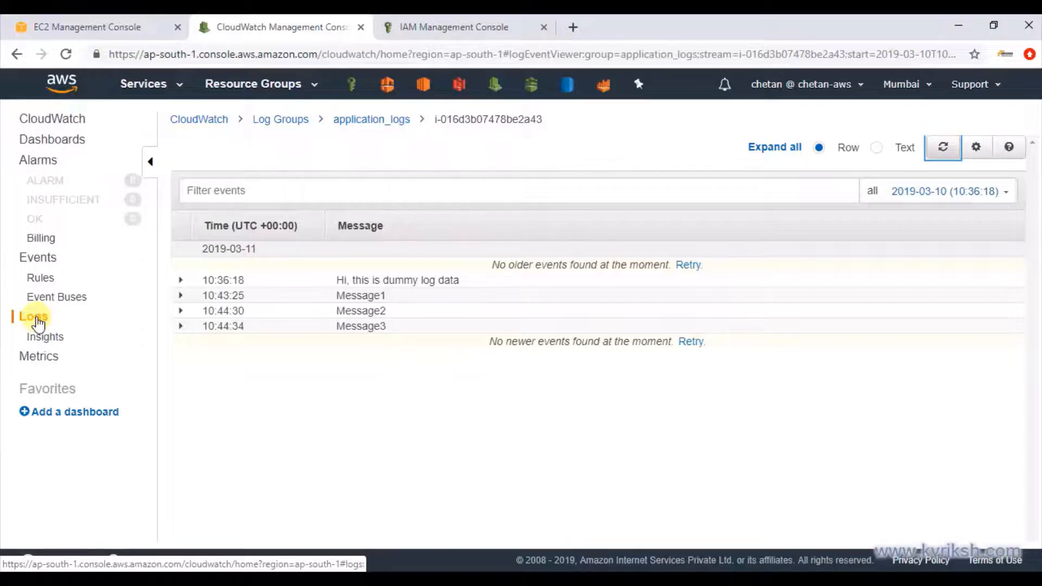
click(33, 316)
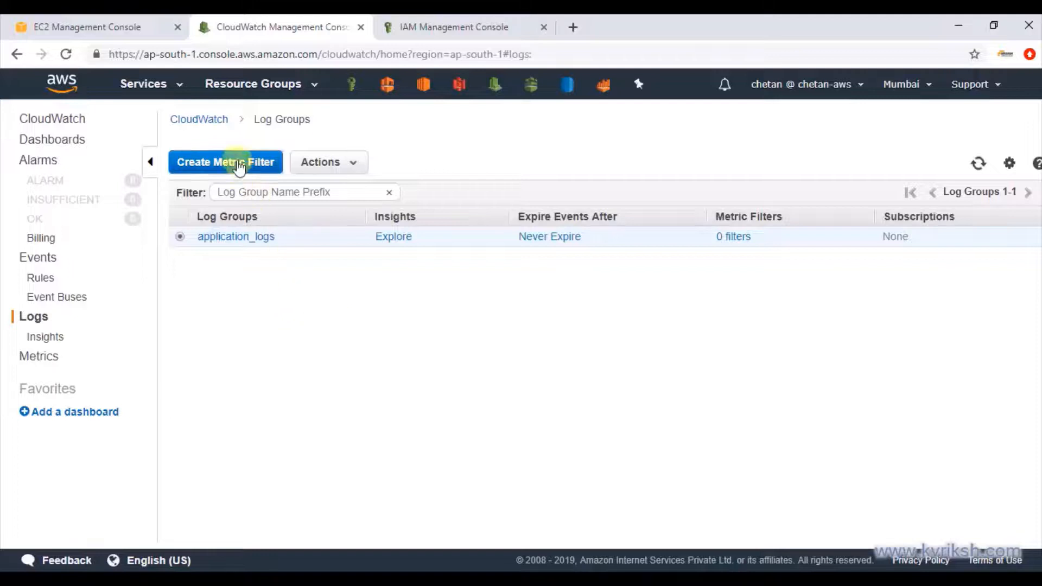
Create a tested ERROR-pattern metric filter on application_logs publishing the AppError metric.
click(225, 162)
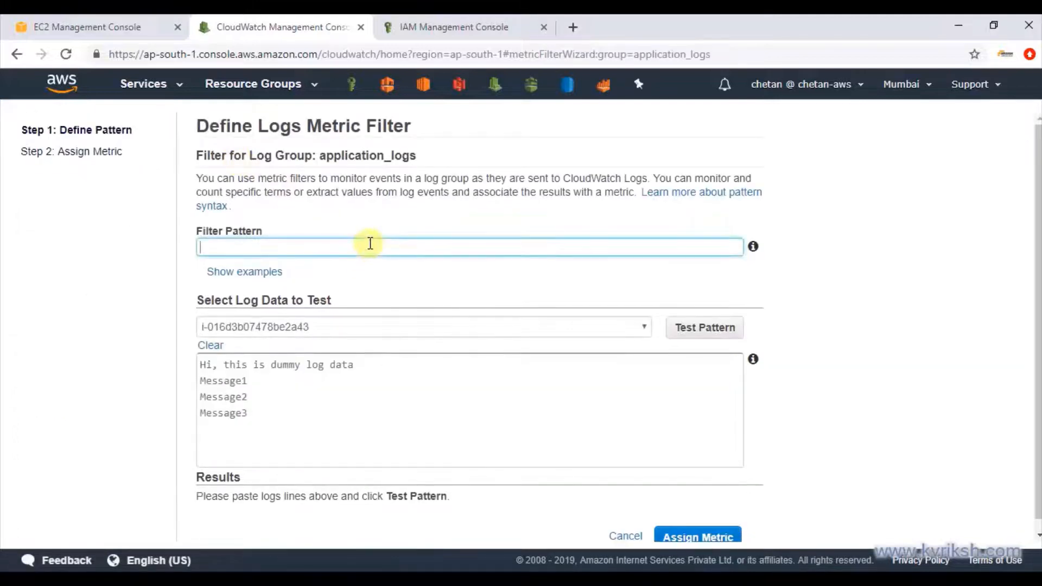
text(E)
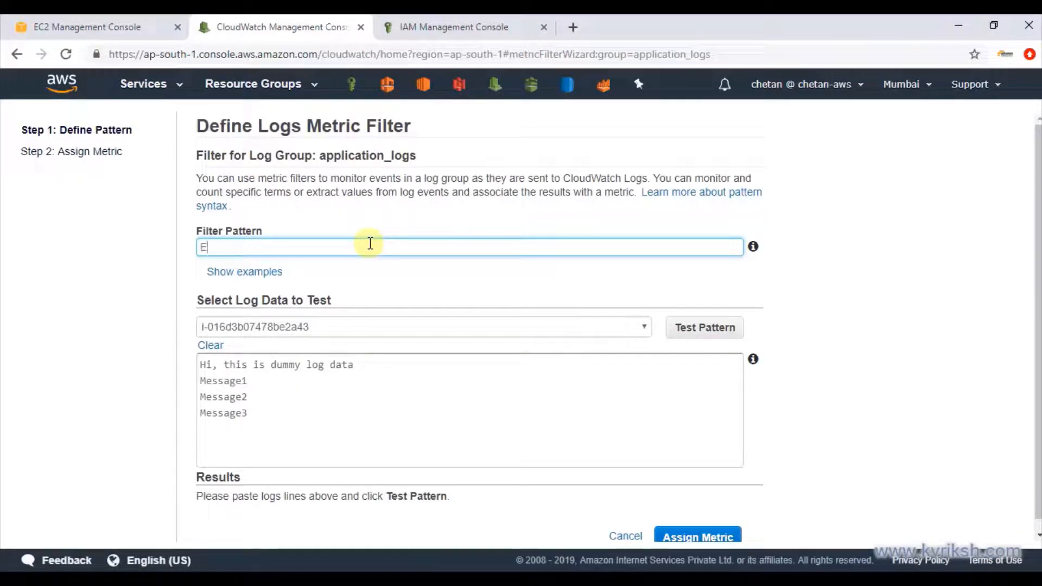
text(ERROR)
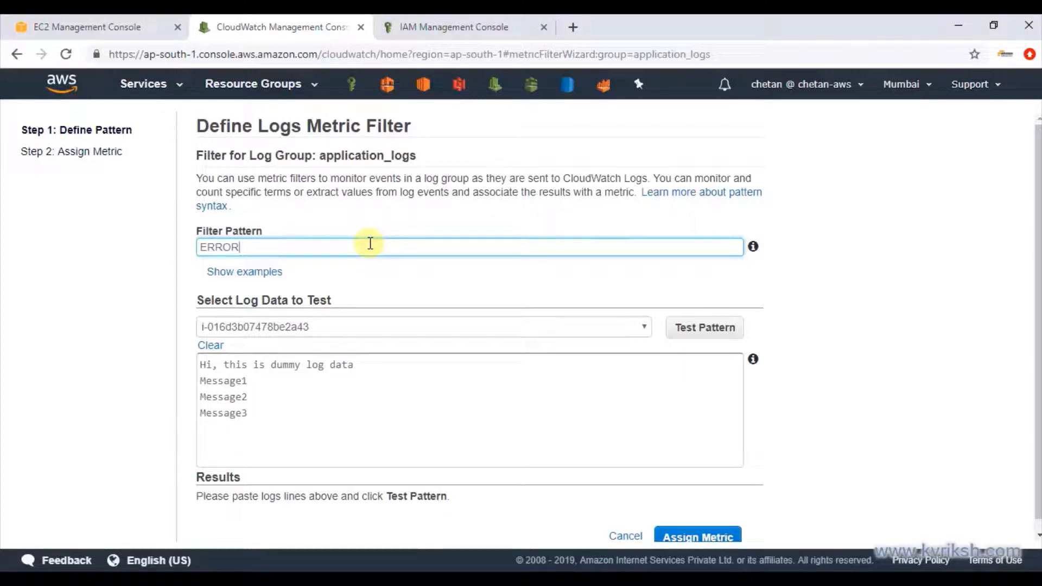
mouse_move(383, 427)
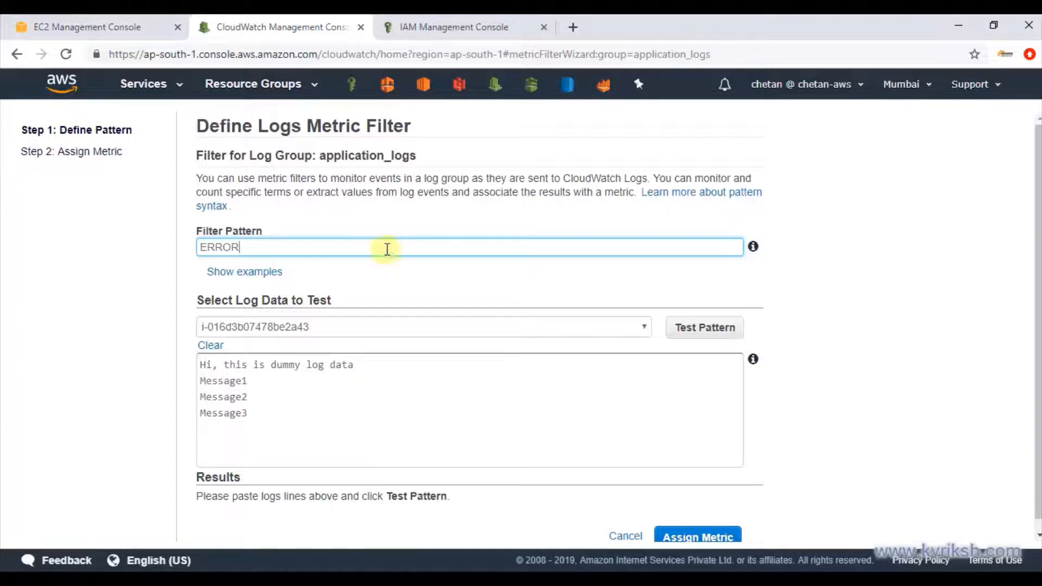
scroll(down, 3)
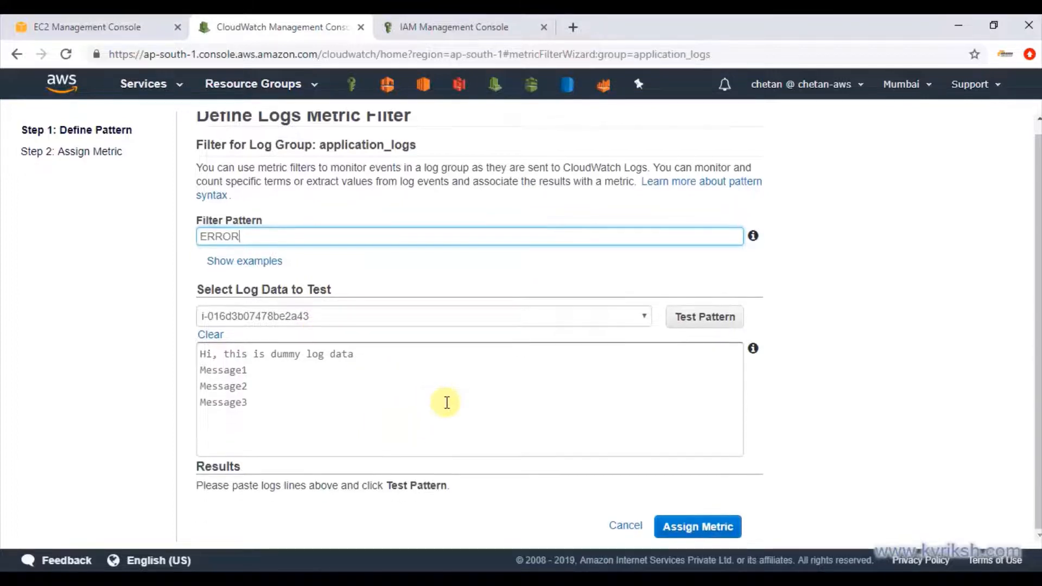
click(704, 316)
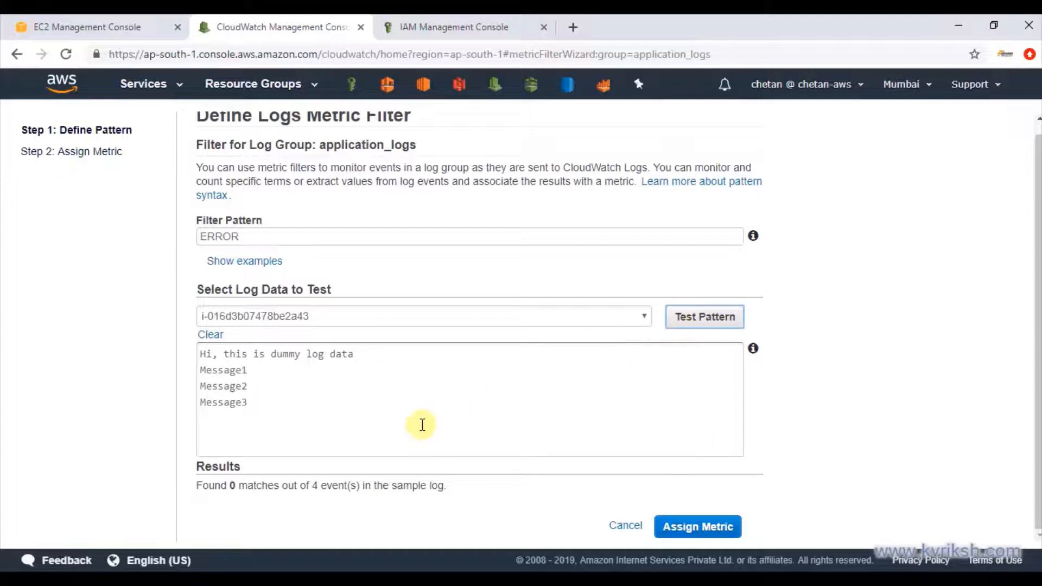
mouse_move(413, 350)
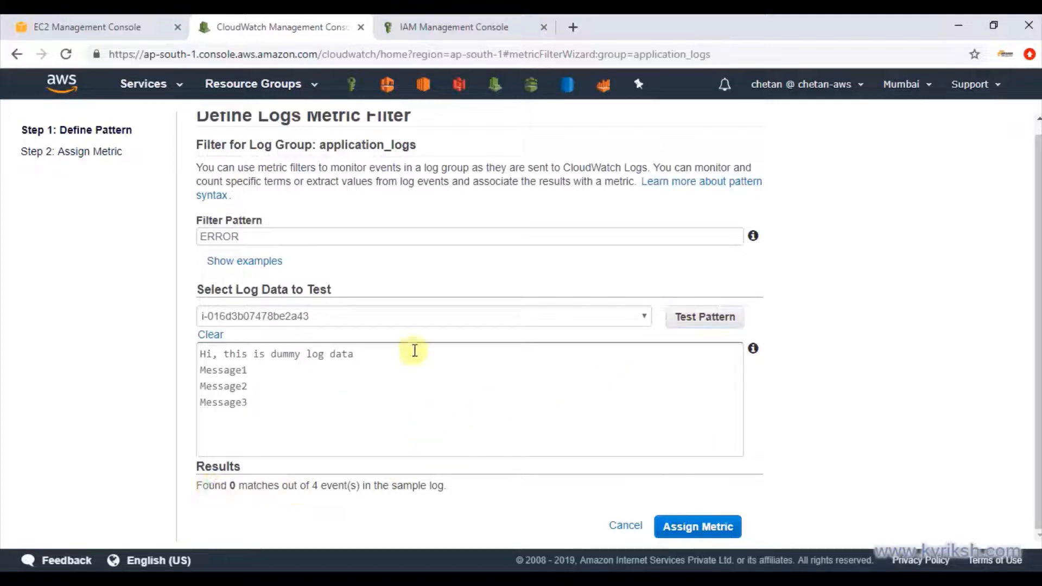
mouse_move(711, 454)
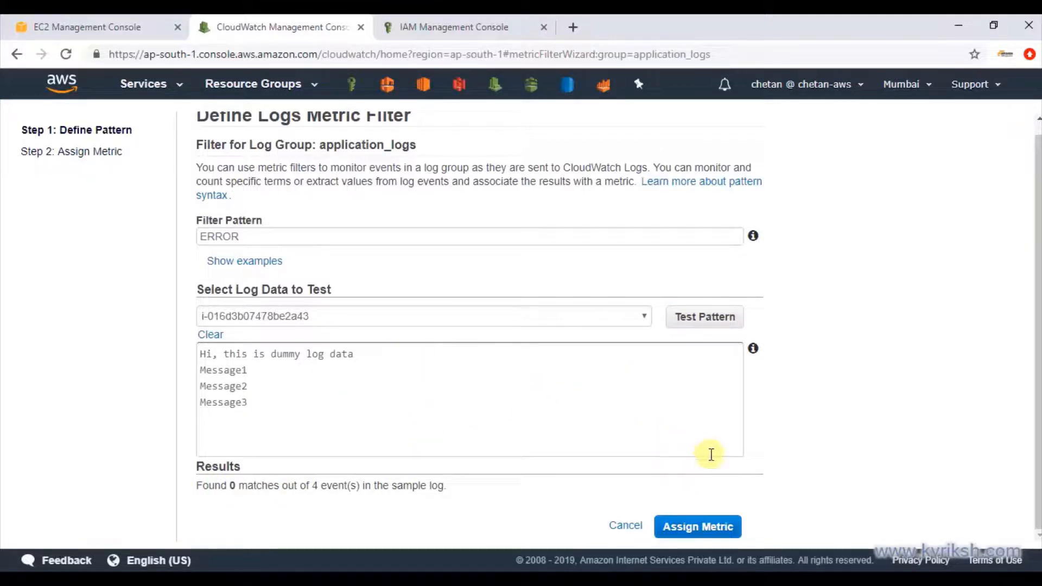
click(696, 526)
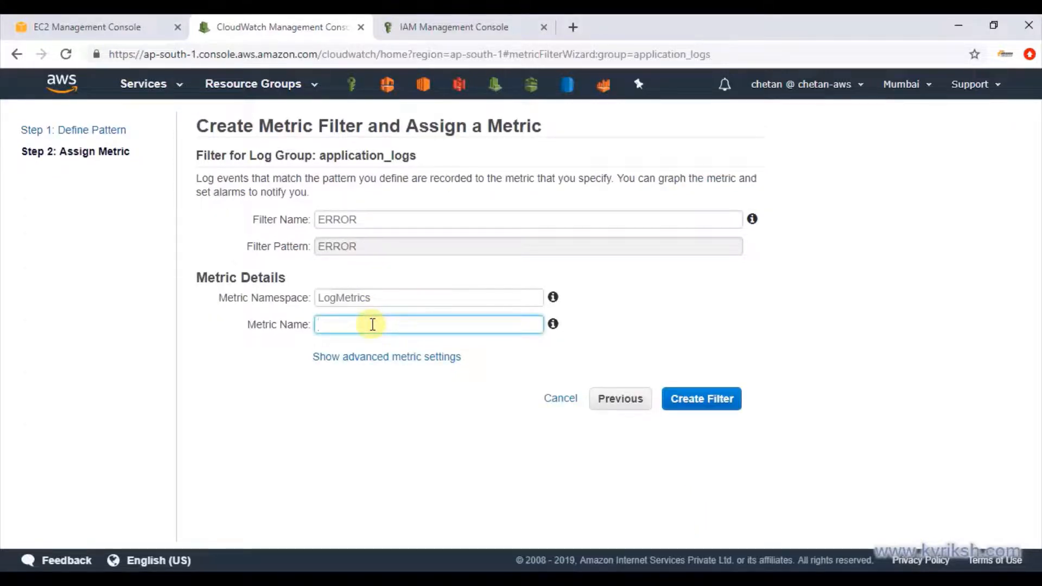
text(AppError)
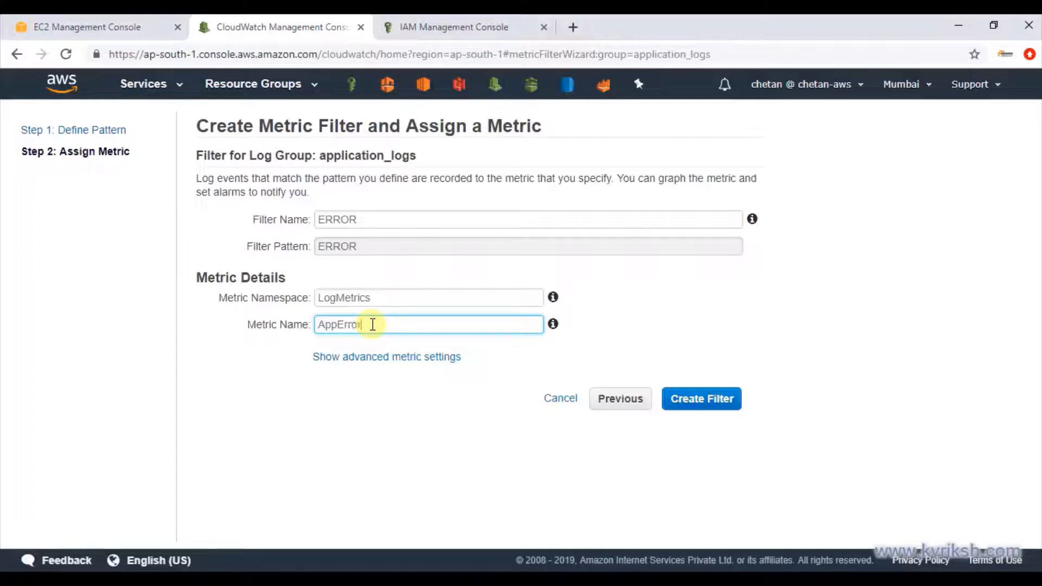
mouse_move(701, 398)
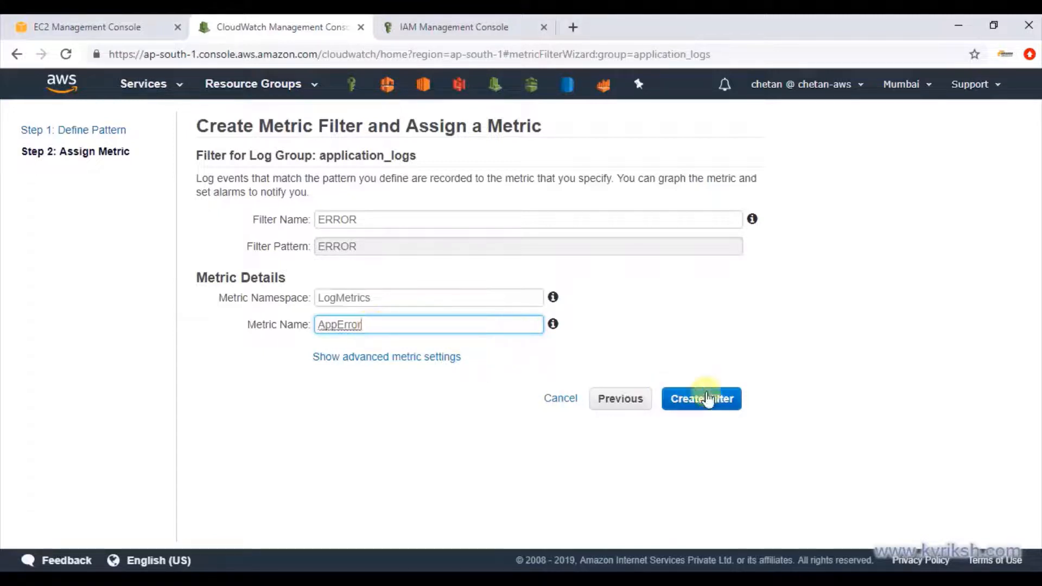
click(701, 398)
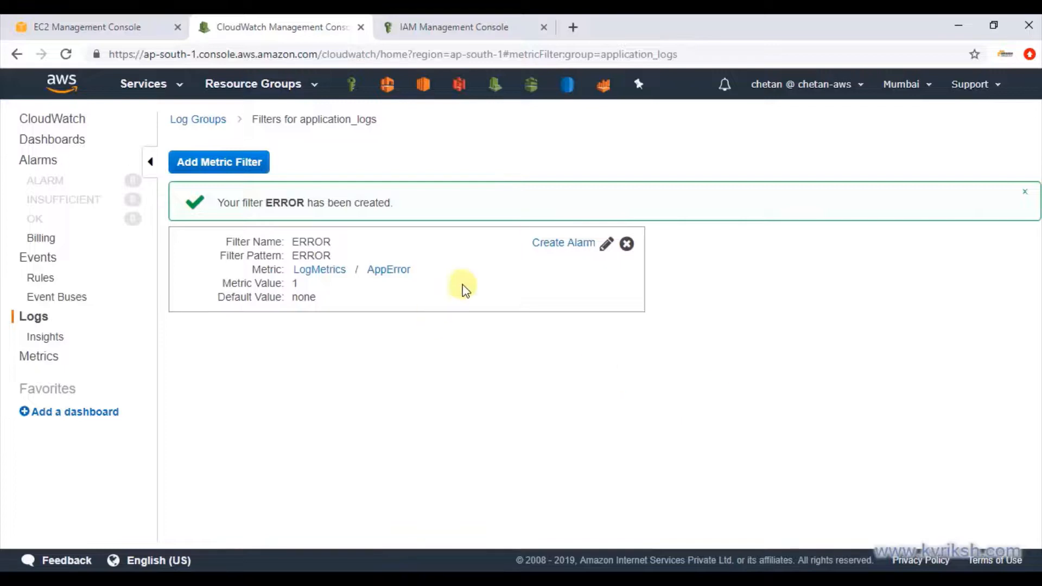
mouse_move(563, 243)
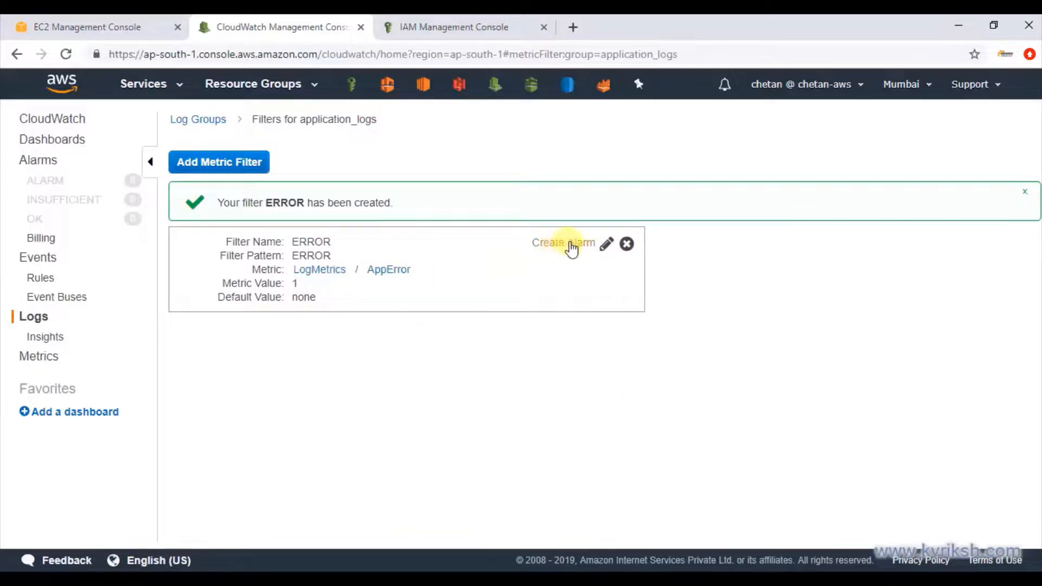
Create the AppError alarm: description 'Application Errors', threshold > 0, notifying the email list.
click(562, 243)
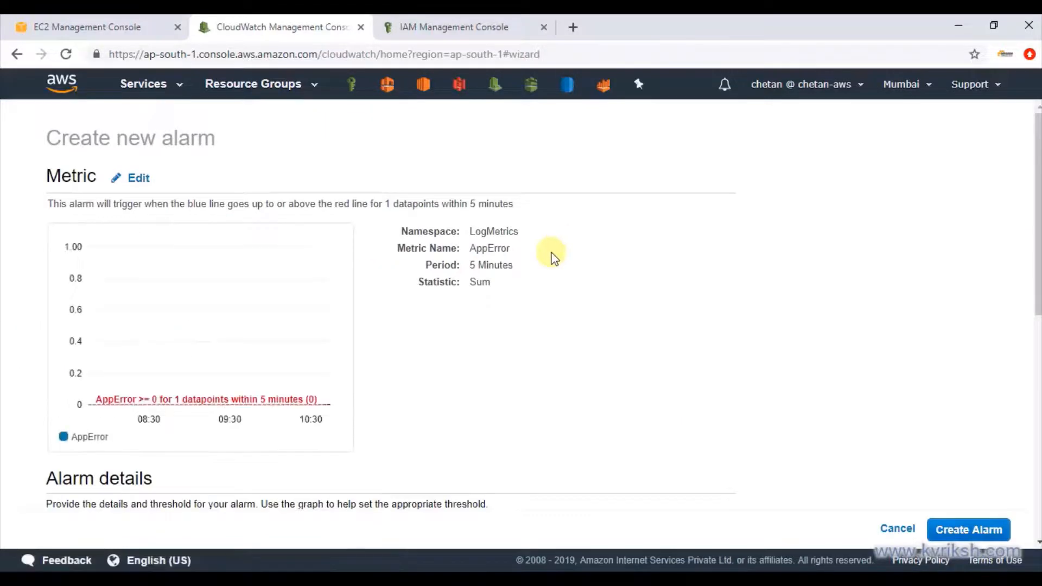
scroll(down, 3)
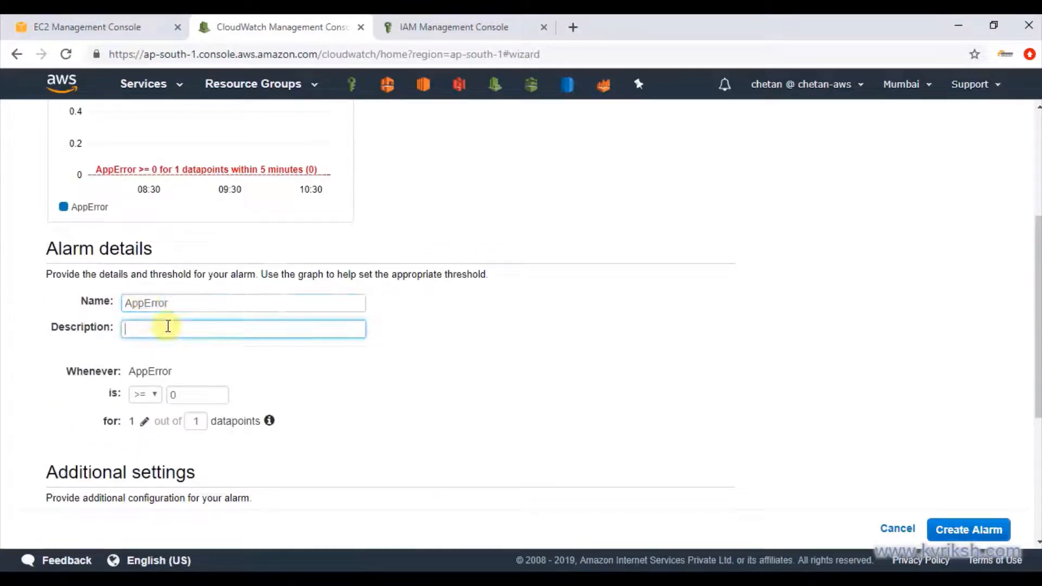
text(Application Error)
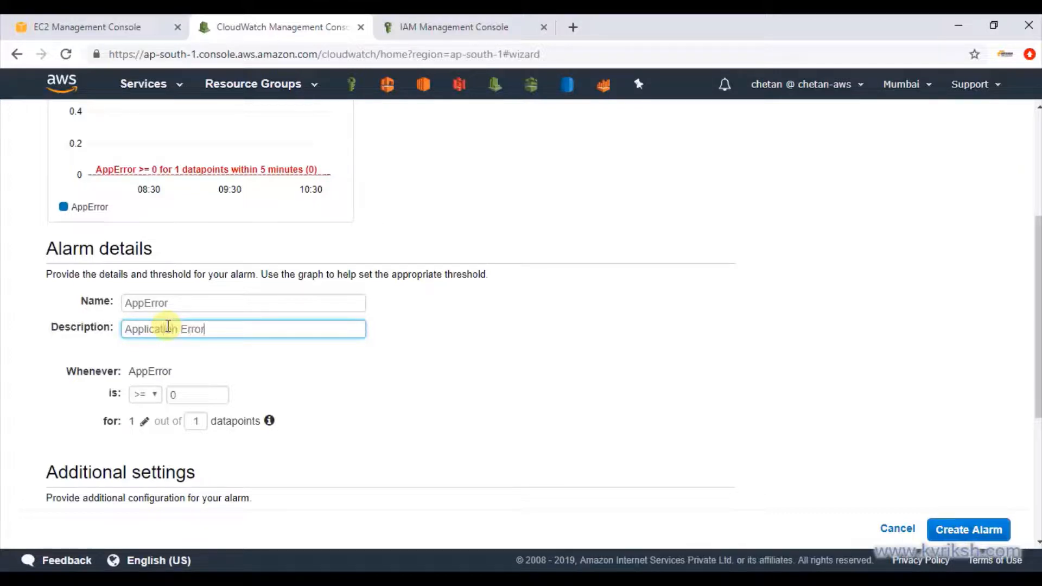
text(s)
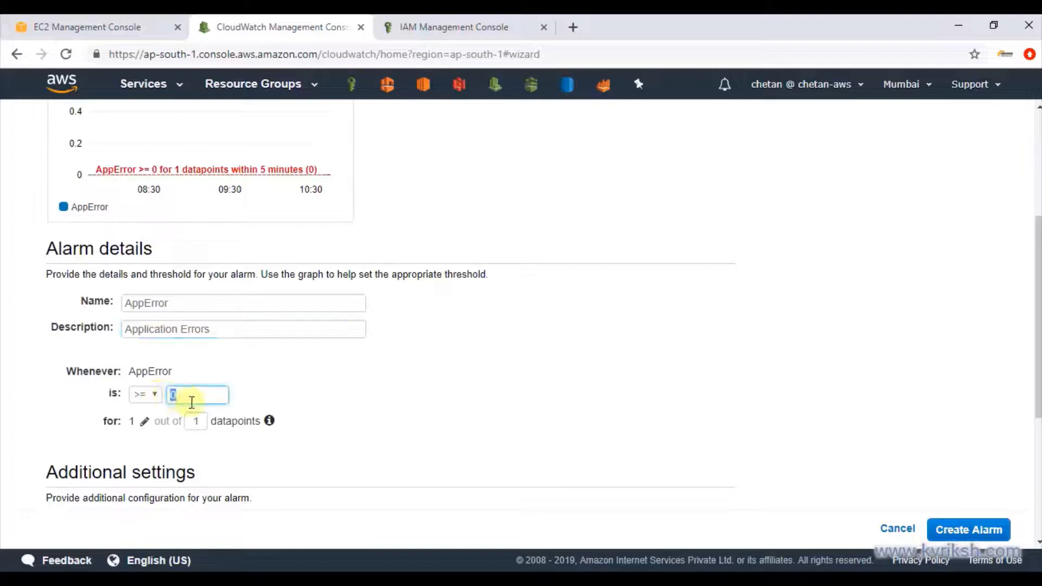
click(145, 394)
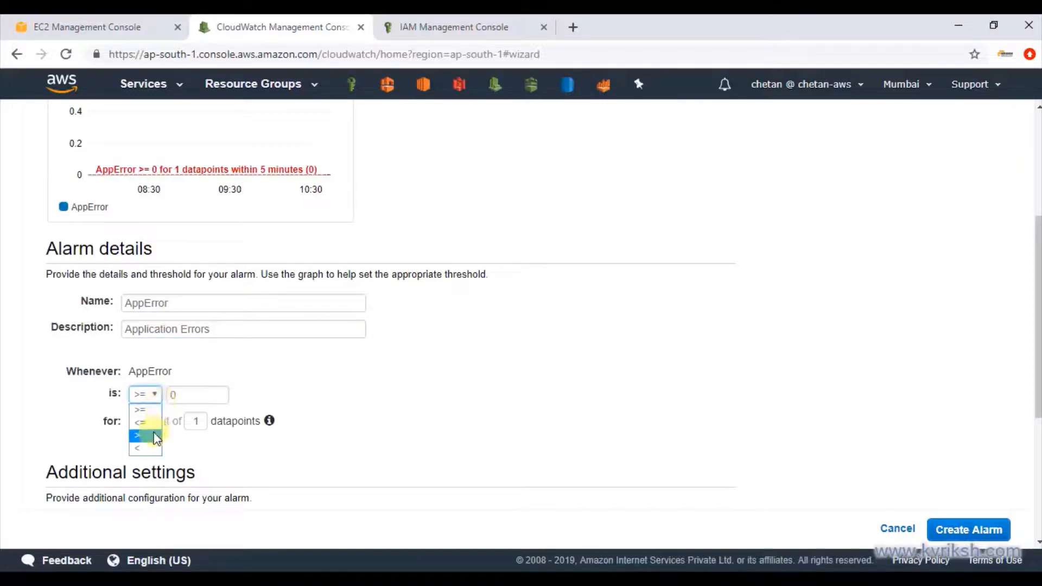
click(139, 435)
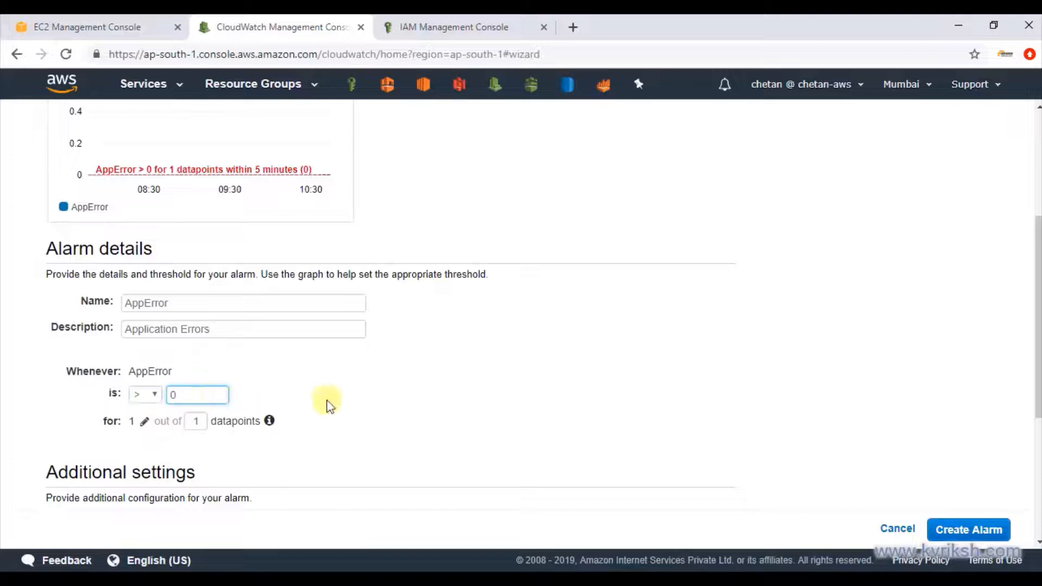
scroll(down, 3)
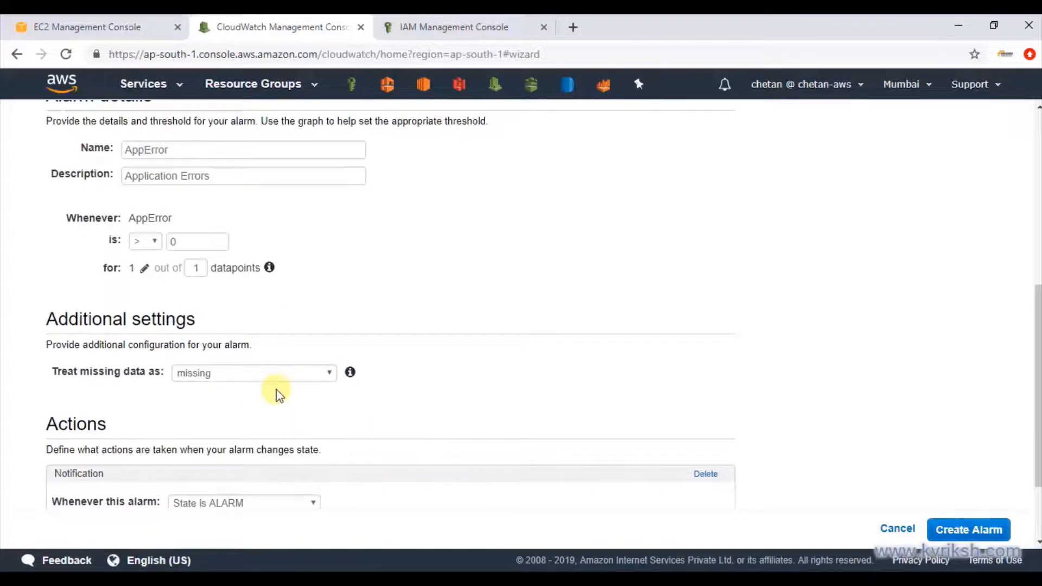
scroll(down, 3)
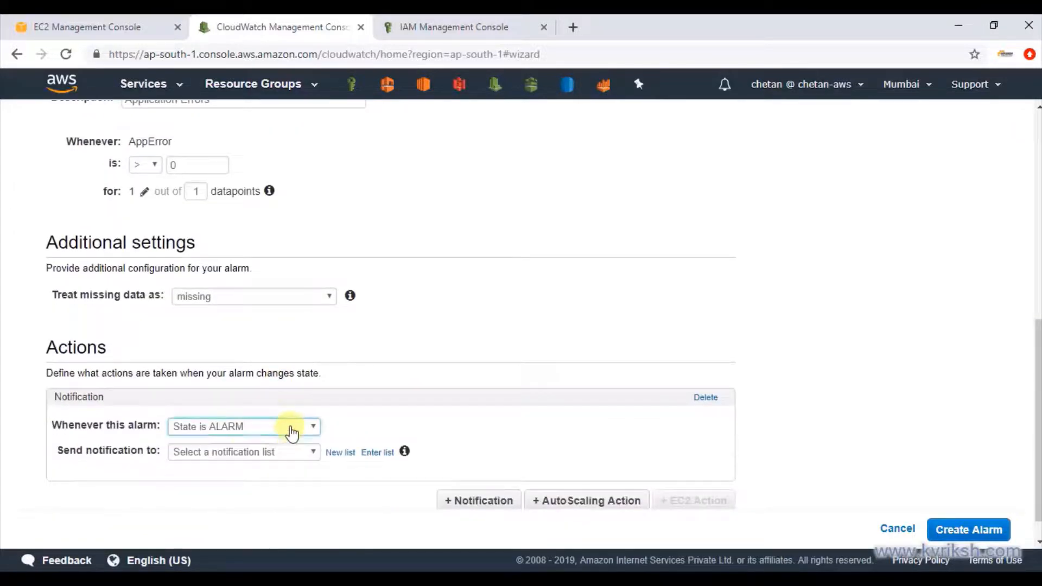
click(243, 452)
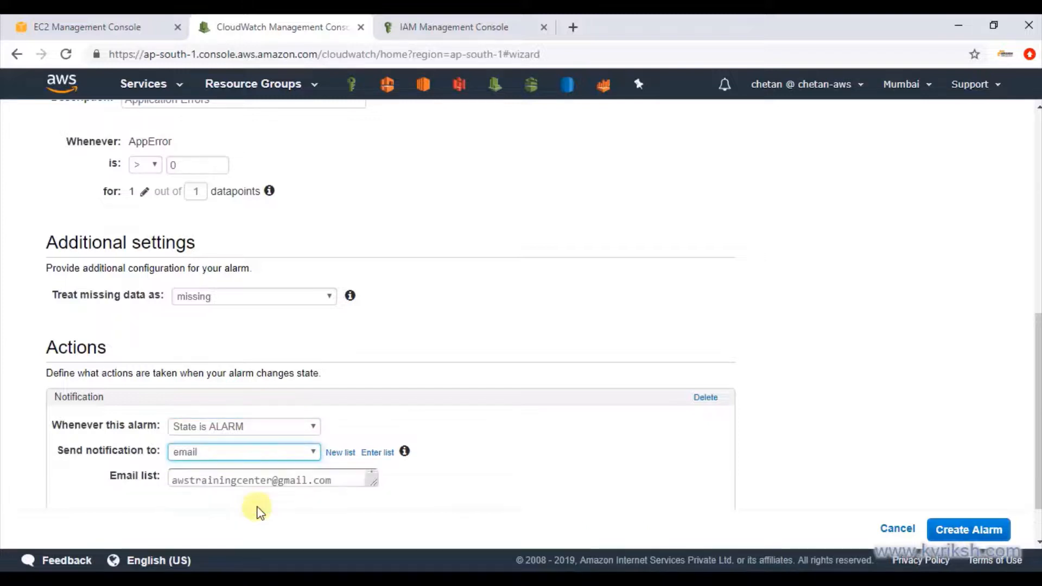
scroll(down, 3)
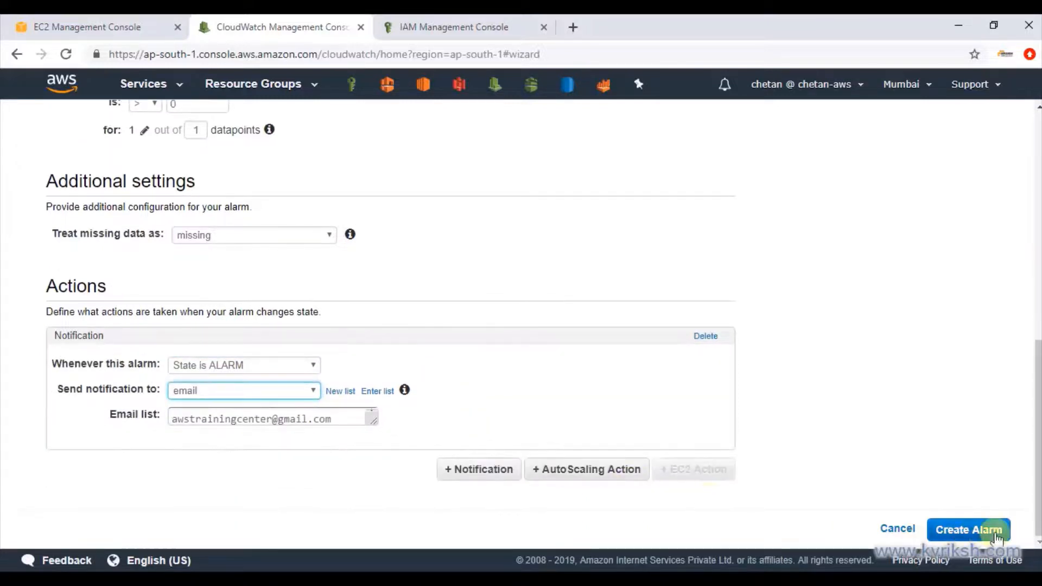
click(968, 530)
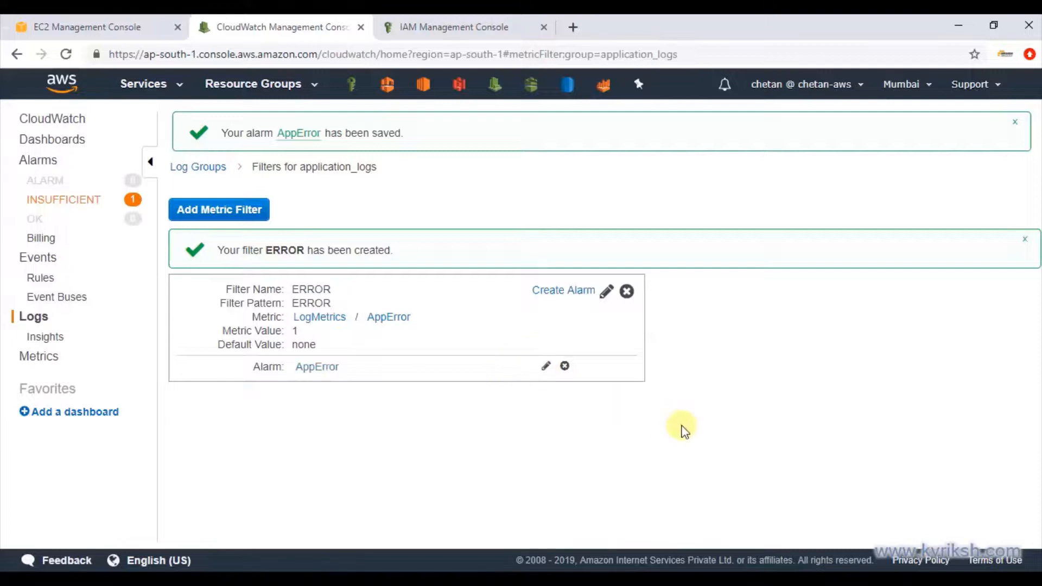
mouse_move(335, 249)
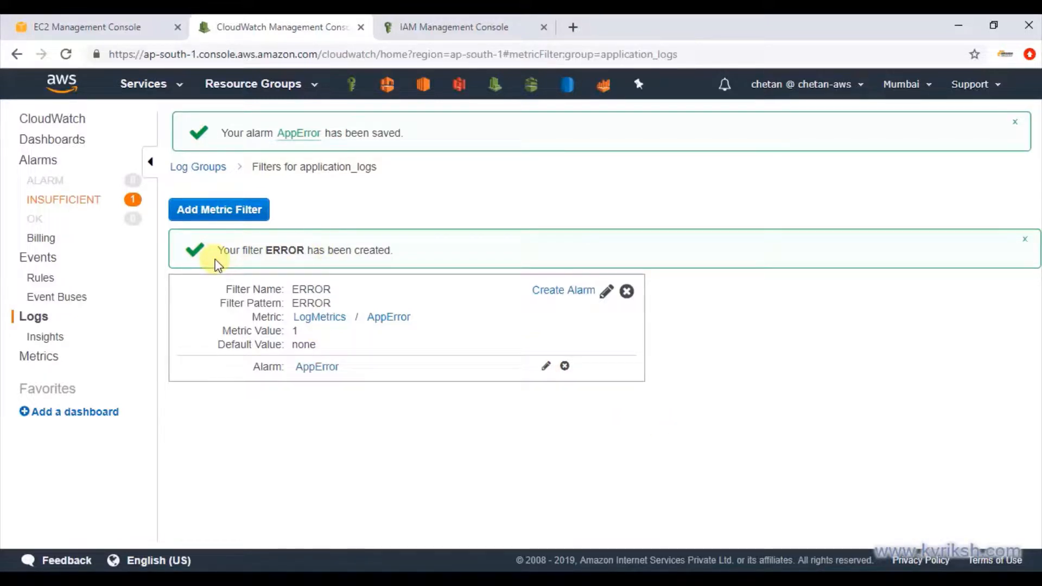
mouse_move(635, 444)
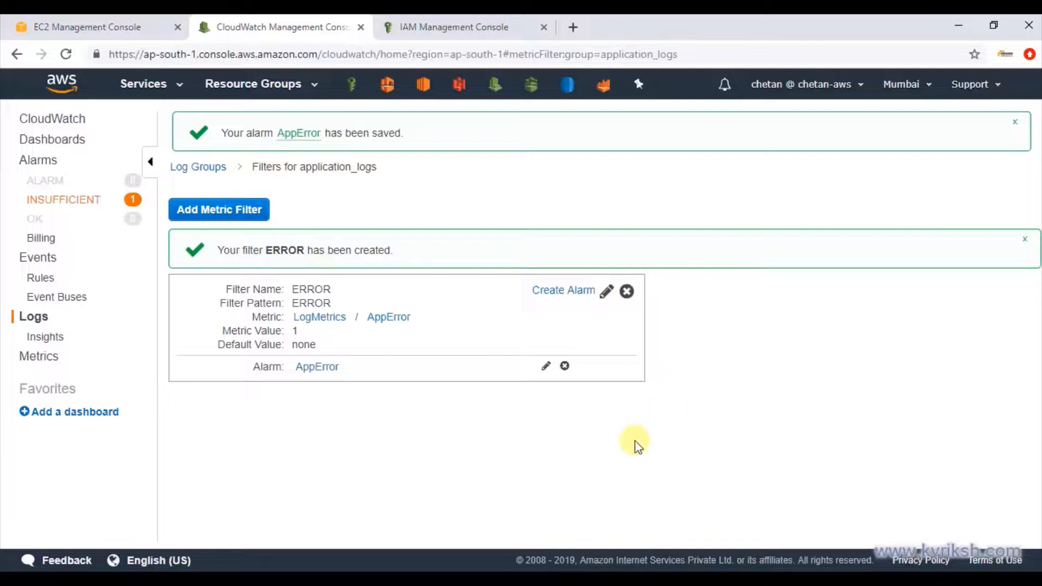
mouse_move(486, 408)
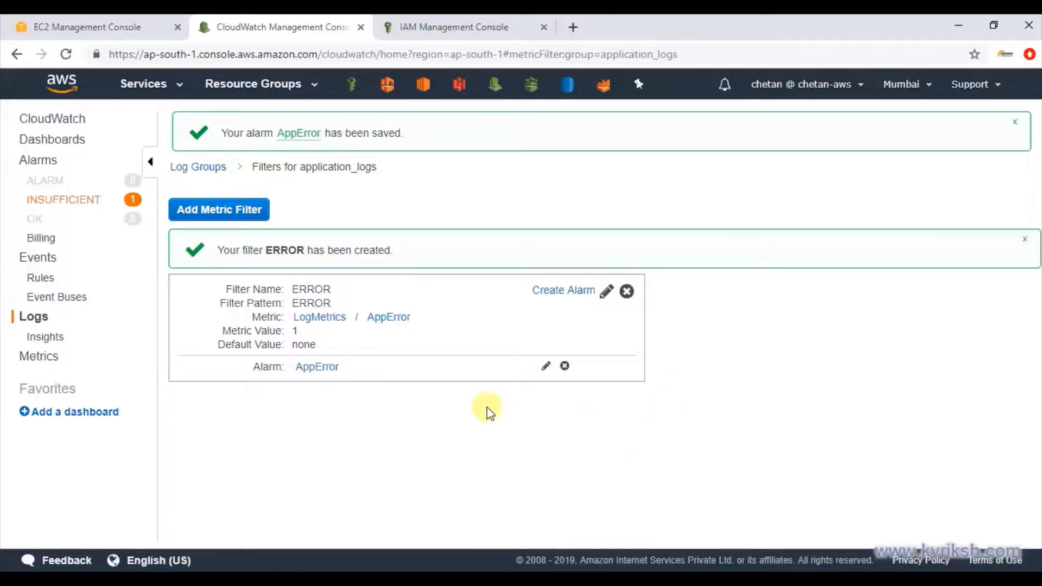
mouse_move(630, 391)
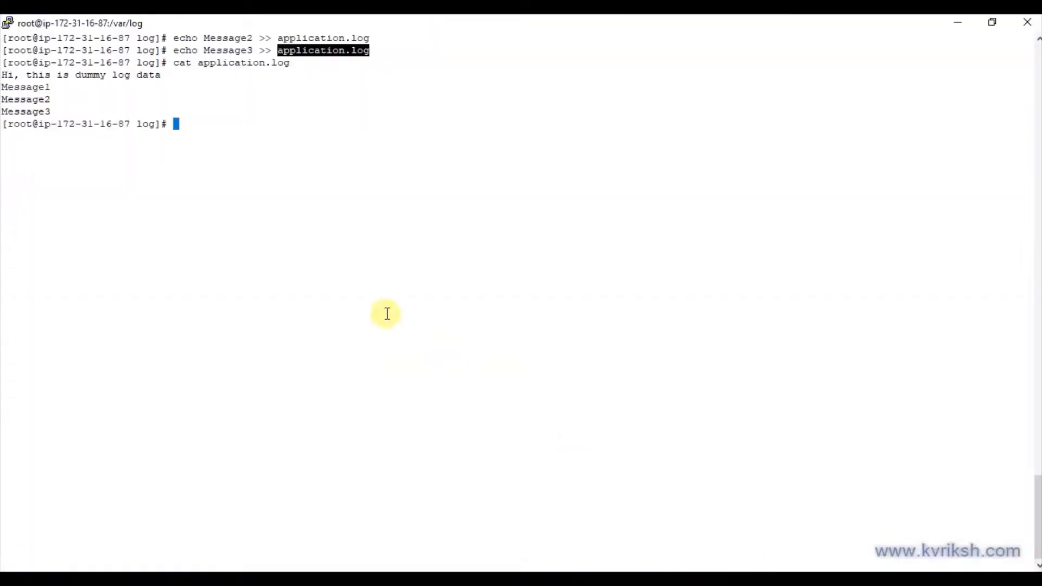
Append 'ERROR: There is some problem with the application' and a 'New error' line to application.log.
text(e)
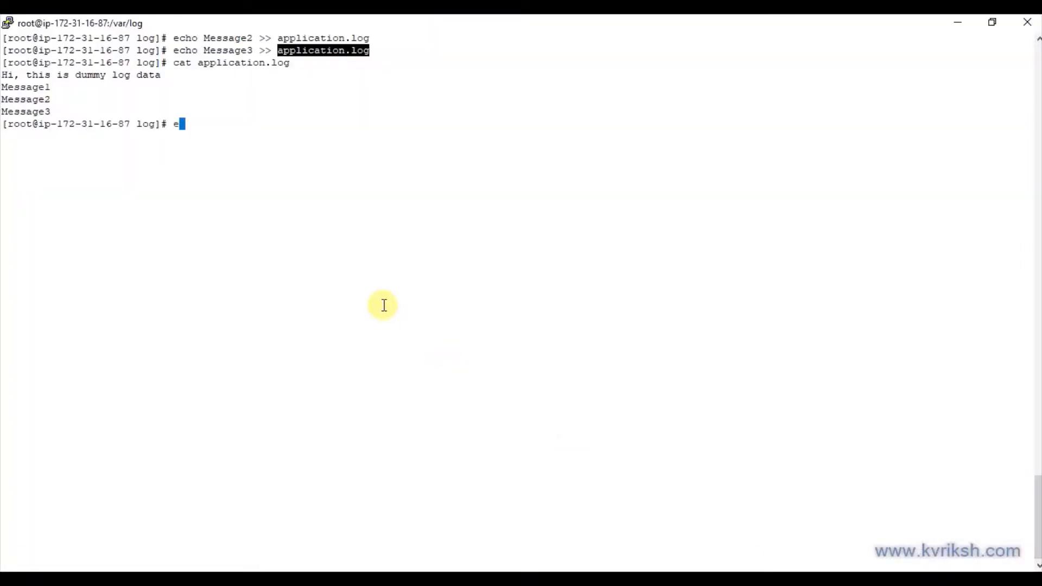
text(cho "ERR)
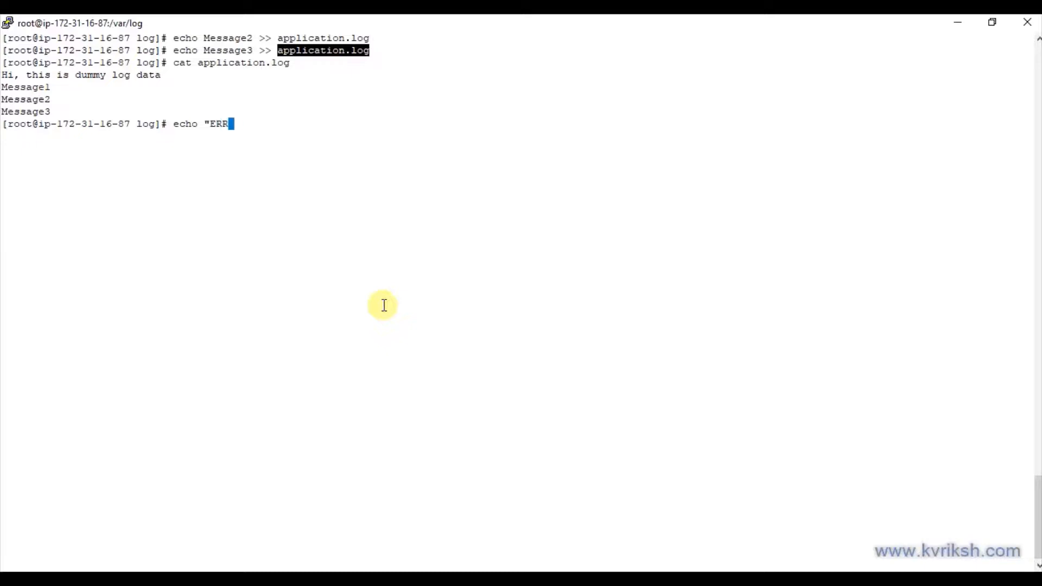
text(OR:)
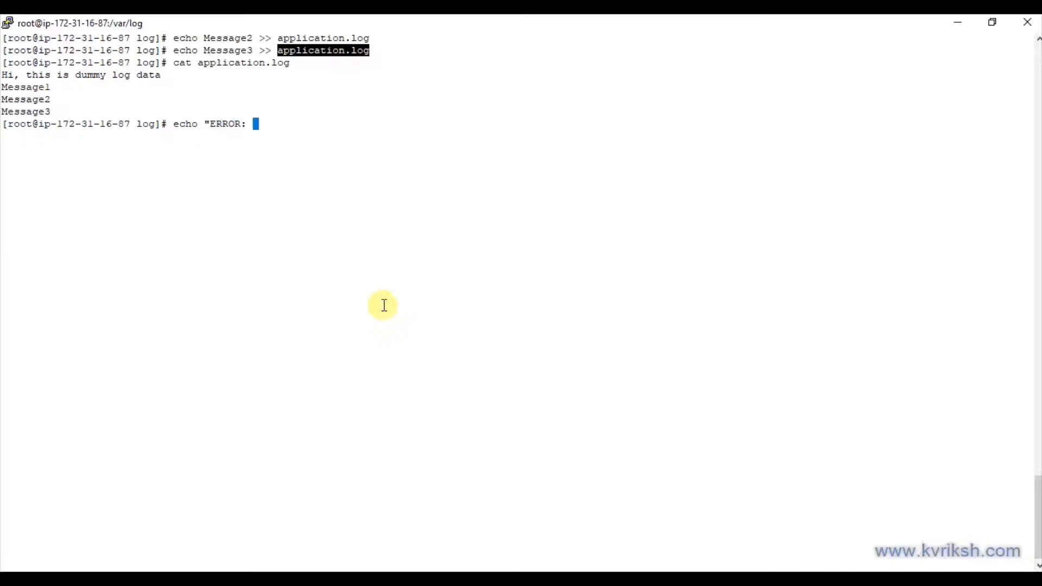
text(There is some)
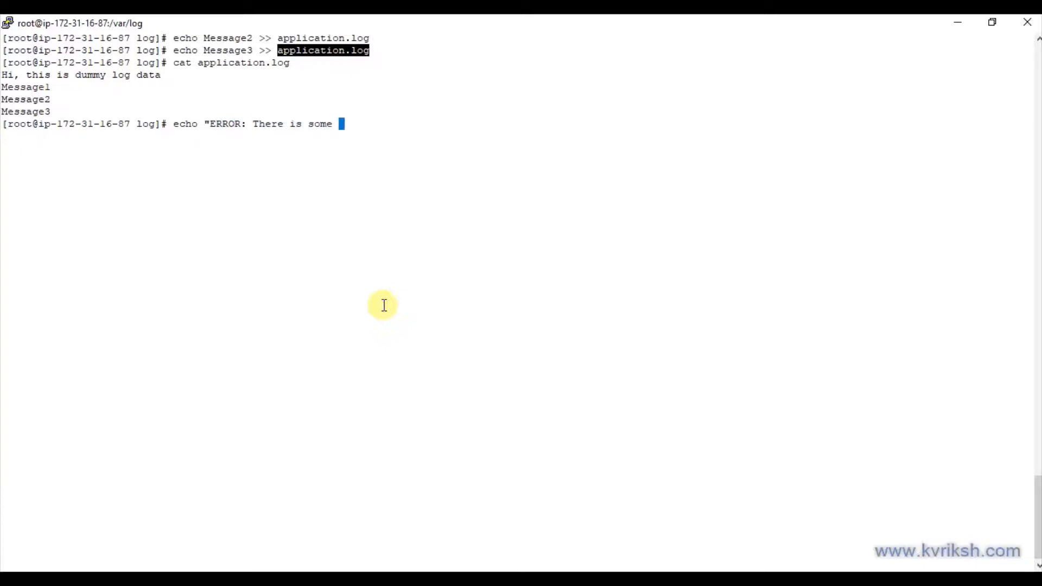
text(problem with the)
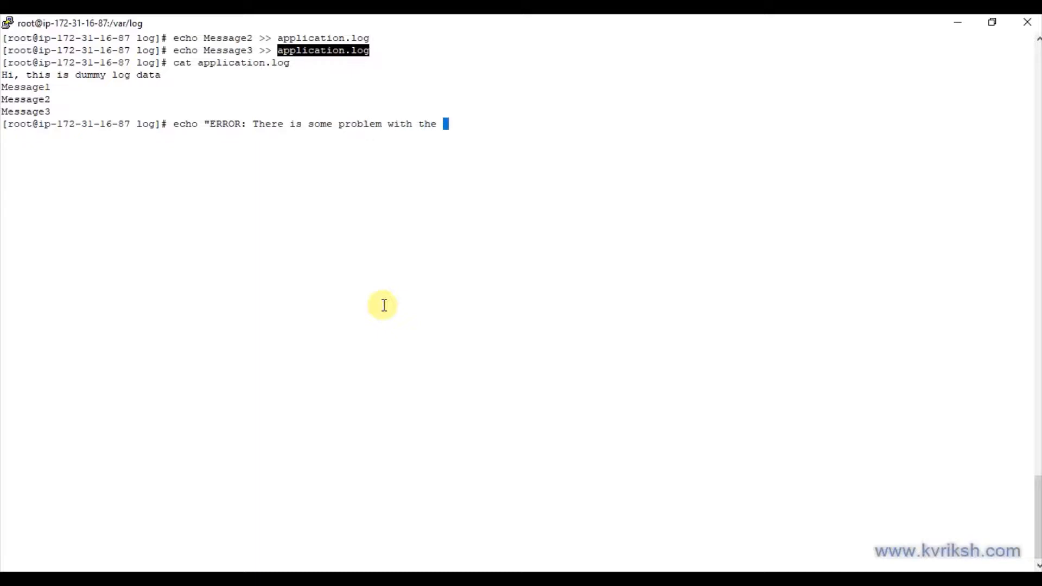
text(application" >> application.log)
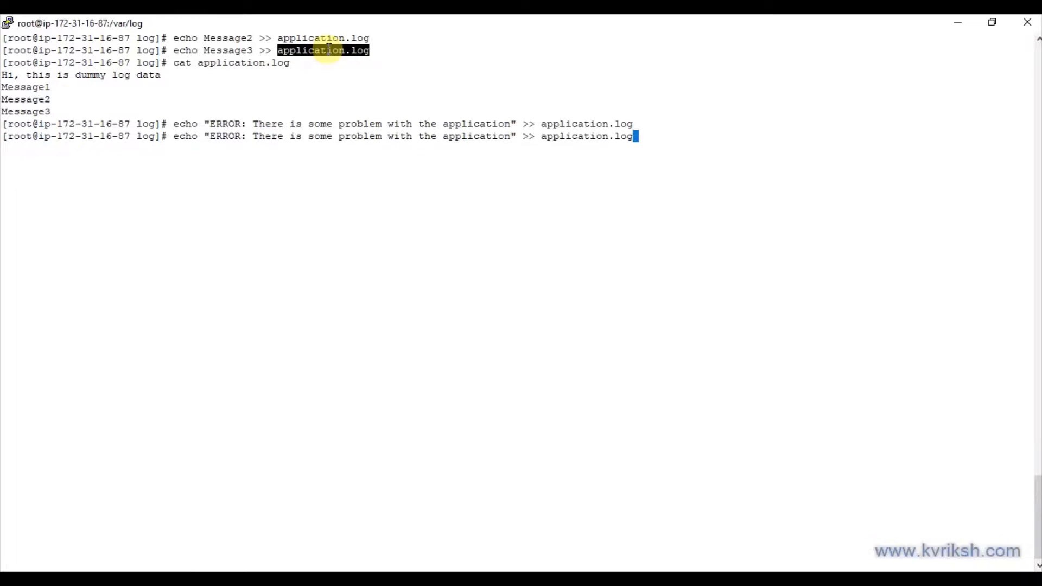
mouse_move(457, 136)
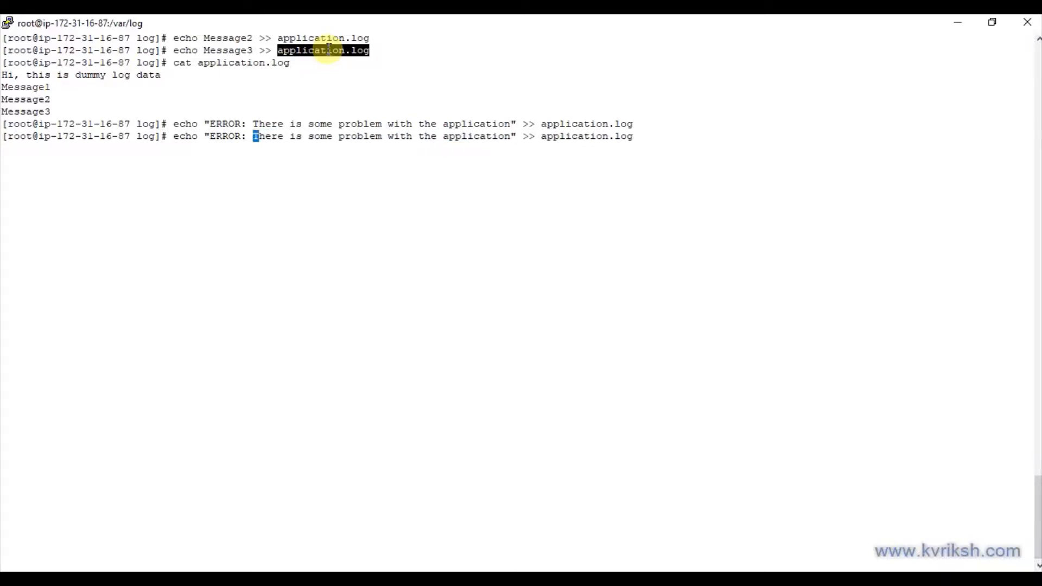
text(New error)
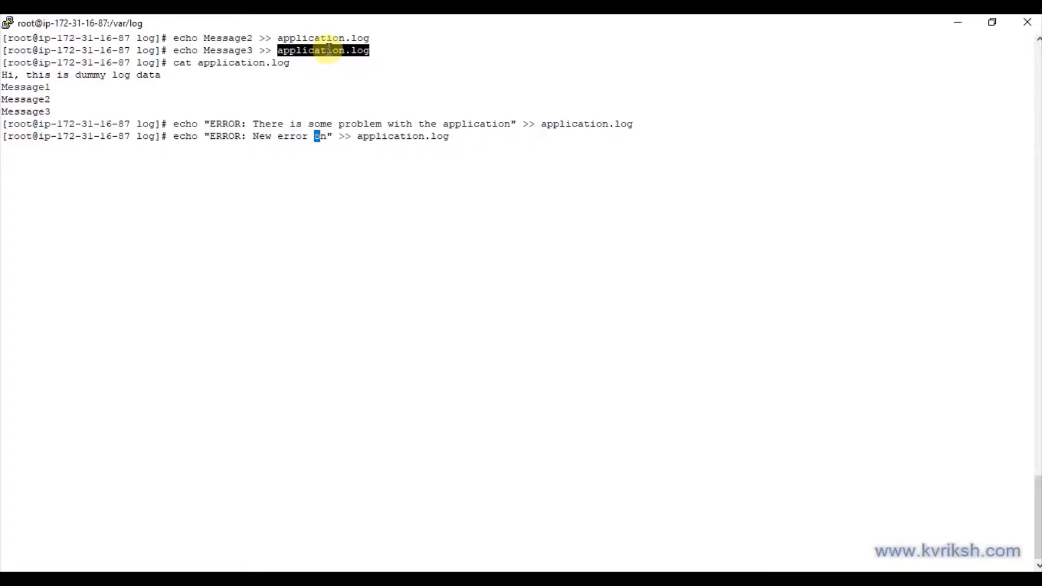
key(Return)
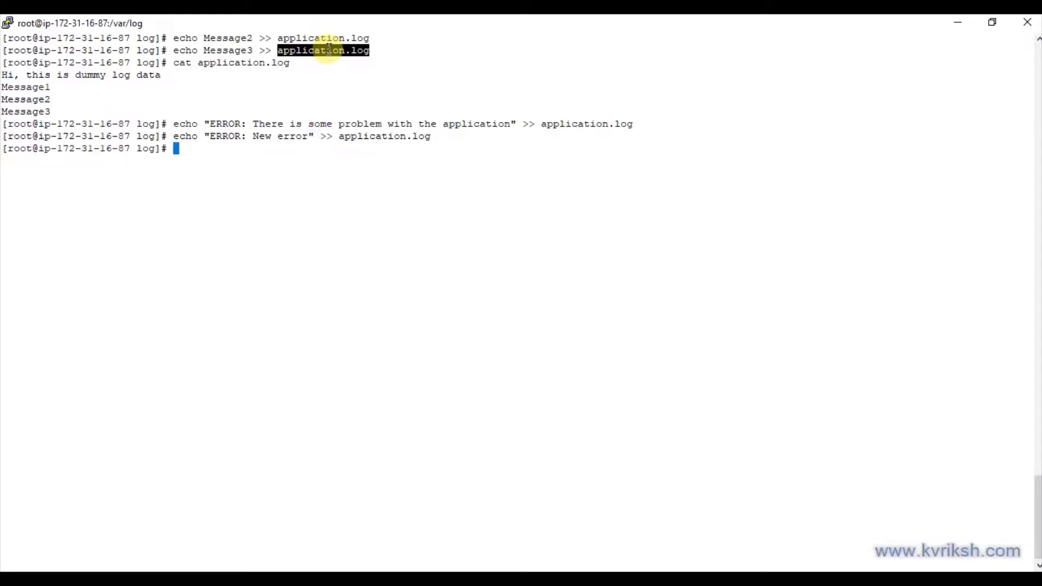
mouse_move(480, 222)
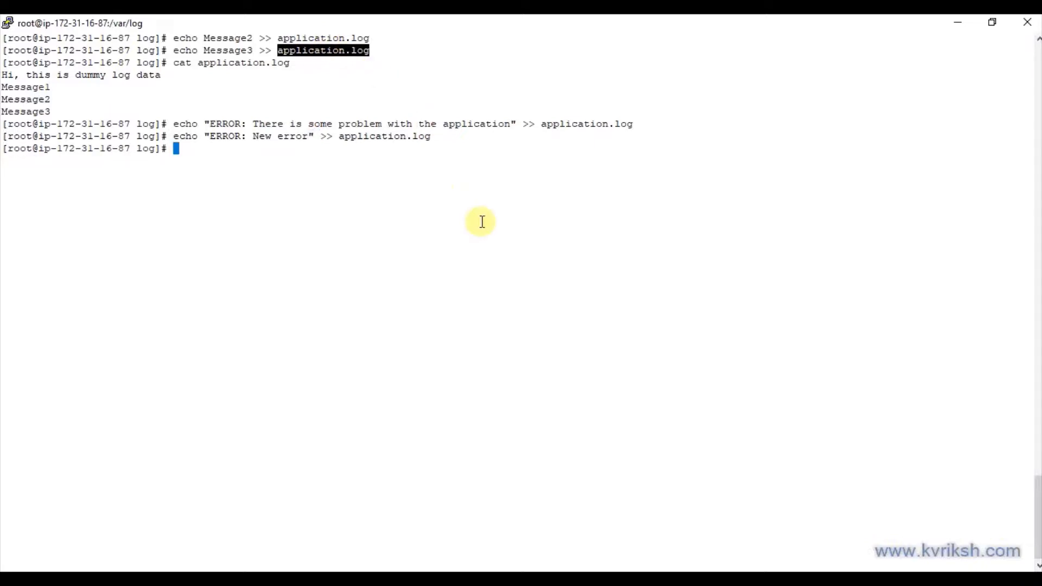
View the log with cat, then restart the disconnected session and log in as ec2-user.
text(cat application.log)
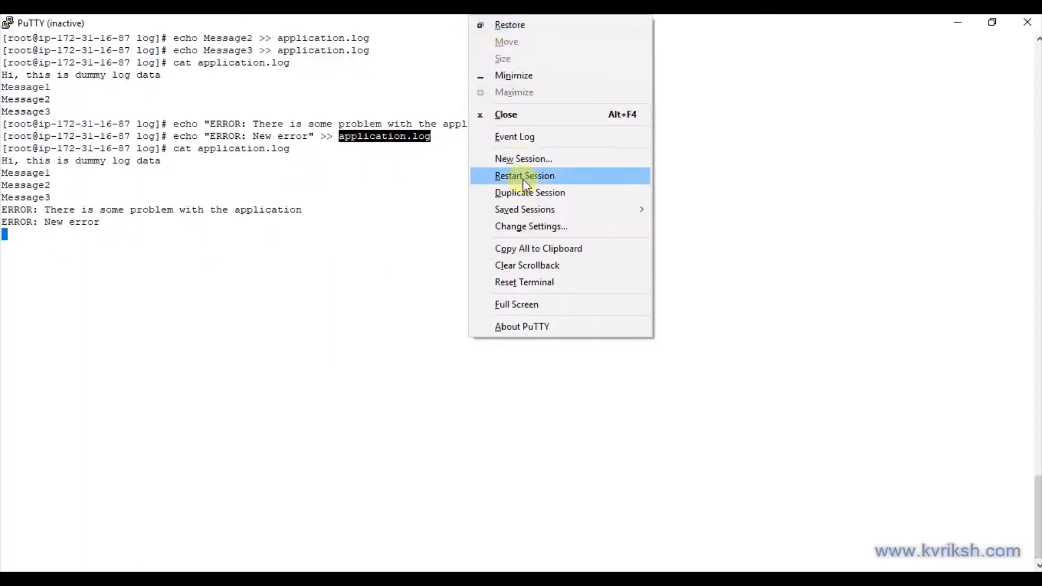
click(524, 176)
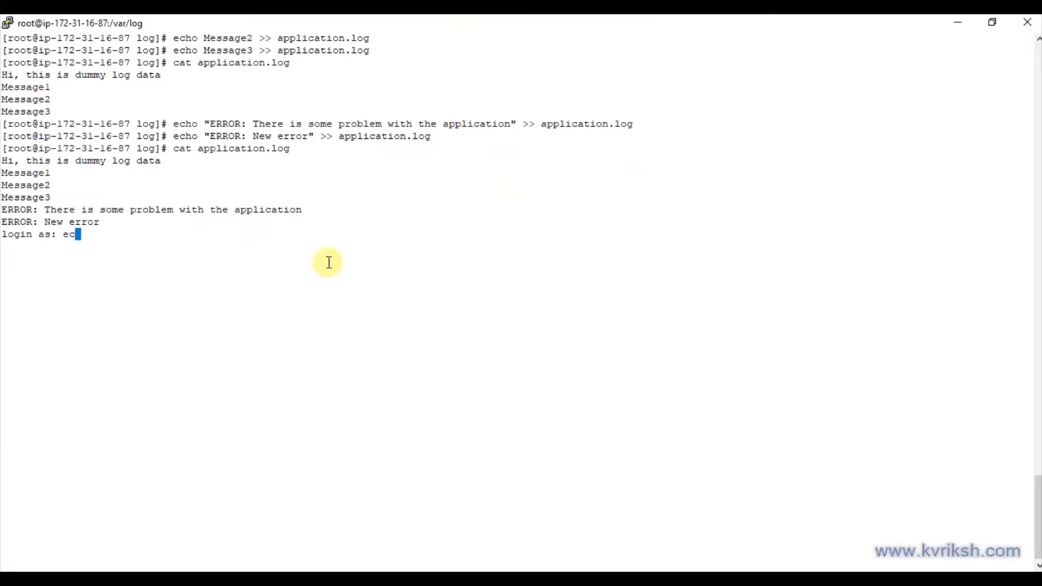
text(2-user)
text(cat)
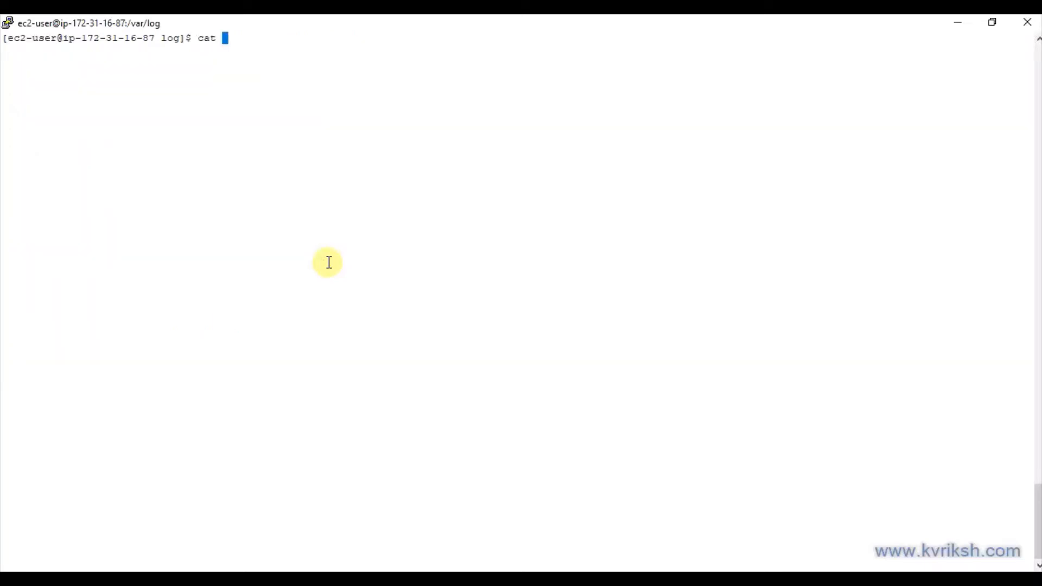
key(Return)
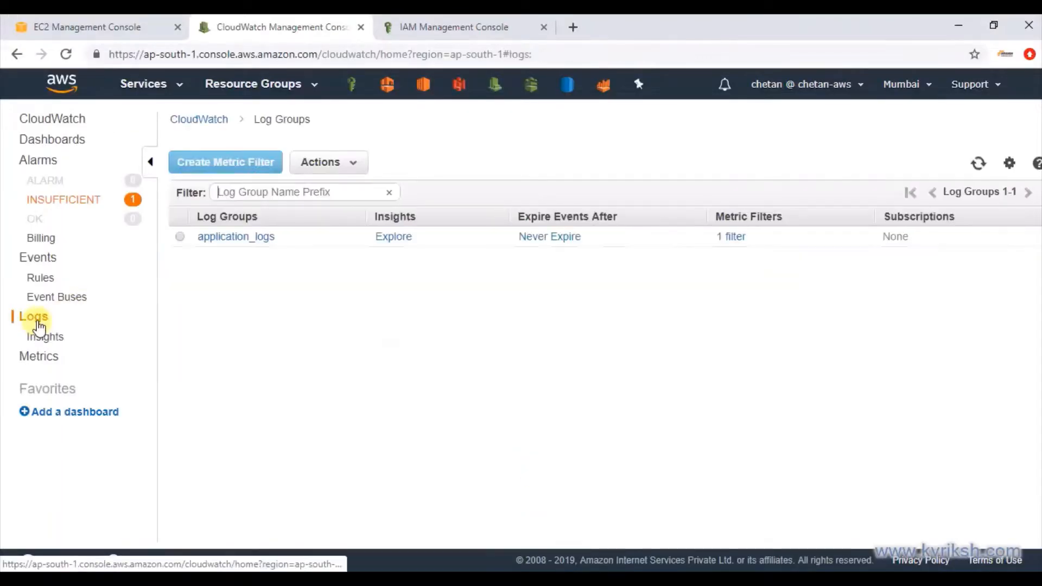
Open the application_logs stream to see both ERROR events after Message3.
click(234, 236)
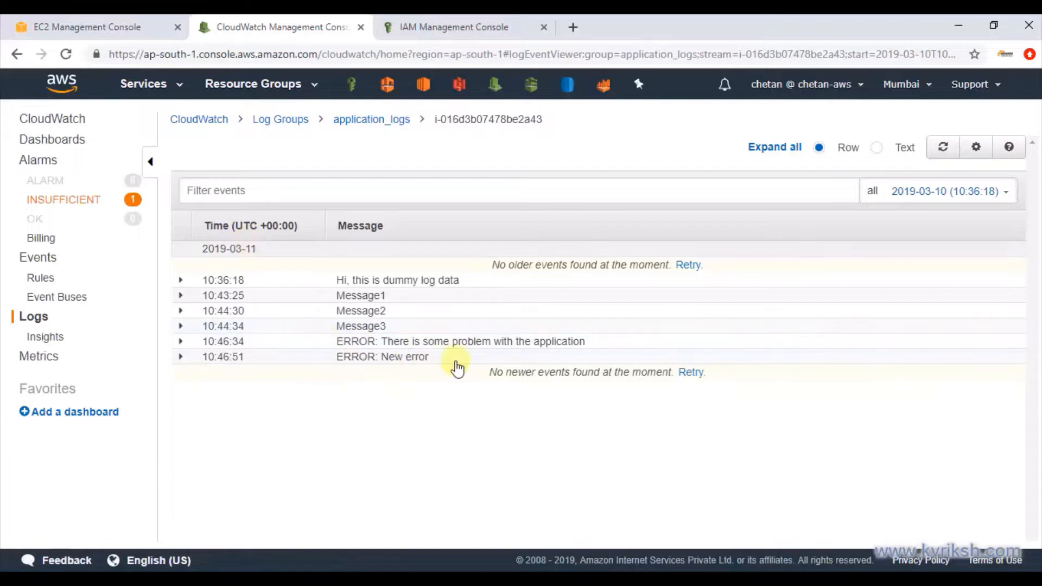
mouse_move(382, 326)
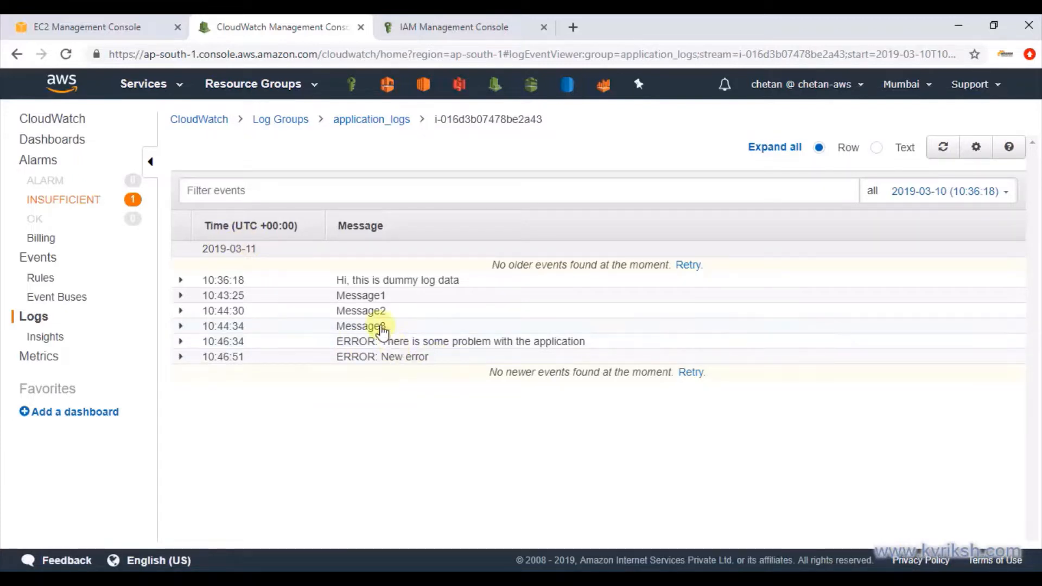
mouse_move(432, 384)
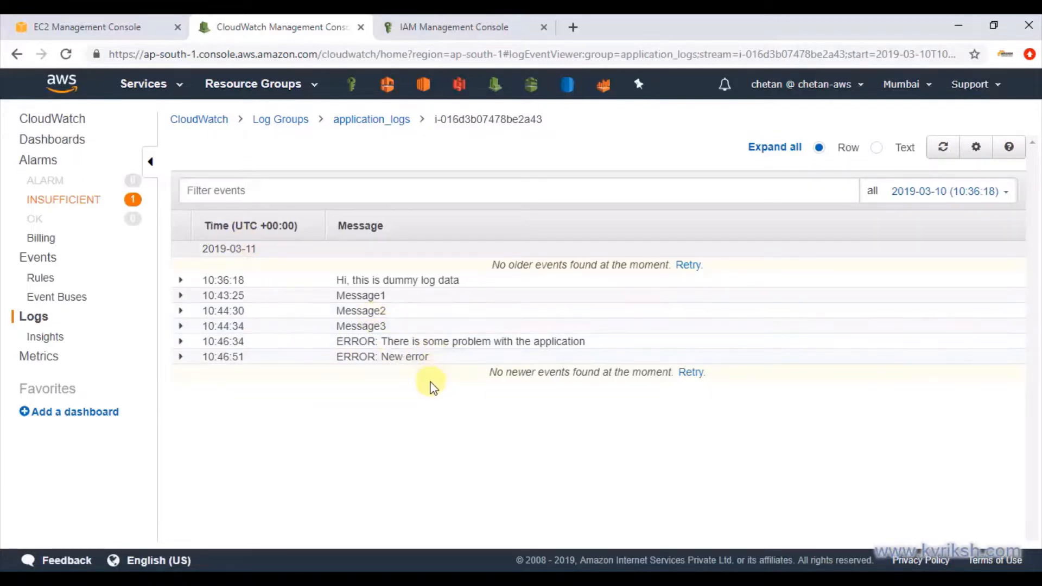
mouse_move(441, 351)
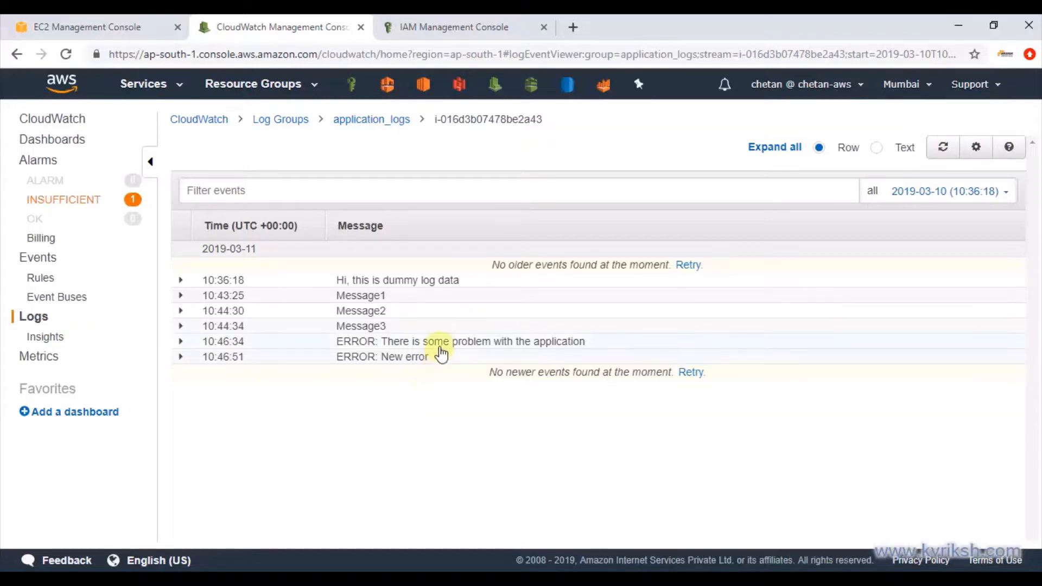
mouse_move(431, 332)
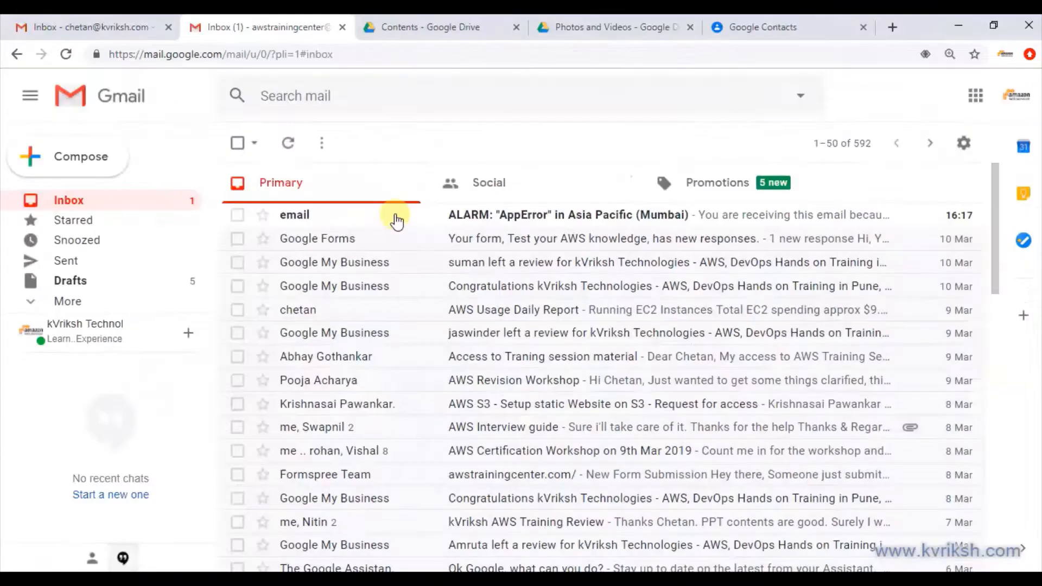
mouse_move(336, 215)
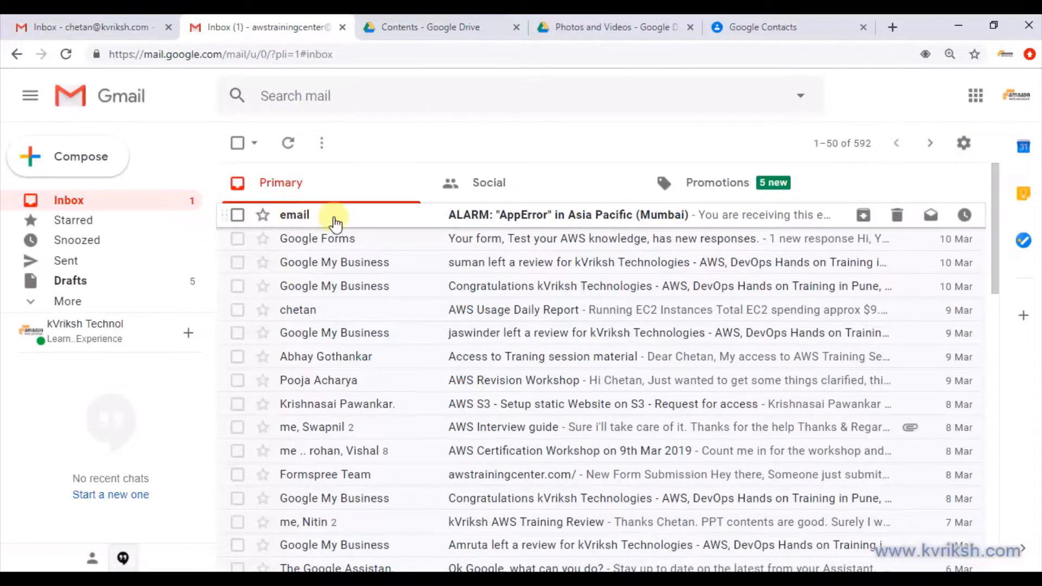
Open the ALARM: "AppError" email in the Gmail inbox to read the alarm details.
click(565, 215)
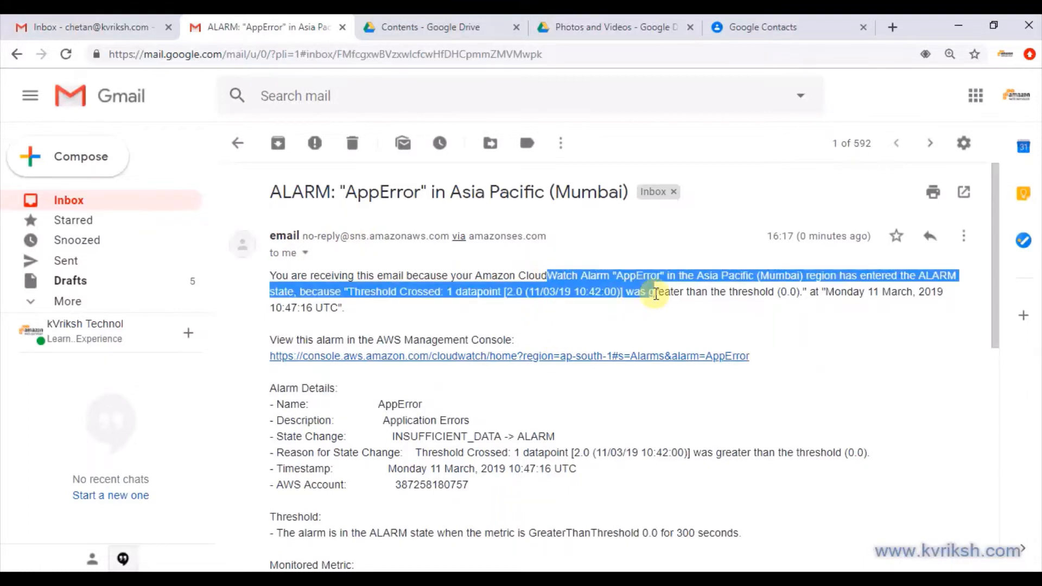
click(521, 297)
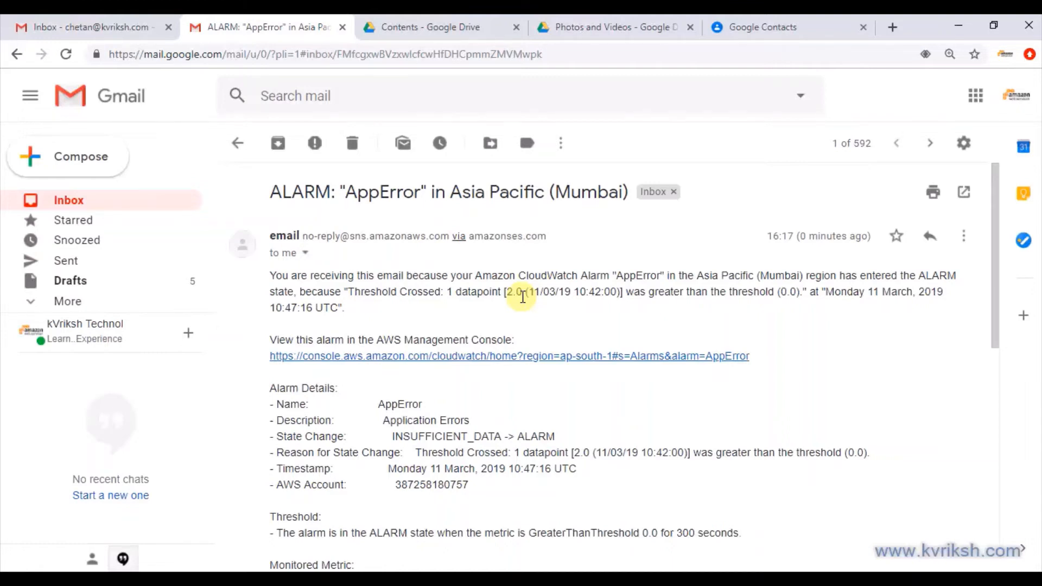
mouse_move(488, 312)
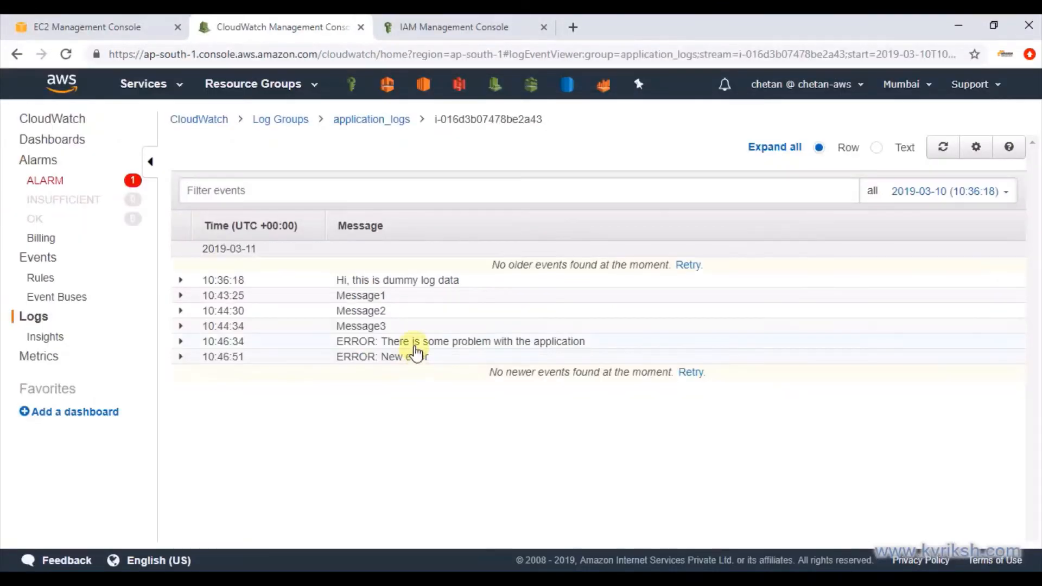
mouse_move(566, 269)
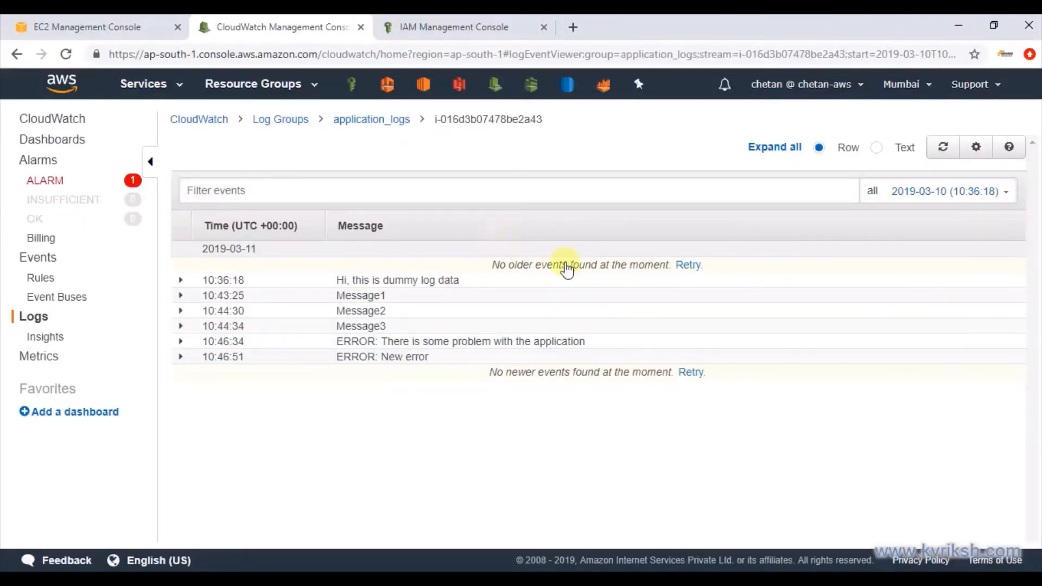
mouse_move(387, 421)
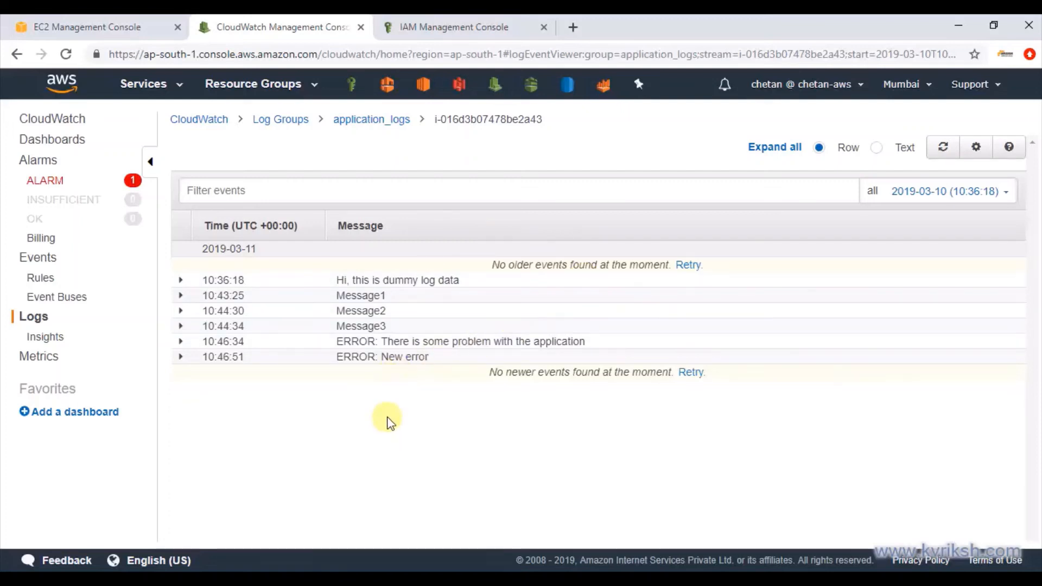
mouse_move(397, 396)
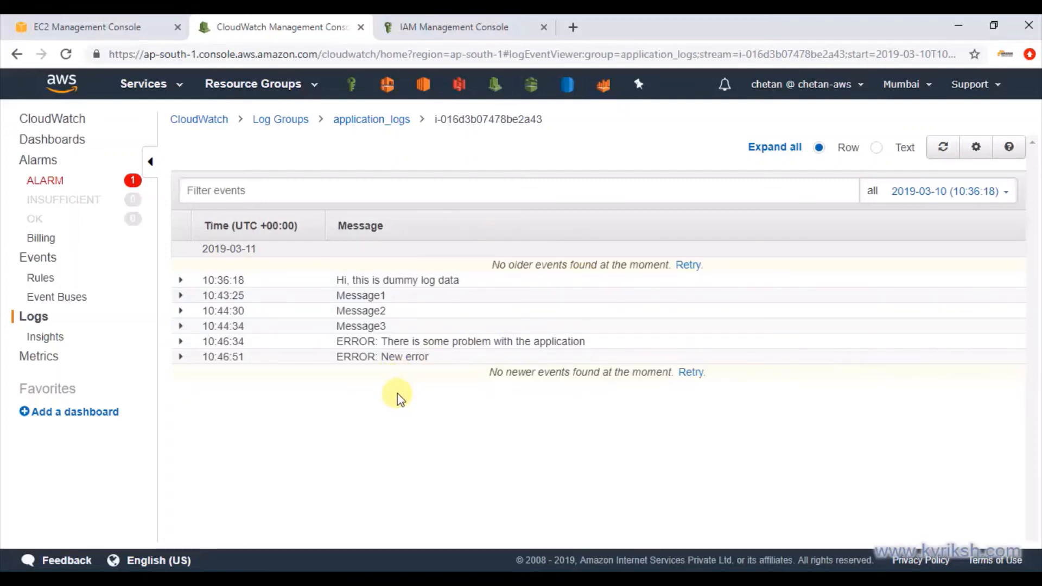
mouse_move(503, 382)
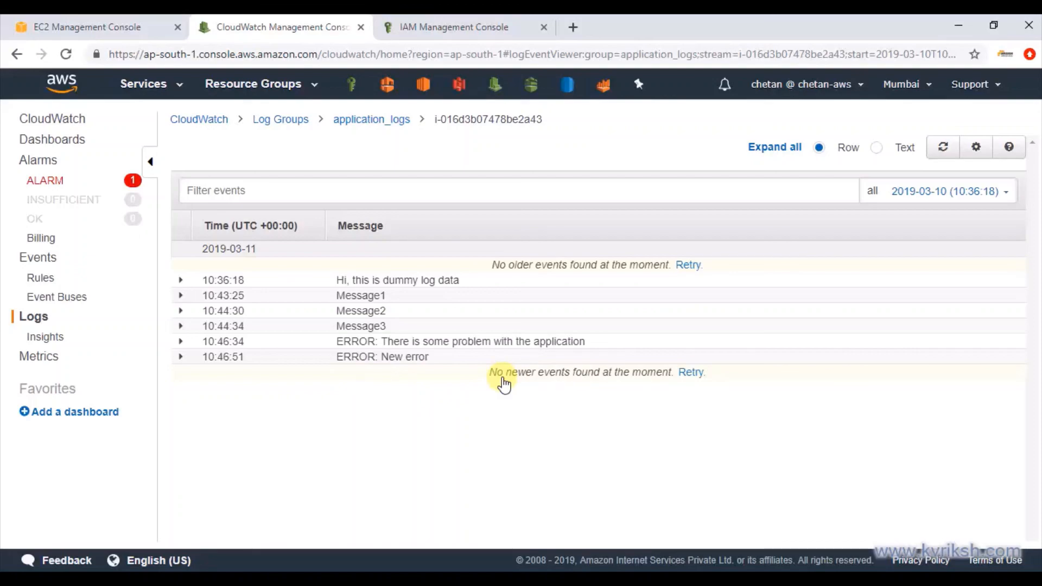